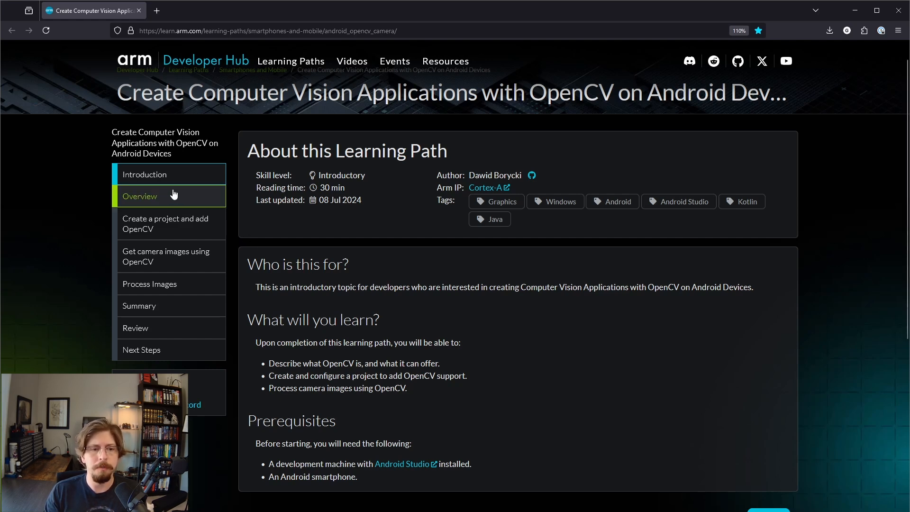
Step: Open the OpenCV on Android learning path's Overview page and scroll down to its structure
{"action": "left_click", "coordinate": [140, 196]}
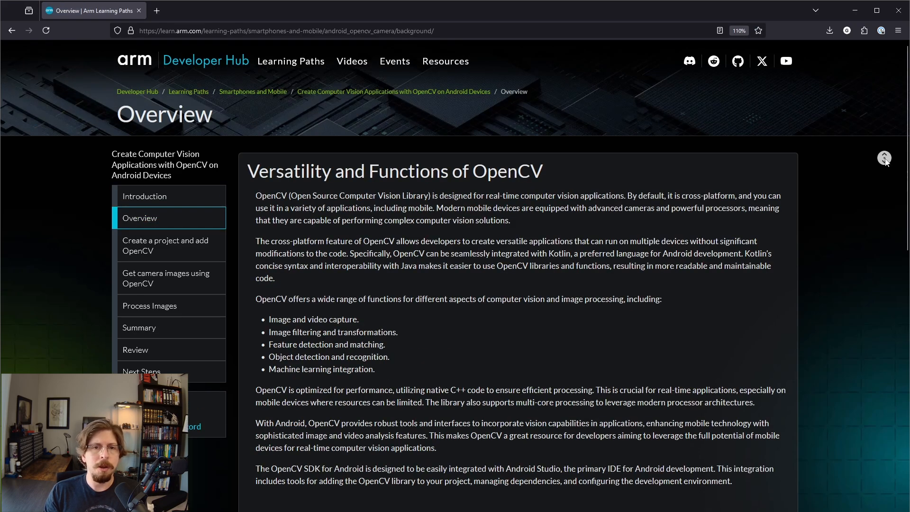
{"action": "scroll", "scroll_direction": "down", "scroll_amount": 3}
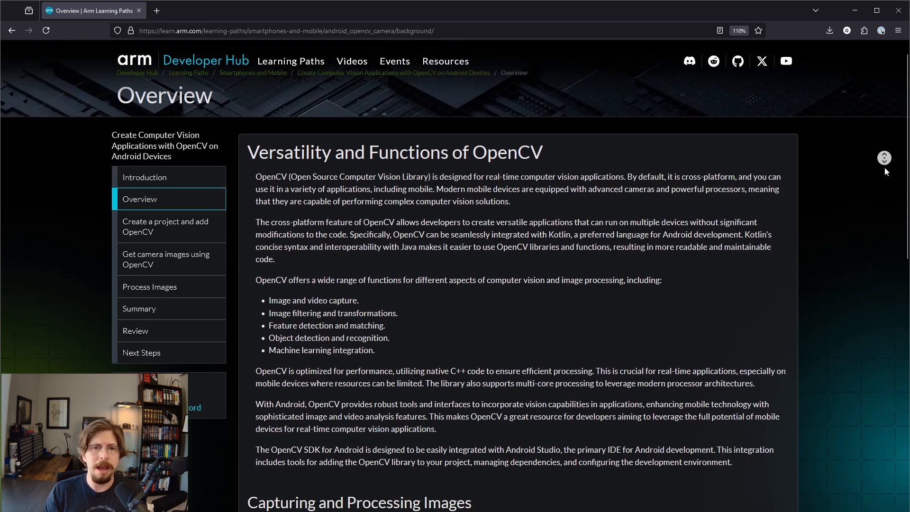
{"action": "scroll", "scroll_direction": "down", "scroll_amount": 3}
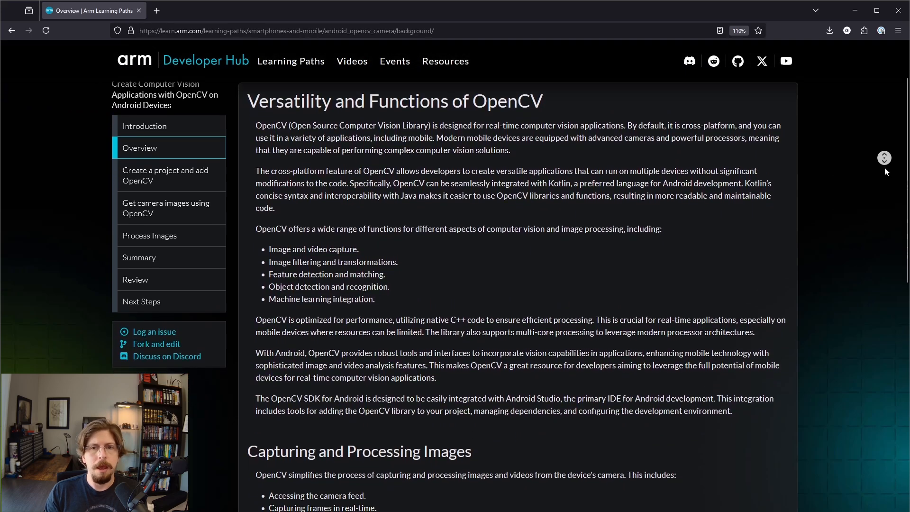
{"action": "scroll", "scroll_direction": "down", "scroll_amount": 3}
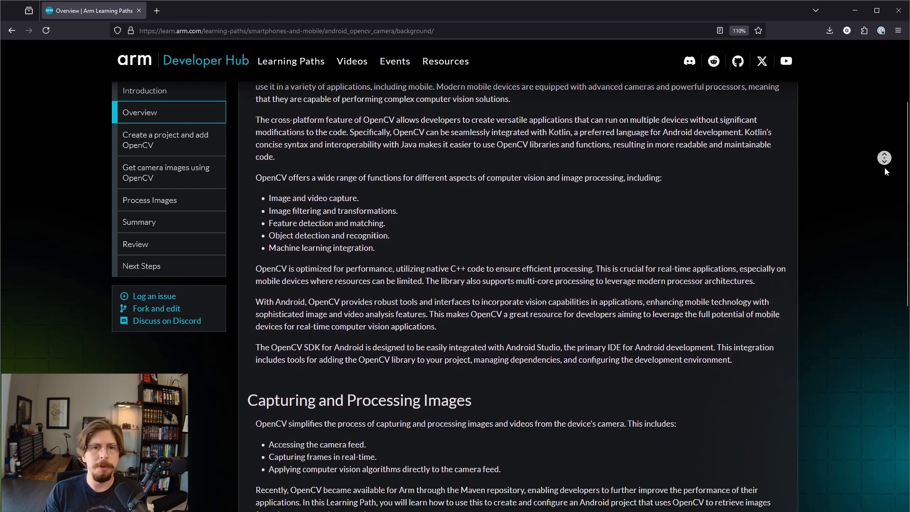
{"action": "scroll", "scroll_direction": "down", "scroll_amount": 3}
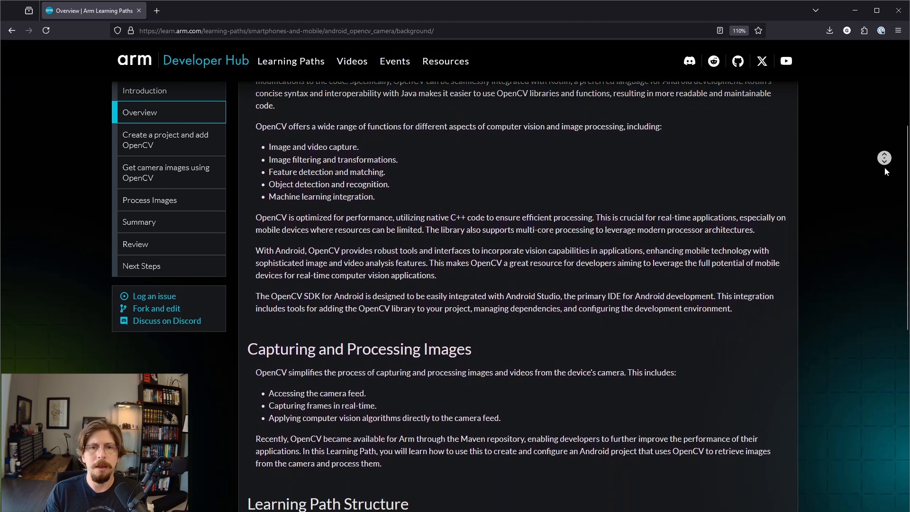
{"action": "scroll", "scroll_direction": "down", "scroll_amount": 3}
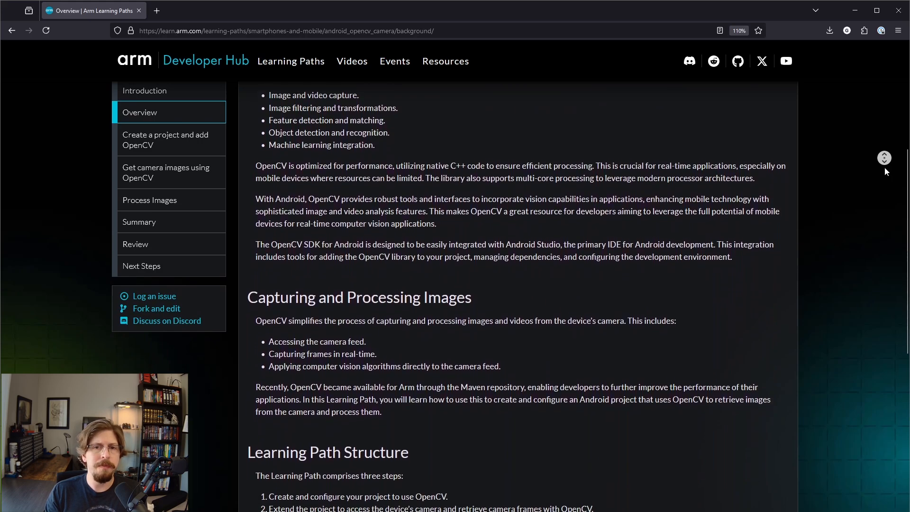
{"action": "scroll", "scroll_direction": "down", "scroll_amount": 3}
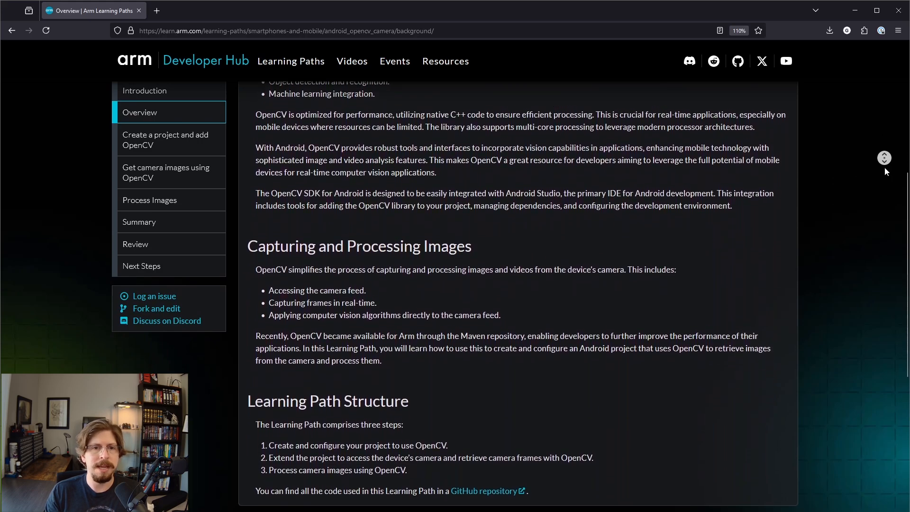
{"action": "scroll", "scroll_direction": "down", "scroll_amount": 3}
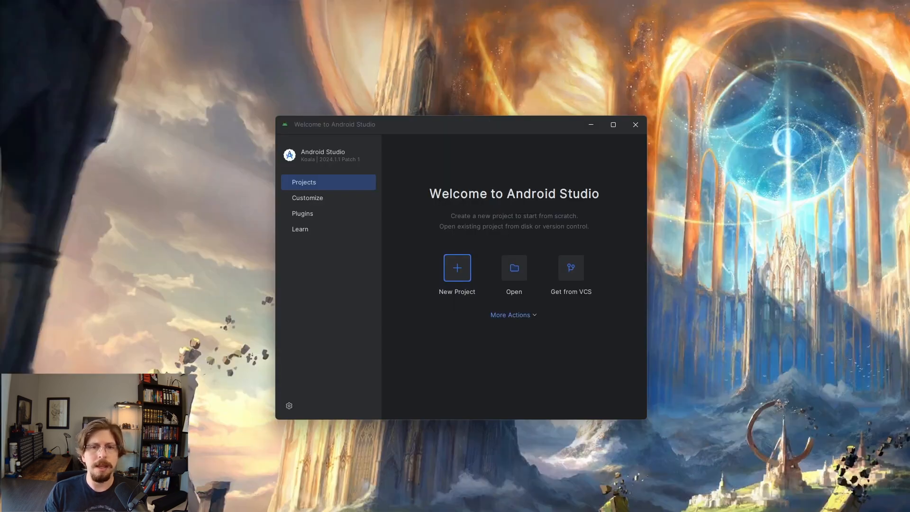
Step: Create a new project from the Empty Views Activity template named Arm64.OpenCV.Camera
{"action": "left_click", "coordinate": [457, 267]}
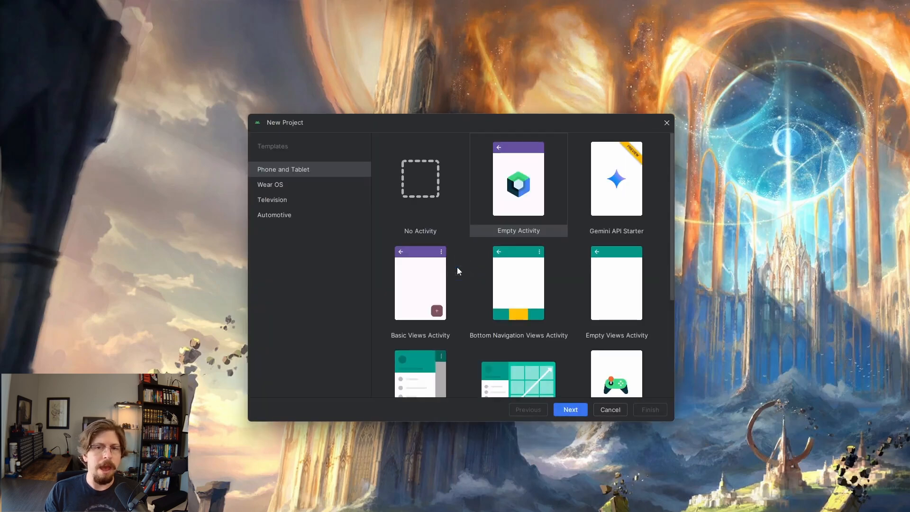
{"action": "left_click", "coordinate": [616, 283]}
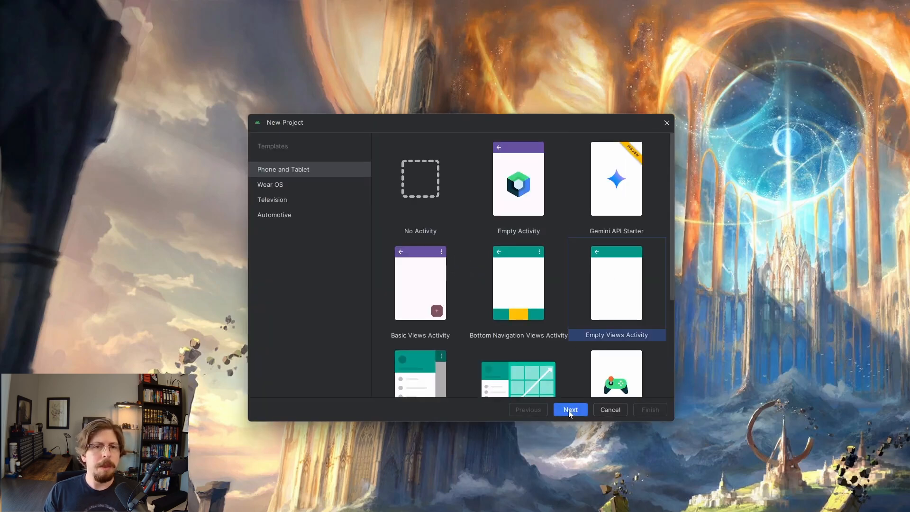
{"action": "left_click", "coordinate": [569, 409]}
{"action": "type", "text": "Arm64.OpenCV.Cam"}
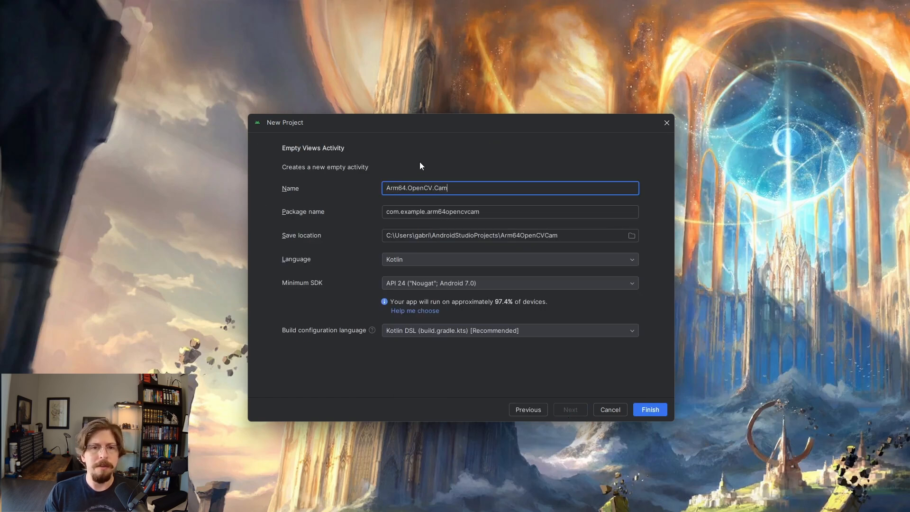
{"action": "type", "text": "era"}
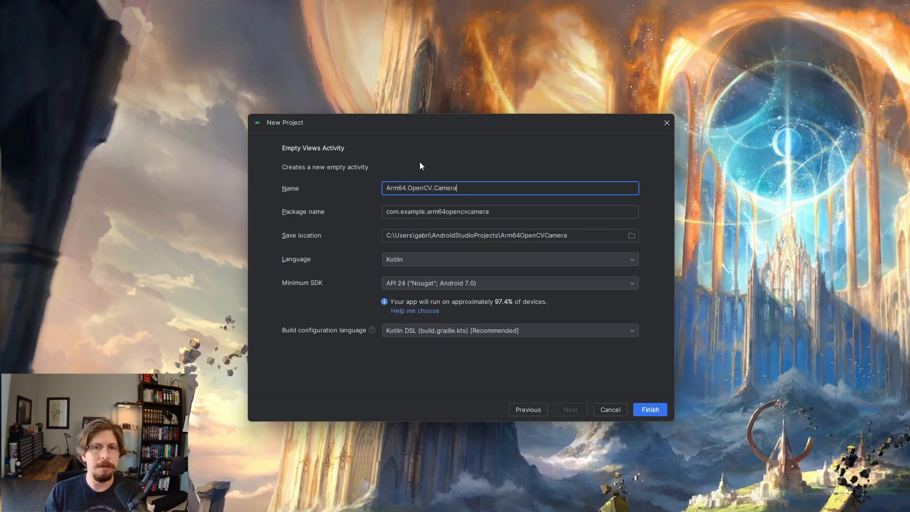
{"action": "mouse_move", "coordinate": [649, 145]}
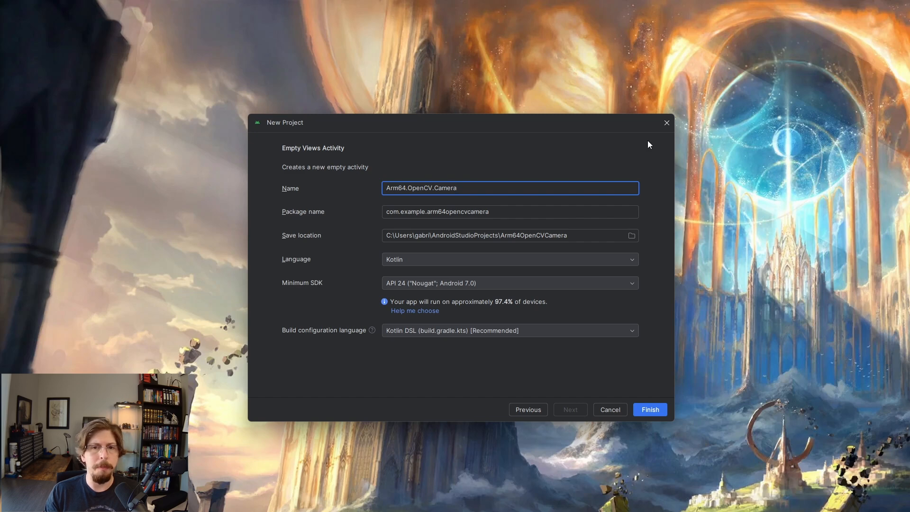
{"action": "mouse_move", "coordinate": [675, 343]}
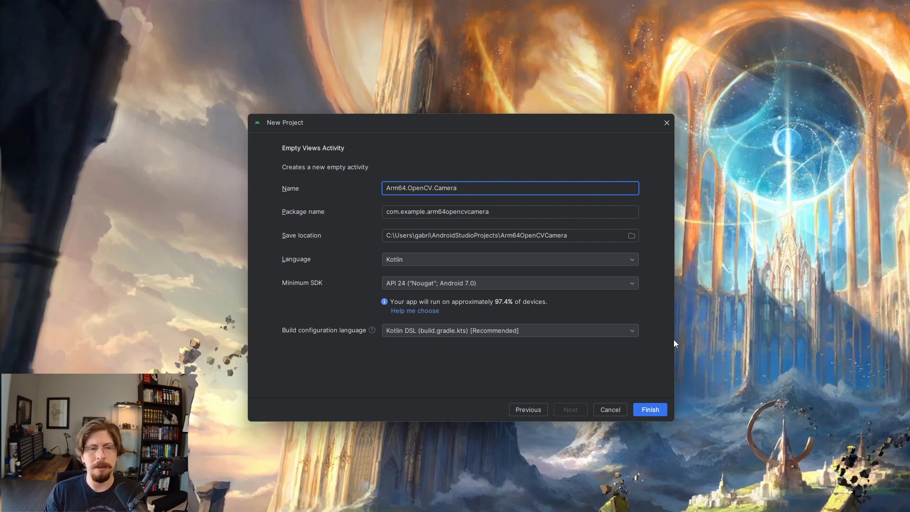
{"action": "left_click", "coordinate": [650, 409]}
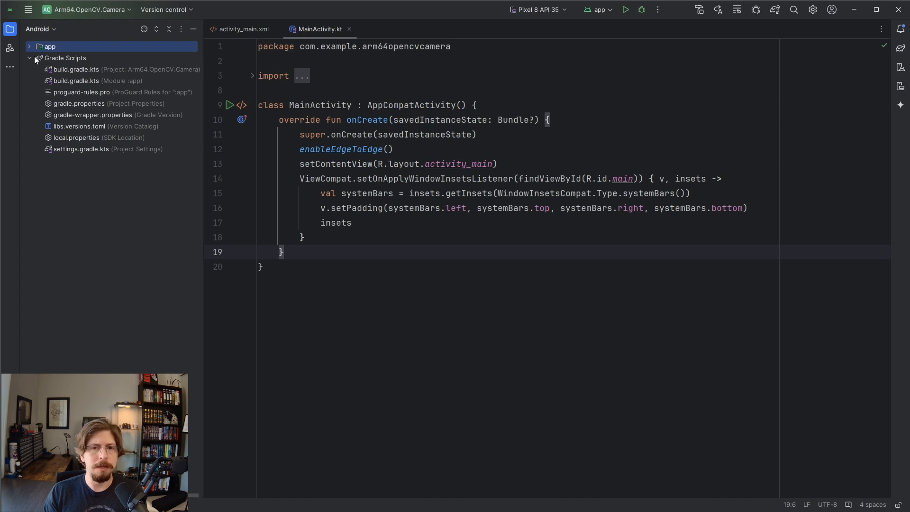
{"action": "mouse_move", "coordinate": [70, 83]}
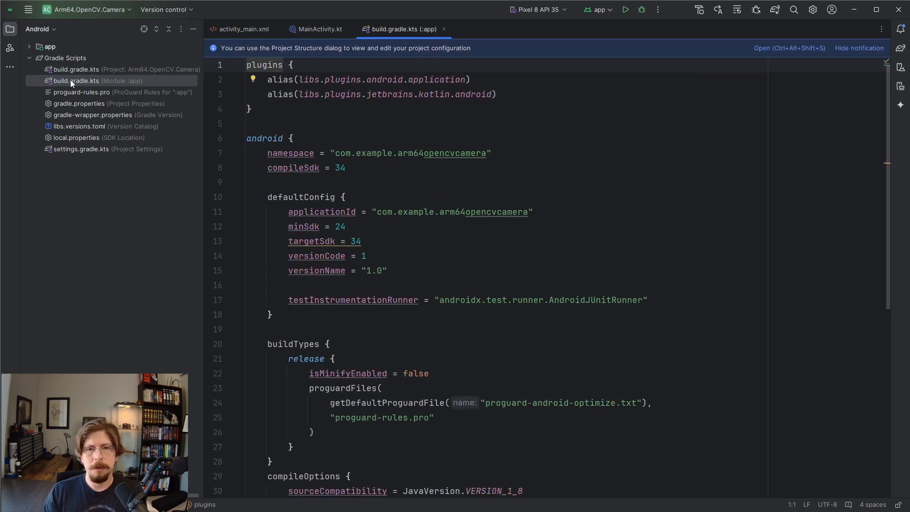
Step: Add implementation("org.opencv:opencv:4.10.0") to the app module dependencies and sync Gradle
{"action": "scroll", "scroll_direction": "down", "scroll_amount": 3}
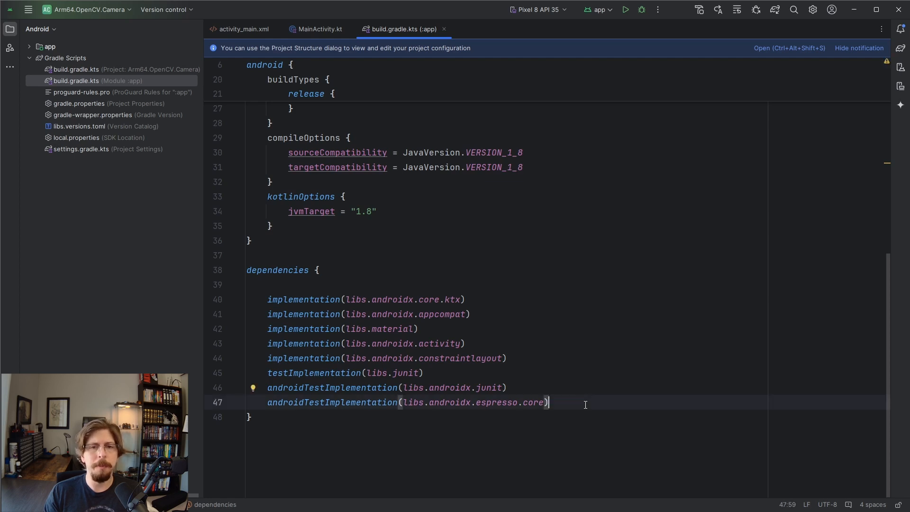
{"action": "type", "text": "implementation(\"org.opencv:opencv:4.10.0\")"}
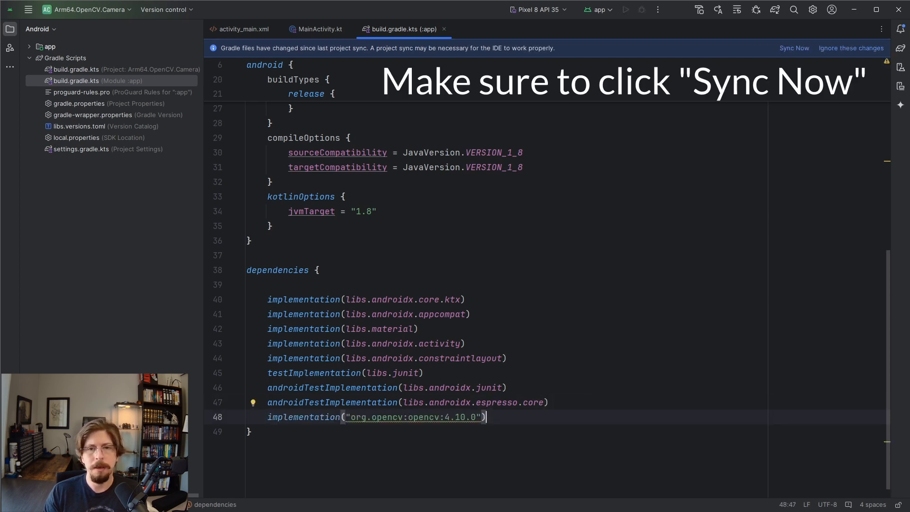
{"action": "mouse_move", "coordinate": [793, 47]}
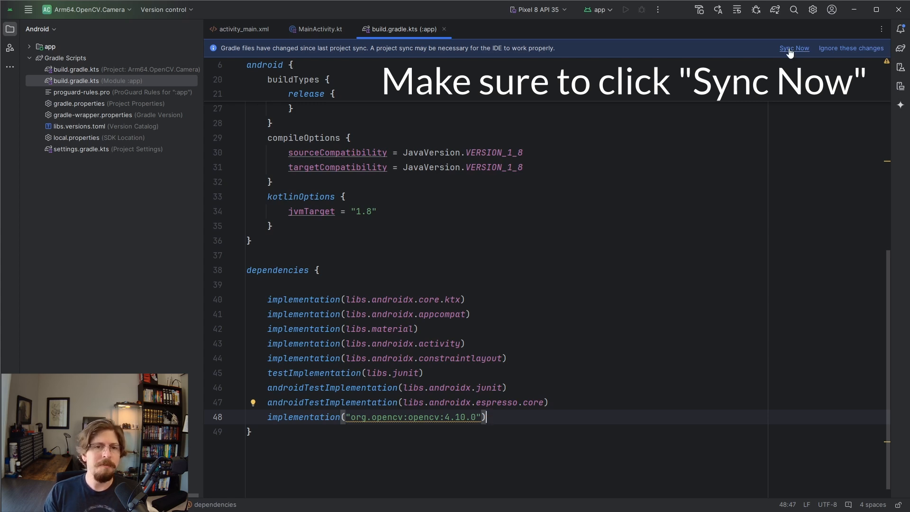
{"action": "left_click", "coordinate": [793, 47]}
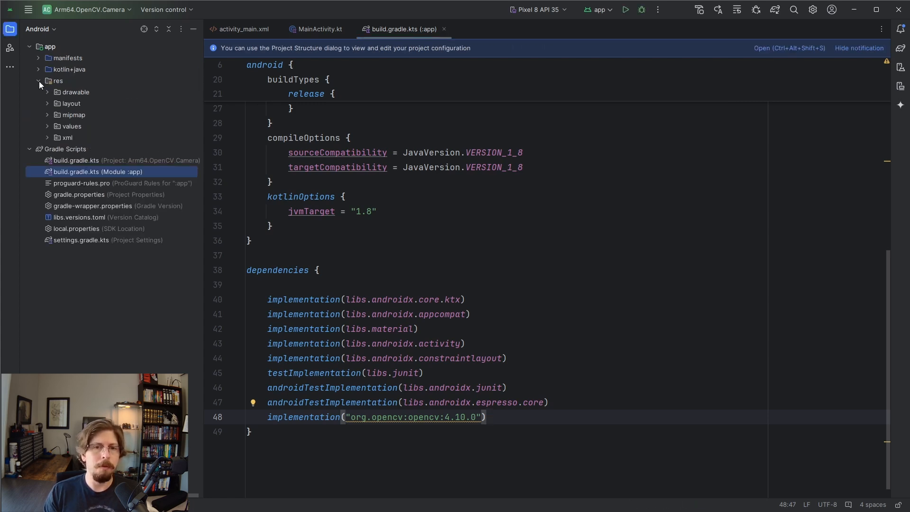
{"action": "left_click", "coordinate": [71, 103]}
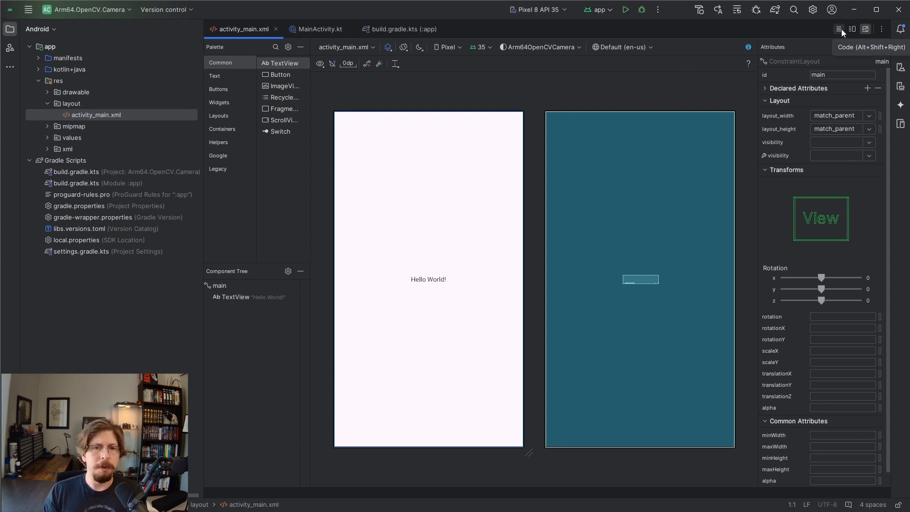
Step: Replace activity_main.xml code with a vertical LinearLayout containing the textViewStatus TextView
{"action": "left_click", "coordinate": [839, 29]}
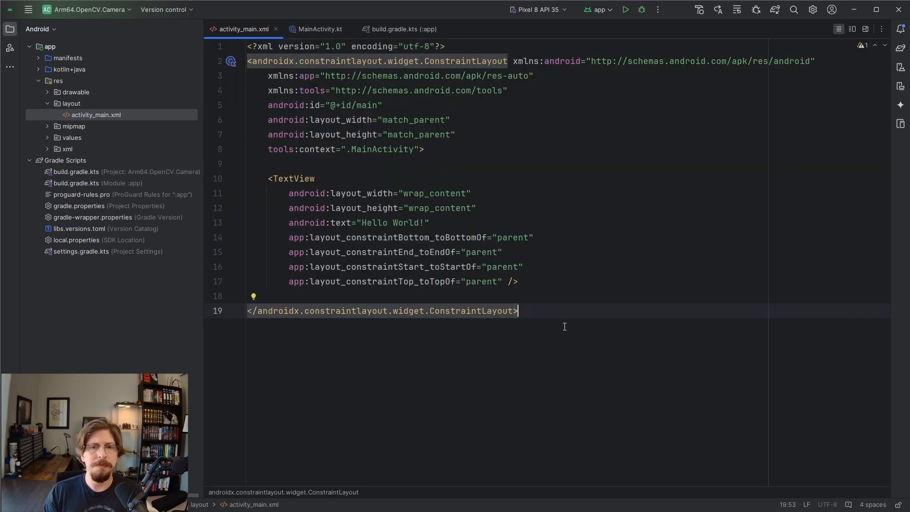
{"action": "key", "text": "ctrl+a"}
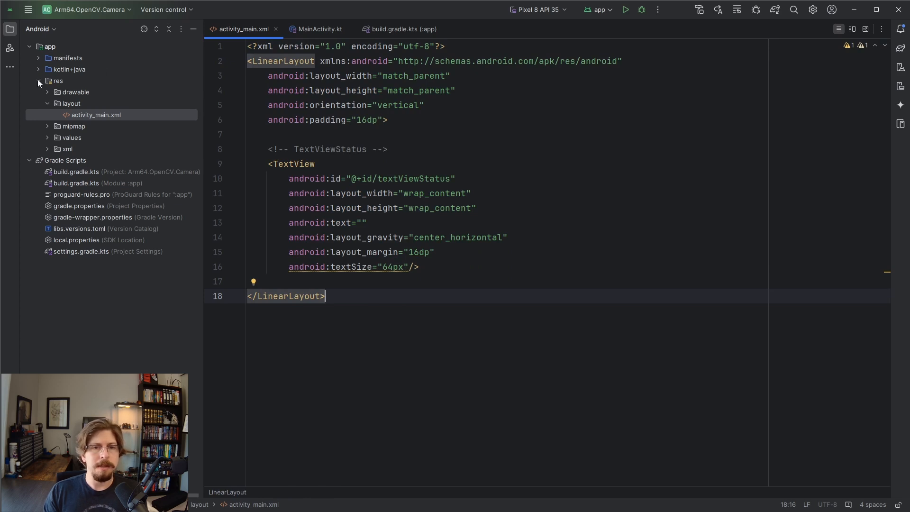
{"action": "left_click", "coordinate": [38, 69]}
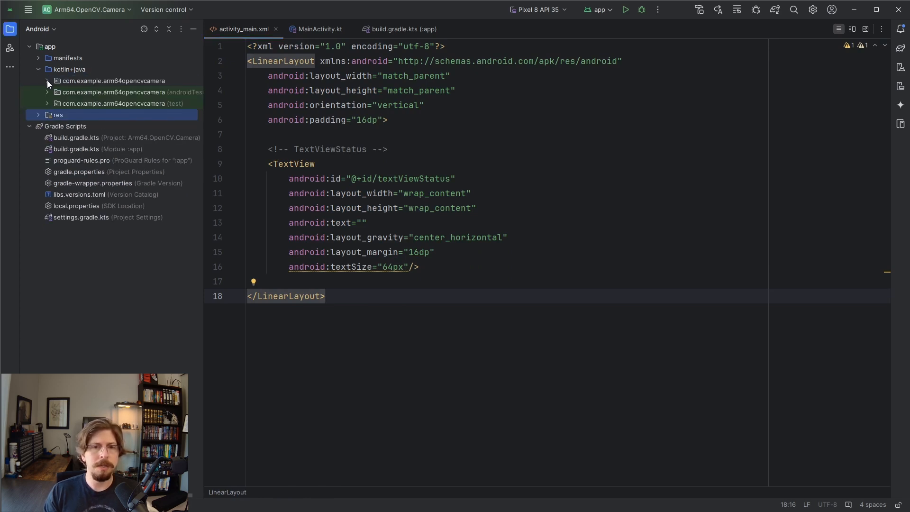
Step: Open MainActivity.kt and expand its imports to add OpenCV initialization and status reporting
{"action": "left_click", "coordinate": [47, 80]}
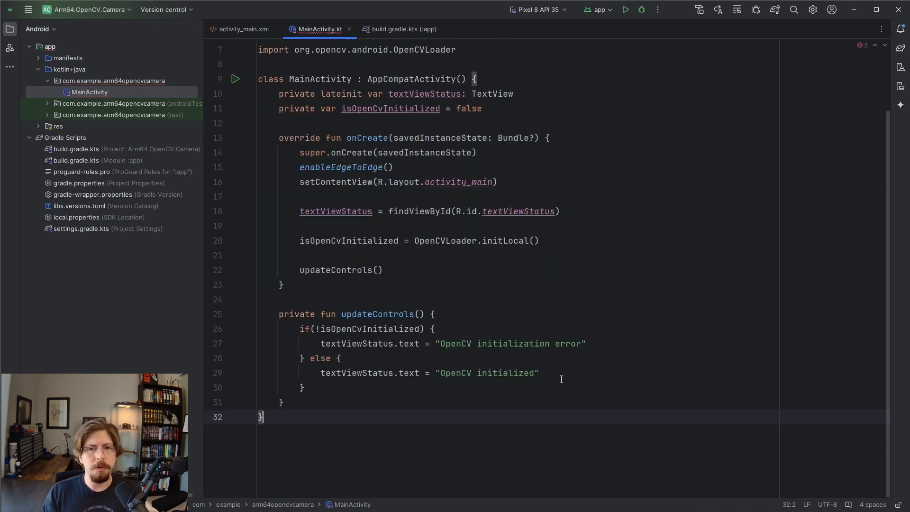
{"action": "left_click", "coordinate": [252, 49]}
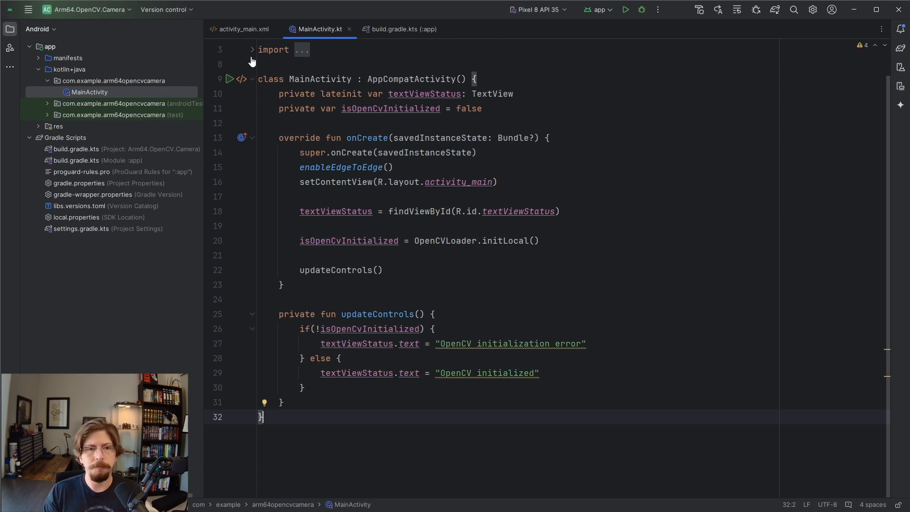
{"action": "left_click", "coordinate": [252, 49]}
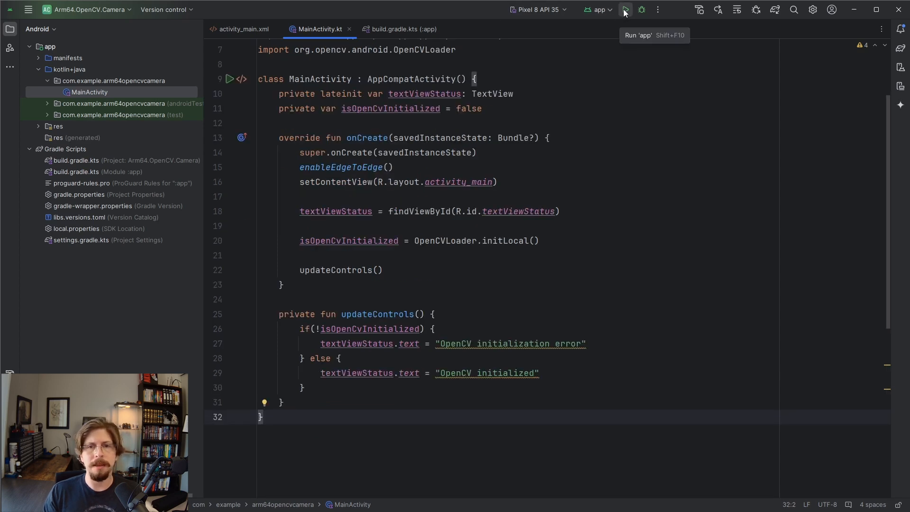
{"action": "left_click", "coordinate": [625, 10]}
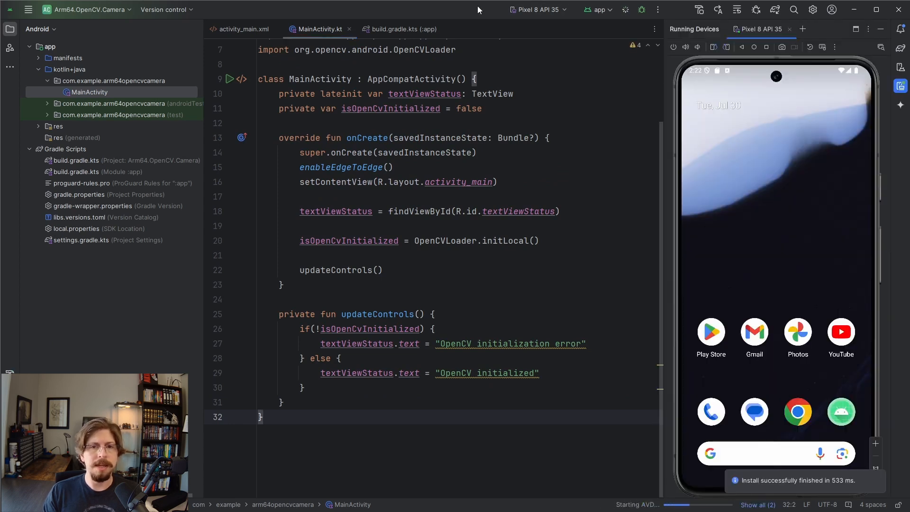
{"action": "left_click", "coordinate": [626, 9]}
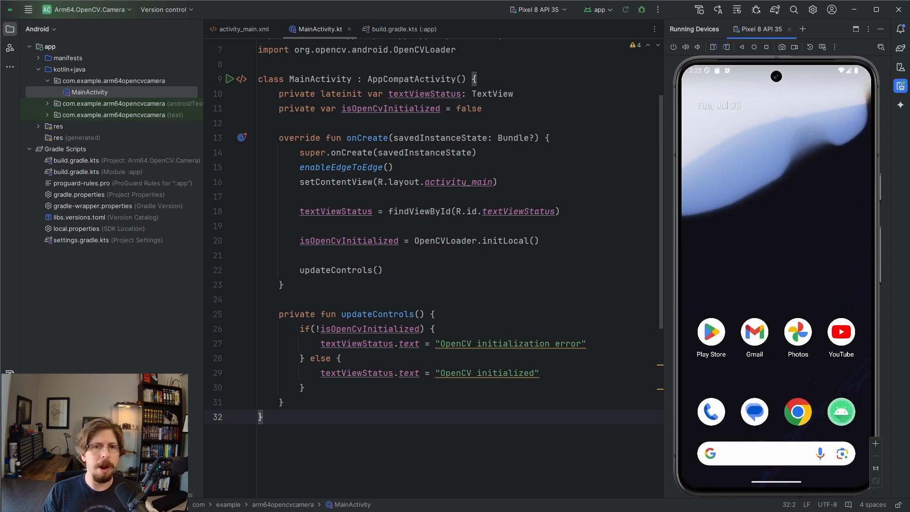
{"action": "mouse_move", "coordinate": [27, 10]}
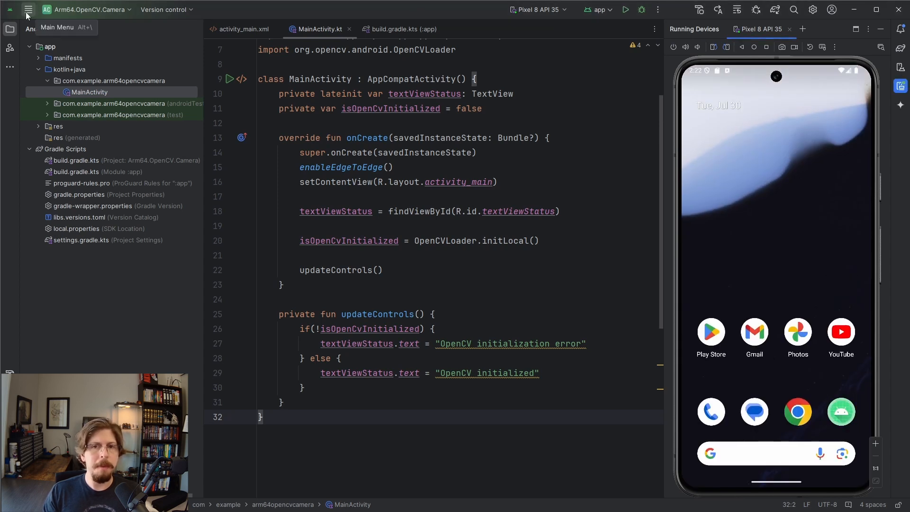
Step: Create a Pixel 7a API 35 virtual device in Device Manager and choose it as run target
{"action": "left_click", "coordinate": [28, 10]}
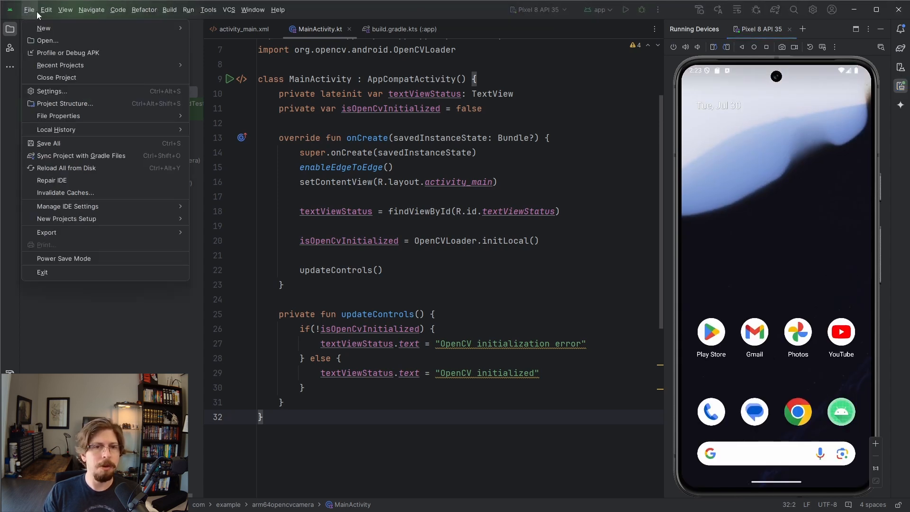
{"action": "left_click", "coordinate": [207, 10]}
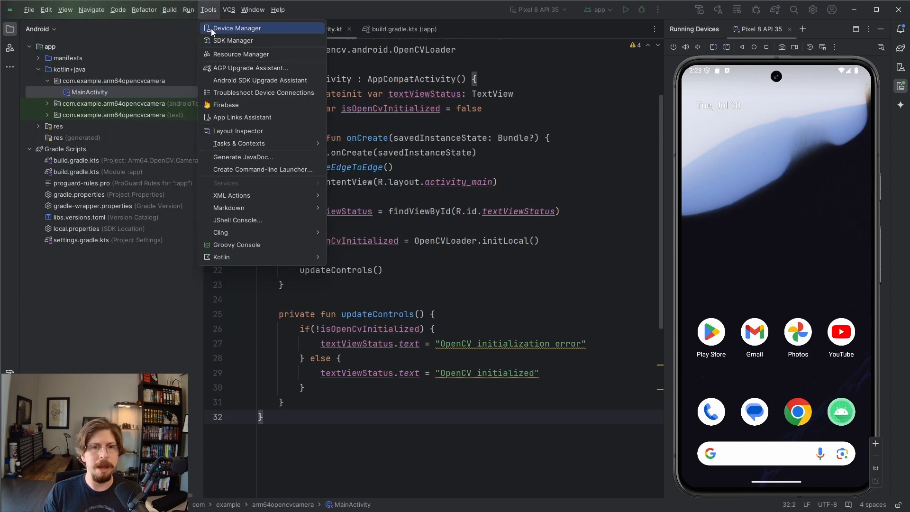
{"action": "left_click", "coordinate": [237, 28]}
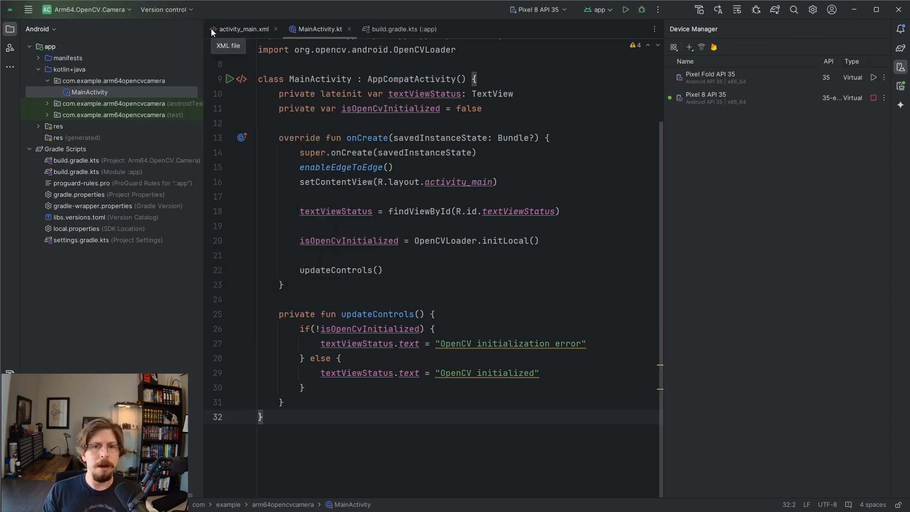
{"action": "left_click", "coordinate": [688, 47]}
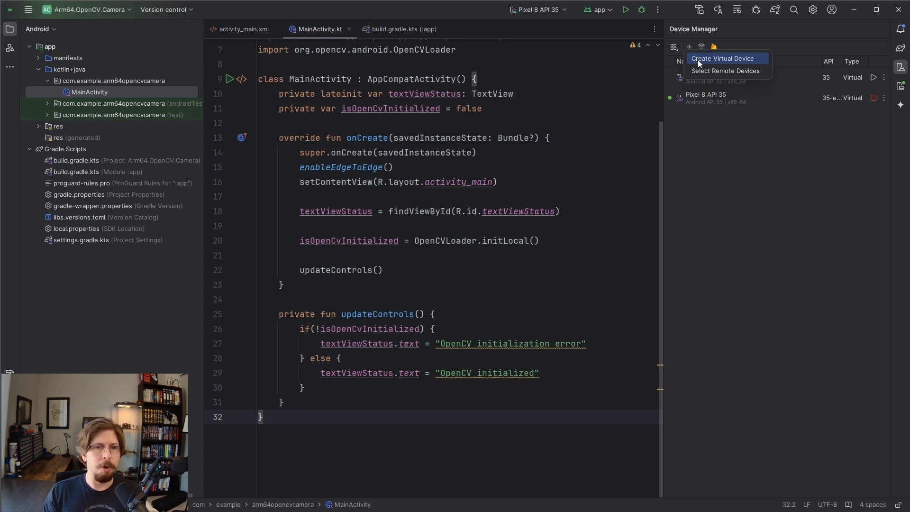
{"action": "left_click", "coordinate": [722, 58]}
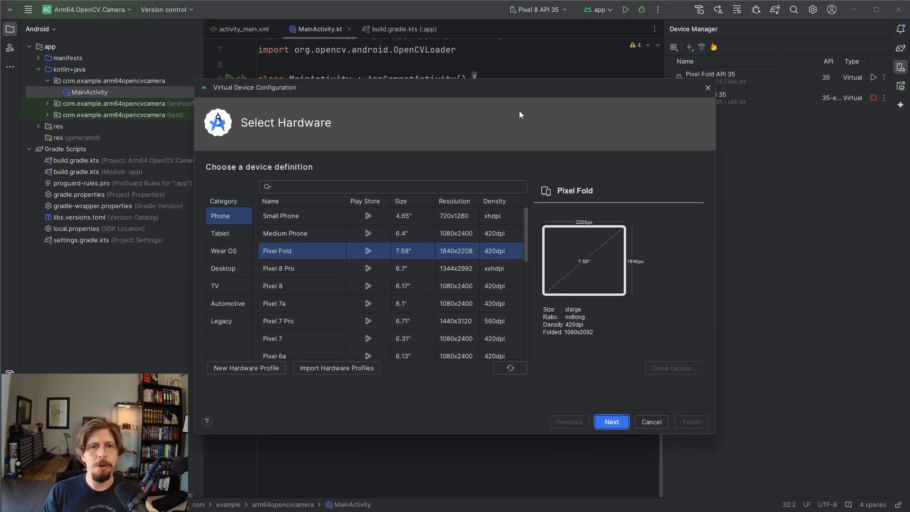
{"action": "mouse_move", "coordinate": [456, 153]}
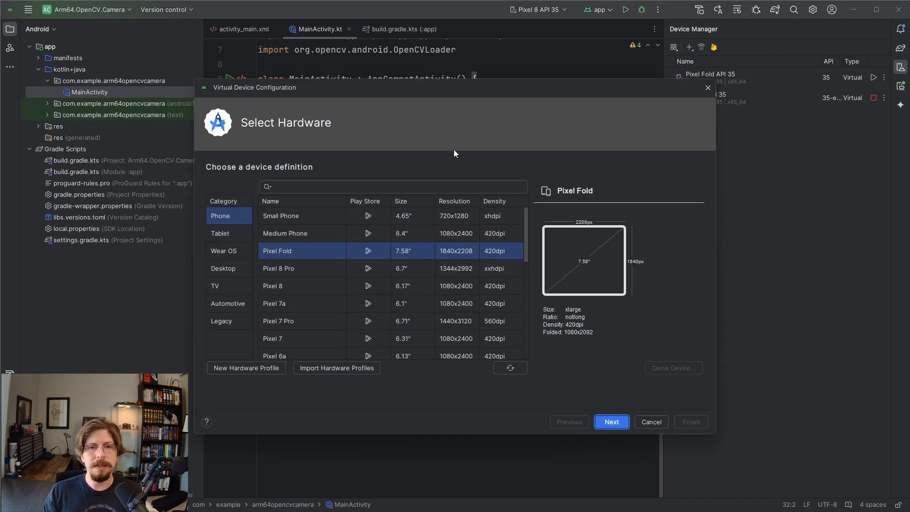
{"action": "left_click", "coordinate": [274, 302]}
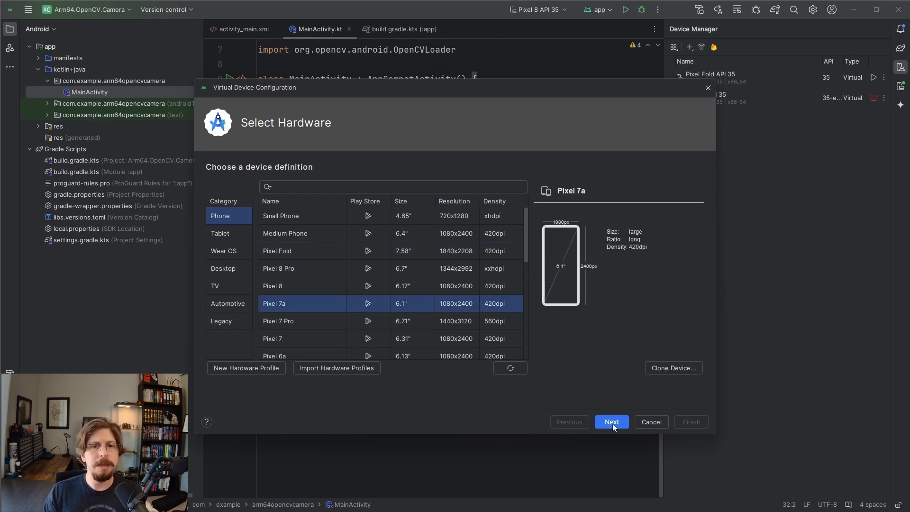
{"action": "left_click", "coordinate": [611, 422]}
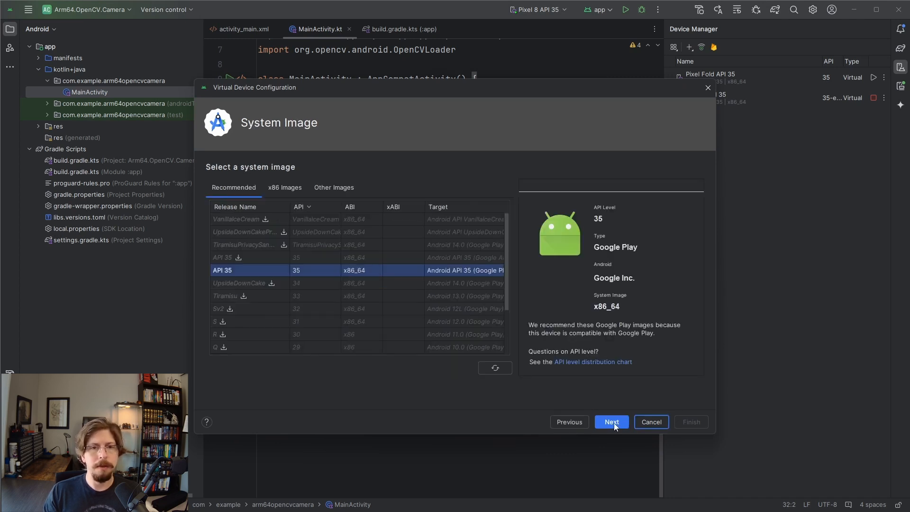
{"action": "left_click", "coordinate": [611, 422]}
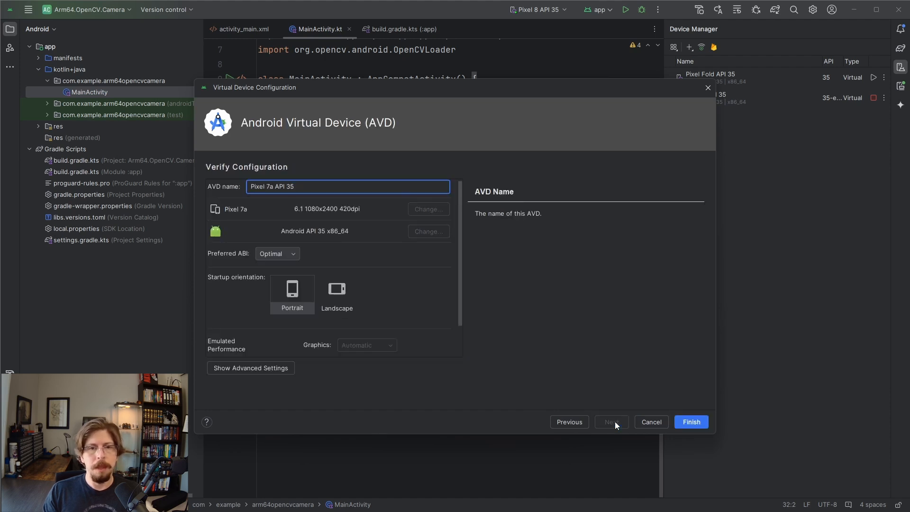
{"action": "mouse_move", "coordinate": [641, 424]}
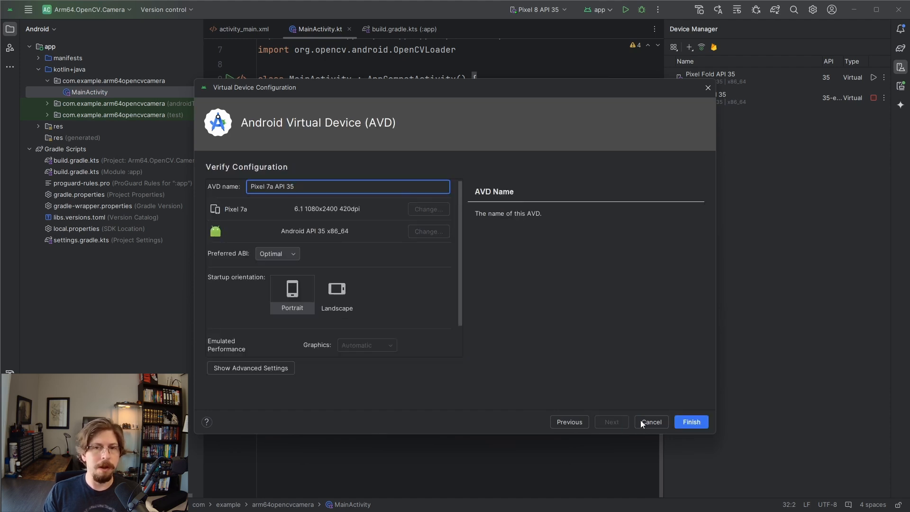
{"action": "left_click", "coordinate": [691, 422]}
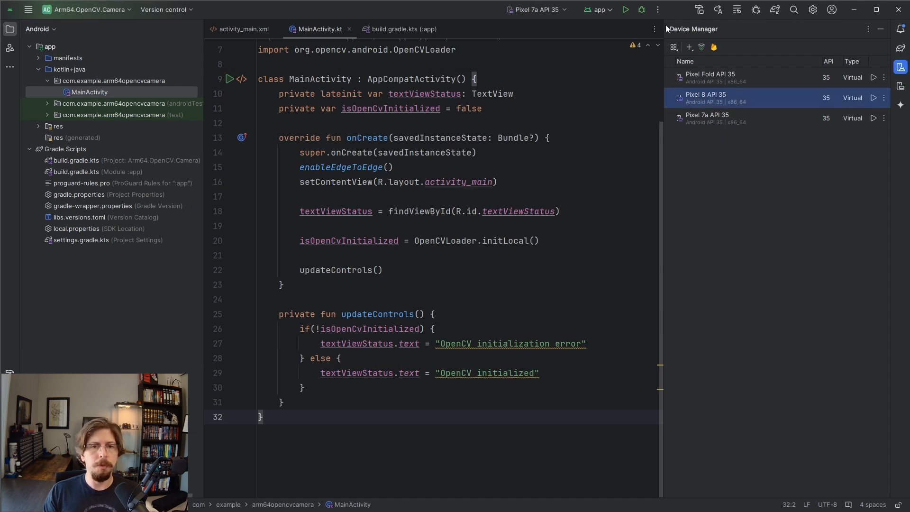
{"action": "left_click", "coordinate": [535, 10]}
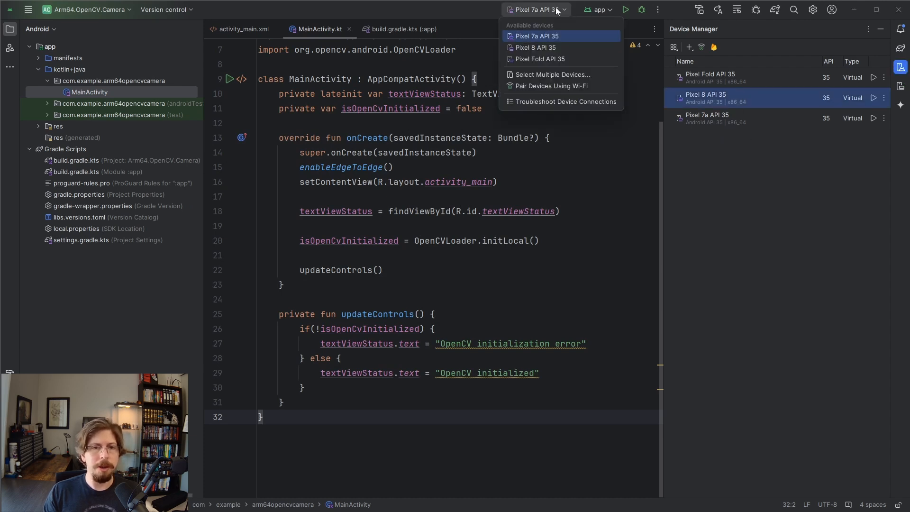
{"action": "mouse_move", "coordinate": [536, 47]}
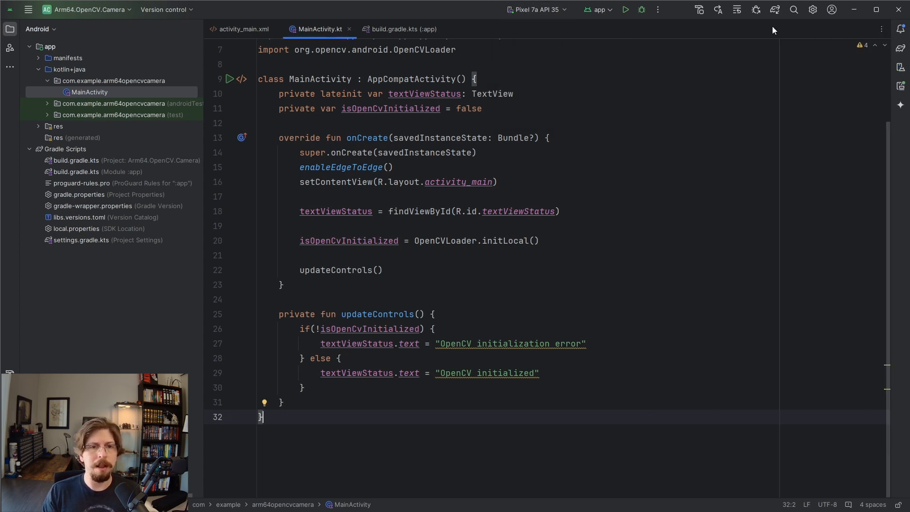
{"action": "mouse_move", "coordinate": [243, 29]}
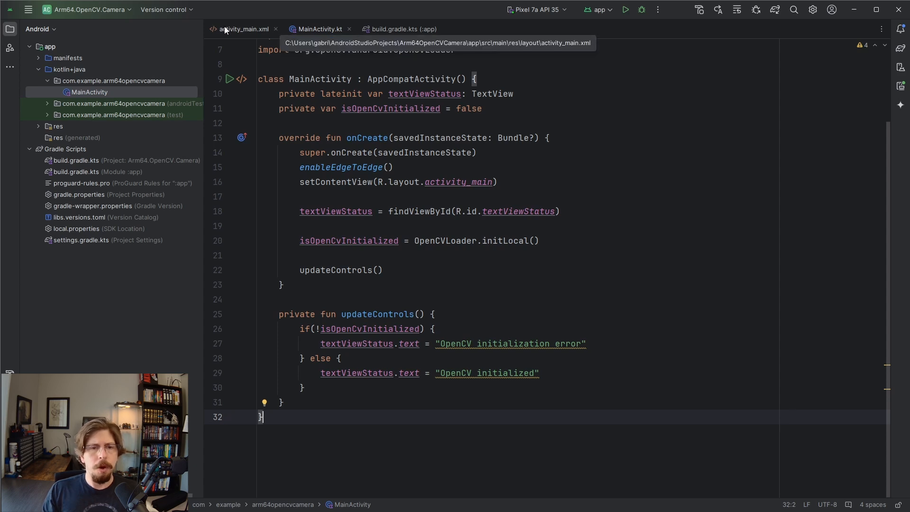
Step: Paste the Start/Stop buttons, checkbox, JavaCameraView and ImageView layout into activity_main.xml and review it
{"action": "left_click", "coordinate": [244, 29]}
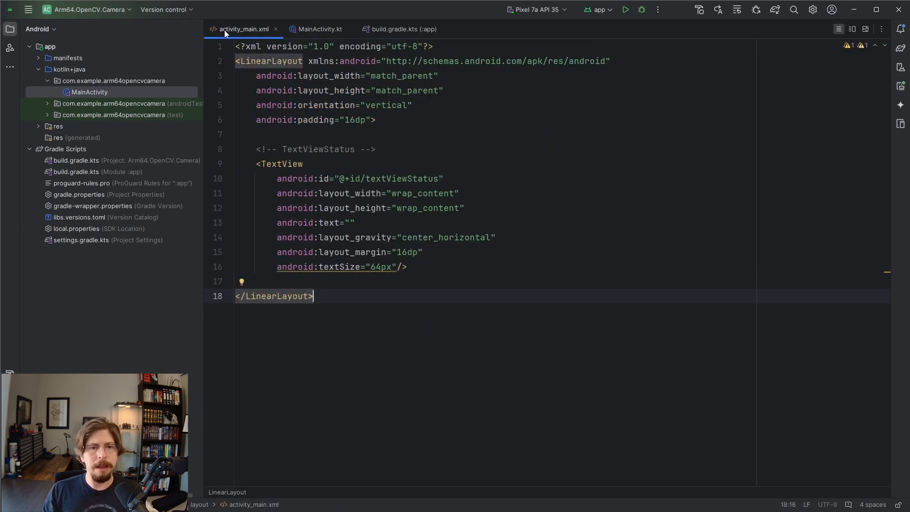
{"action": "key", "text": "ctrl+a"}
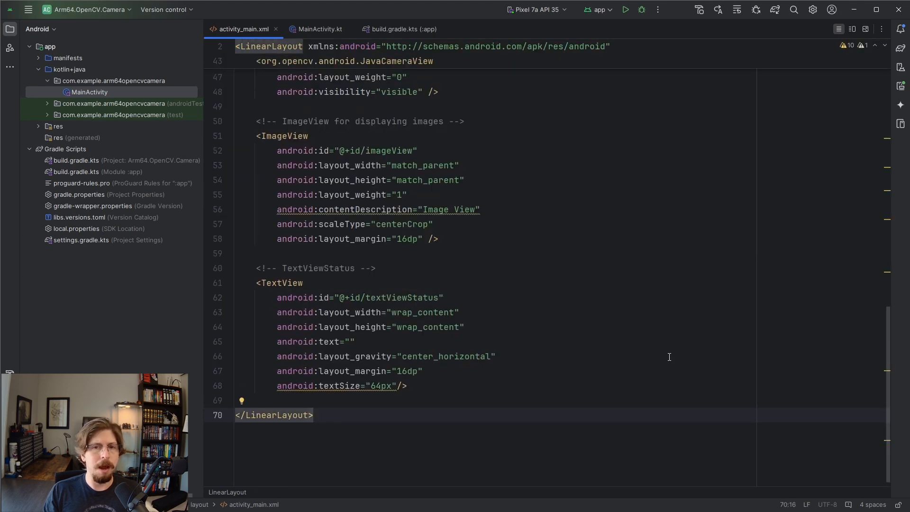
{"action": "scroll", "scroll_direction": "up", "scroll_amount": 3}
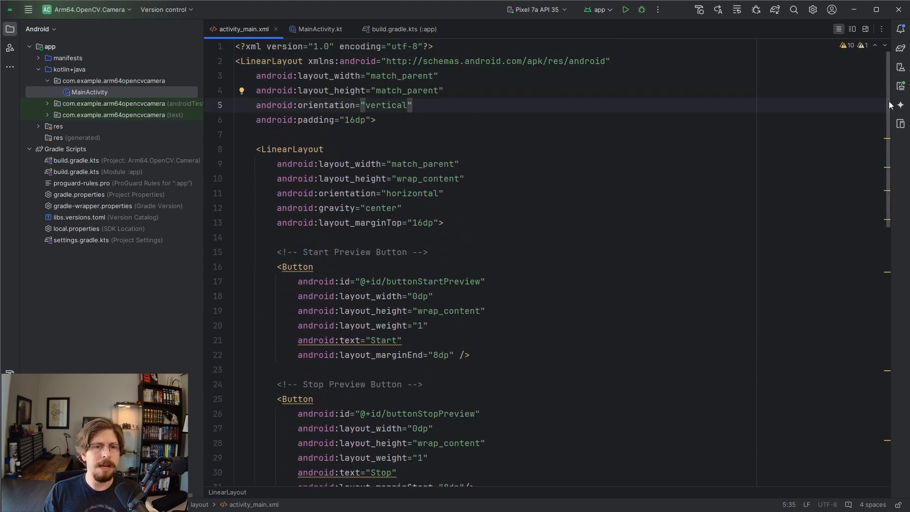
{"action": "scroll", "scroll_direction": "down", "scroll_amount": 3}
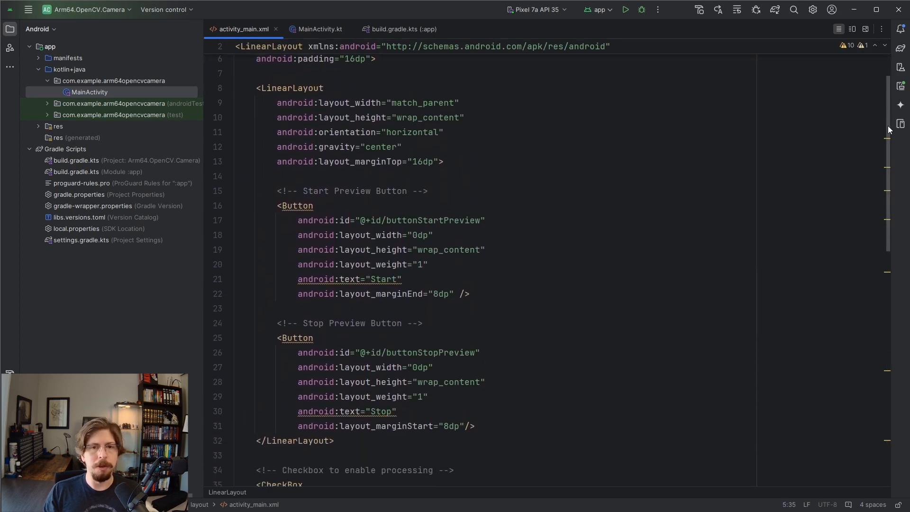
{"action": "scroll", "scroll_direction": "down", "scroll_amount": 3}
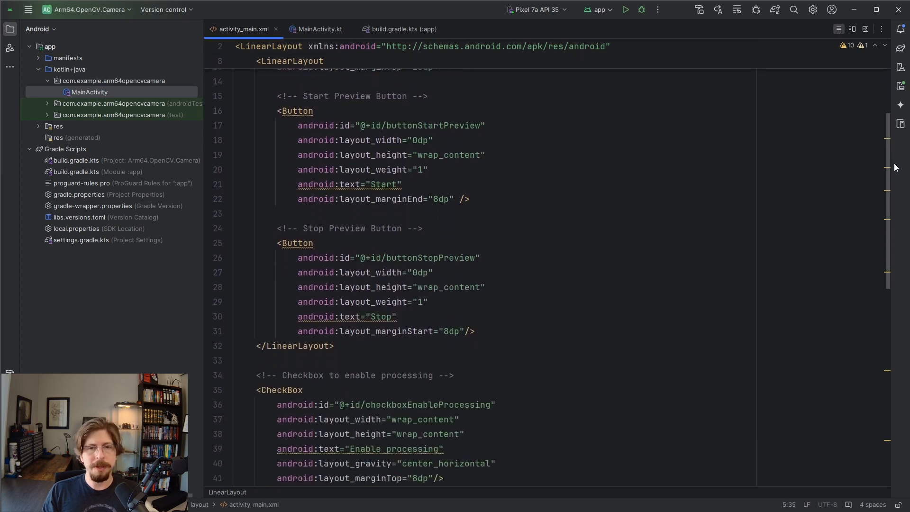
{"action": "scroll", "scroll_direction": "down", "scroll_amount": 3}
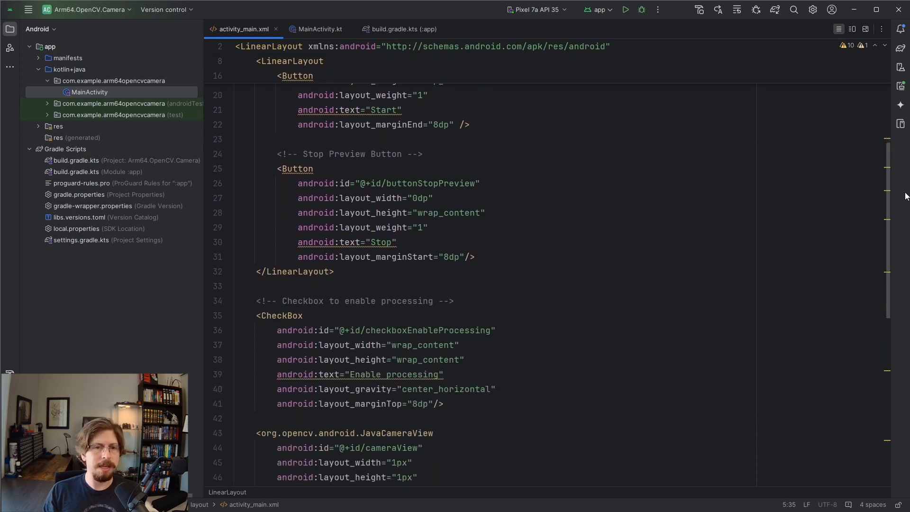
{"action": "scroll", "scroll_direction": "down", "scroll_amount": 3}
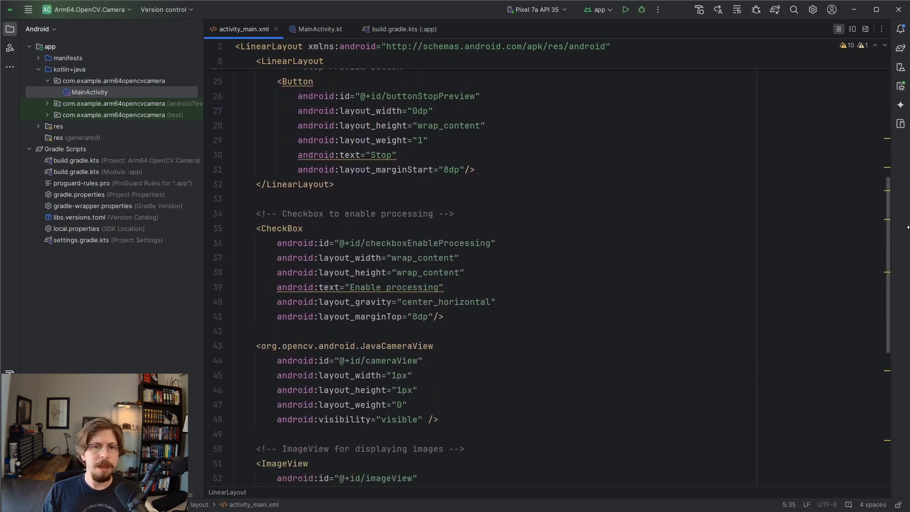
{"action": "scroll", "scroll_direction": "down", "scroll_amount": 3}
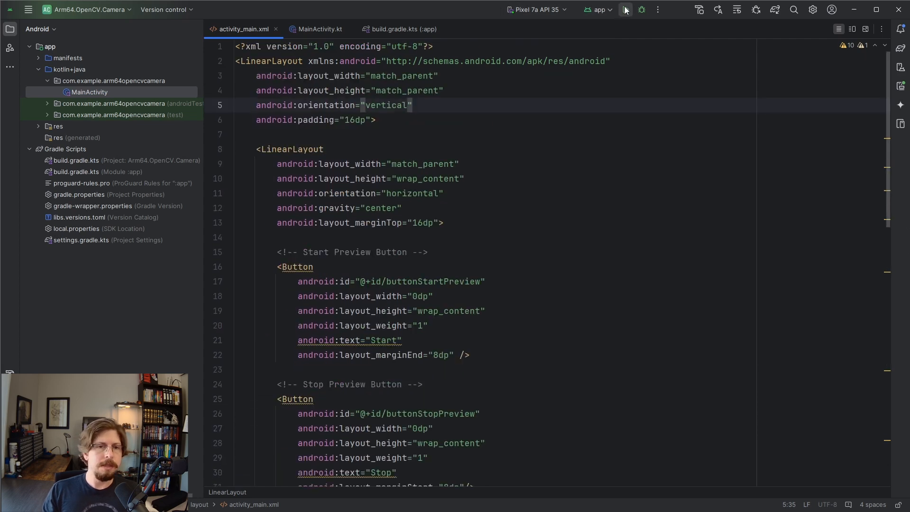
Step: Run the app on the Pixel 7a API 35 emulator and try starting the camera
{"action": "left_click", "coordinate": [625, 9]}
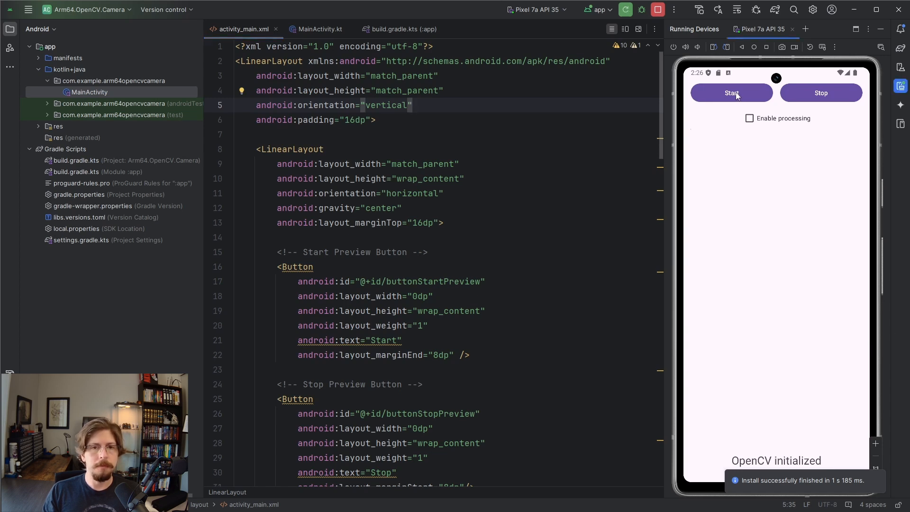
{"action": "left_click", "coordinate": [749, 118]}
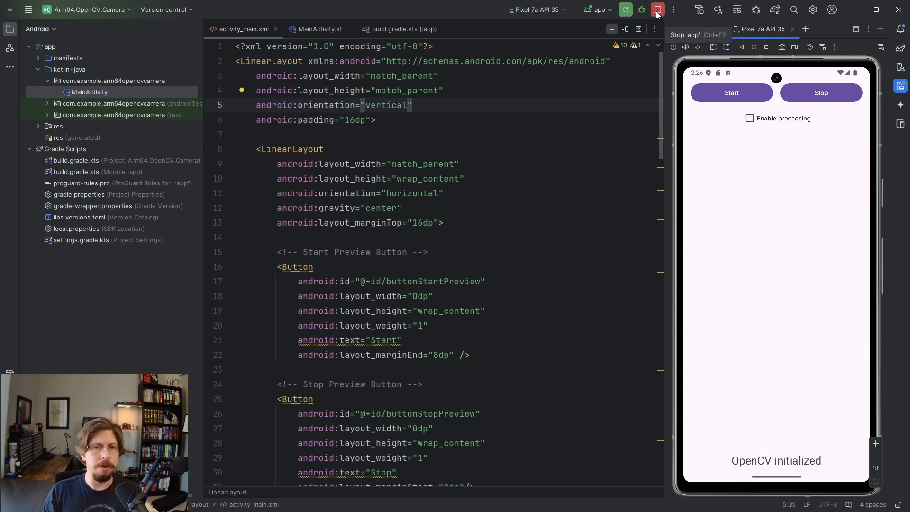
Step: Stop the running app and open AndroidManifest.xml to declare the CAMERA permission and camera feature
{"action": "left_click", "coordinate": [656, 10]}
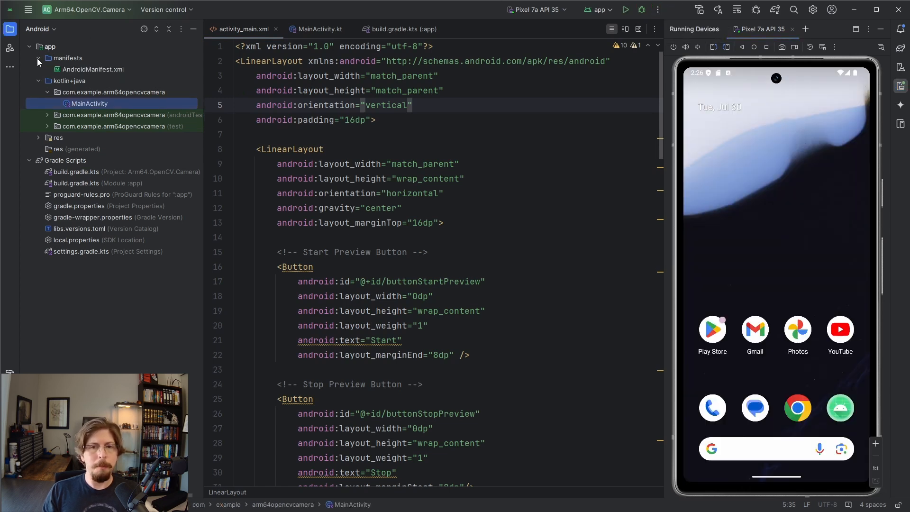
{"action": "left_click", "coordinate": [93, 69]}
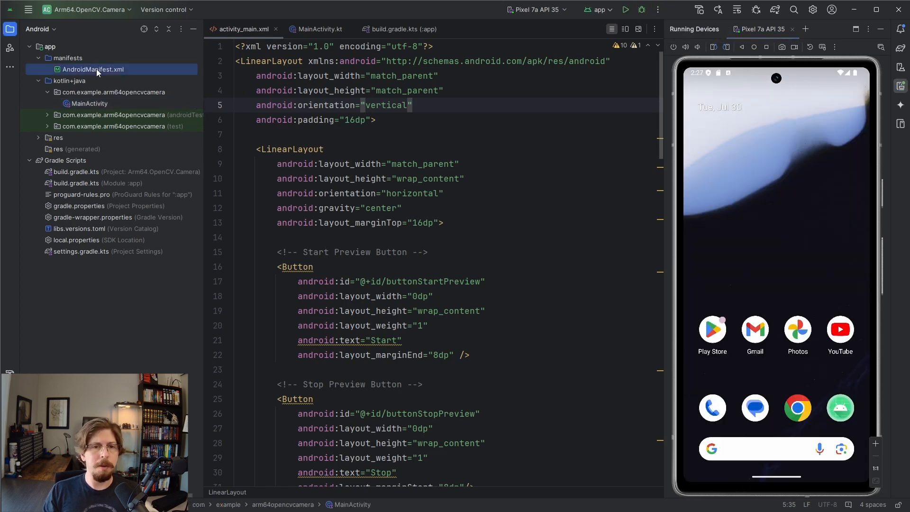
{"action": "left_click", "coordinate": [93, 69]}
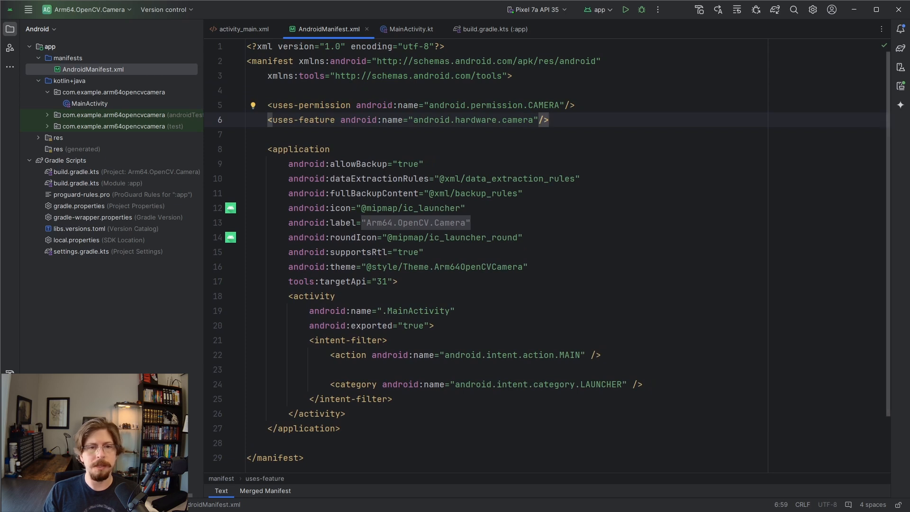
{"action": "mouse_move", "coordinate": [447, 14]}
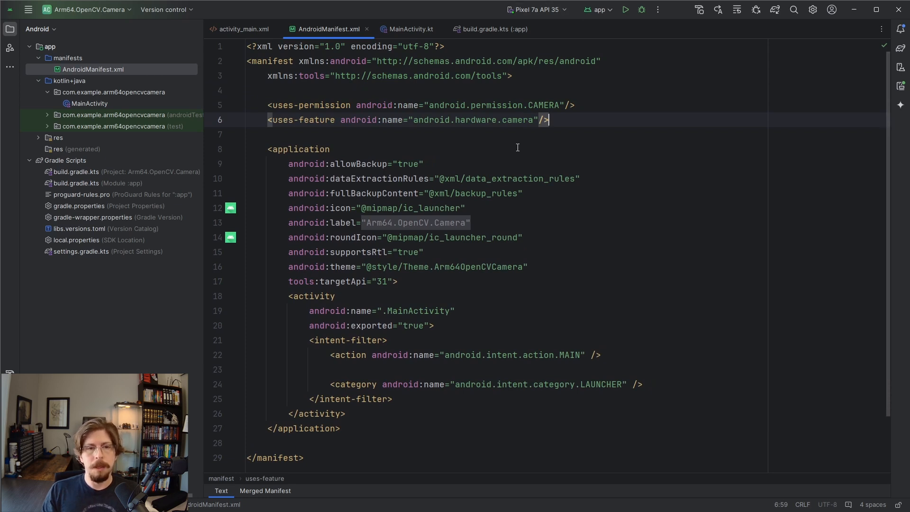
{"action": "mouse_move", "coordinate": [411, 29]}
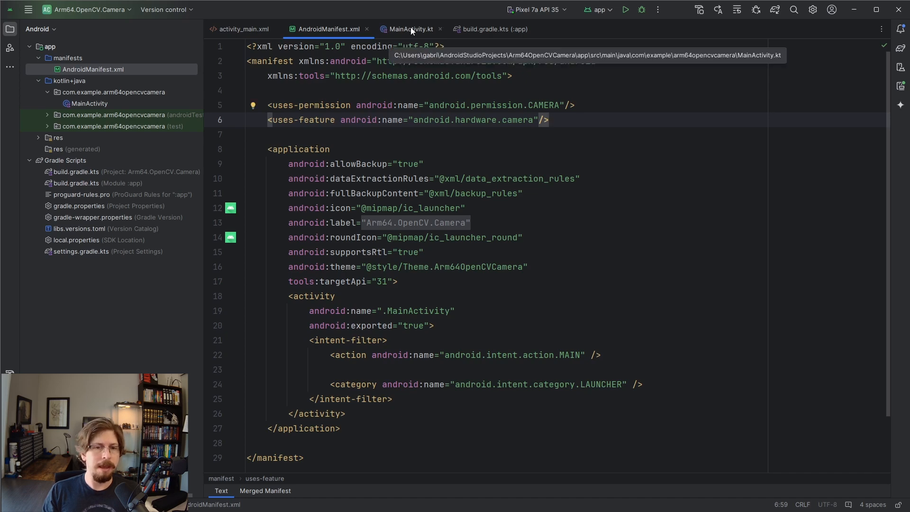
Step: In MainActivity.kt, add private val cameraPermissionRequestCode = 100 below isOpenCvInitialized
{"action": "left_click", "coordinate": [411, 29]}
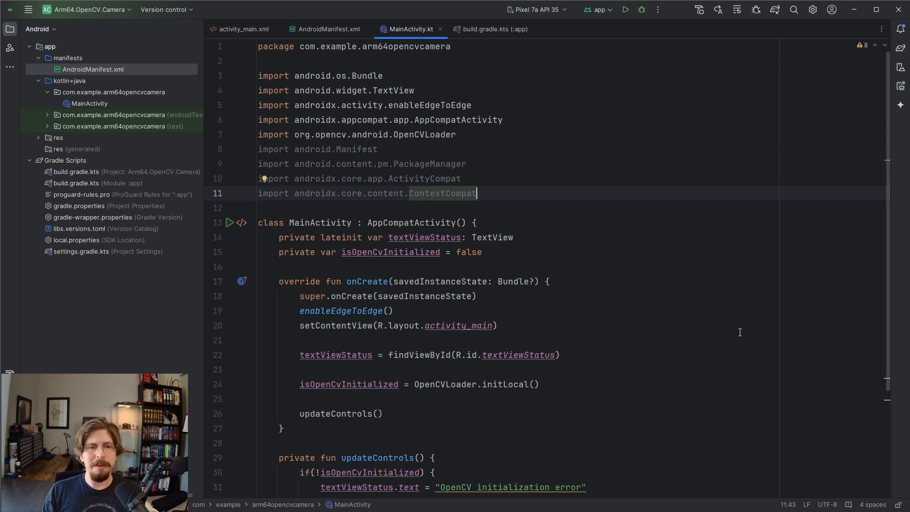
{"action": "mouse_move", "coordinate": [672, 304]}
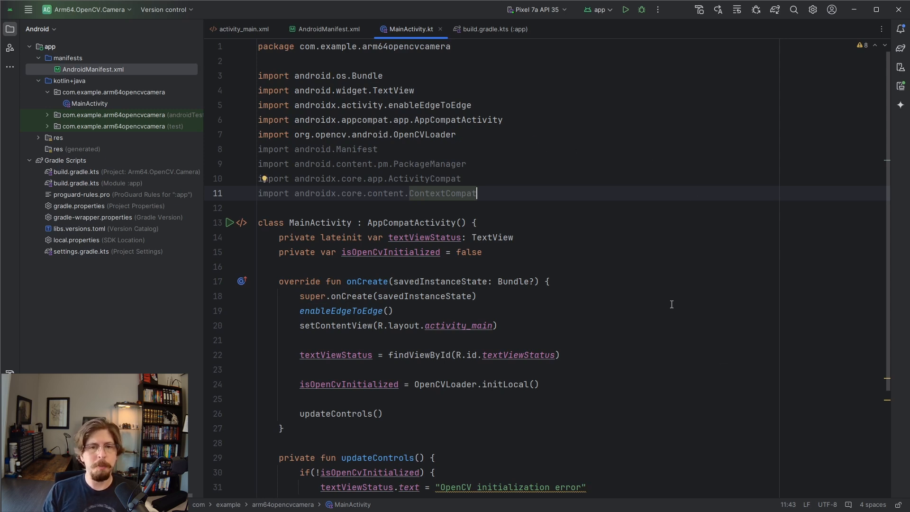
{"action": "scroll", "scroll_direction": "down", "scroll_amount": 3}
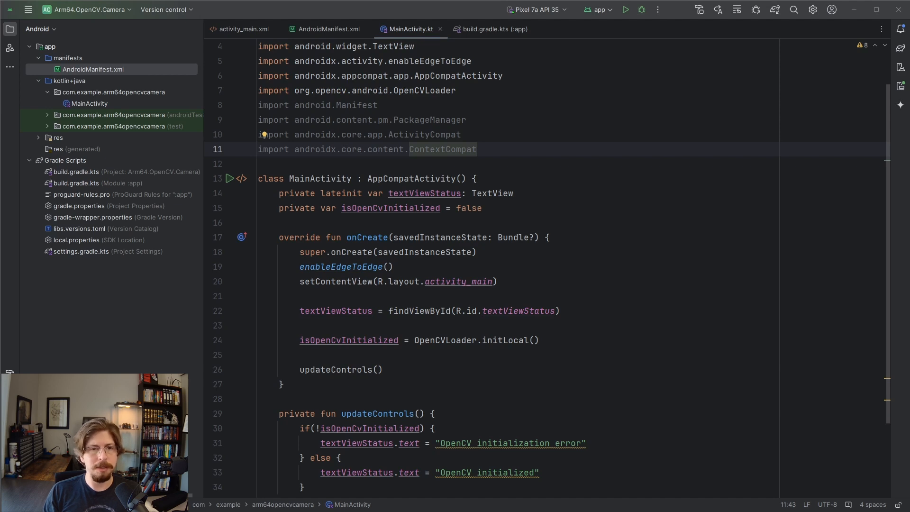
{"action": "left_click", "coordinate": [481, 208]}
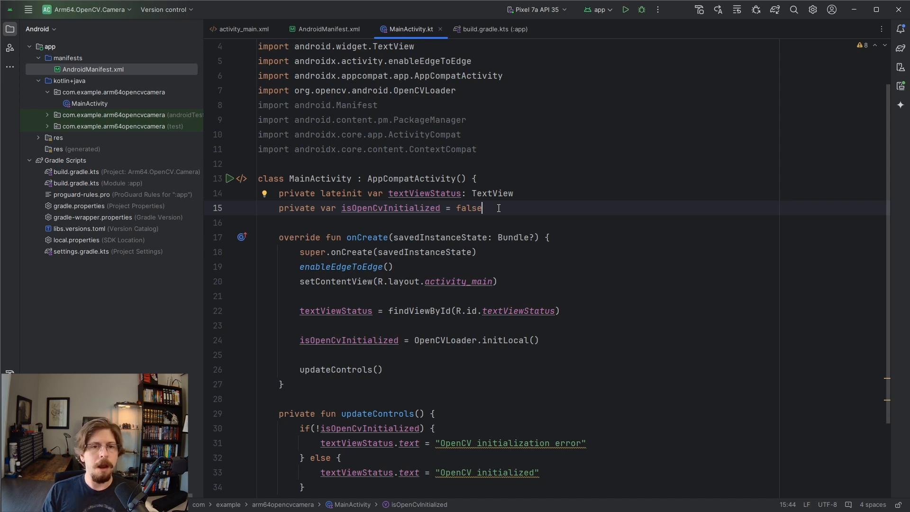
{"action": "key", "text": "Return"}
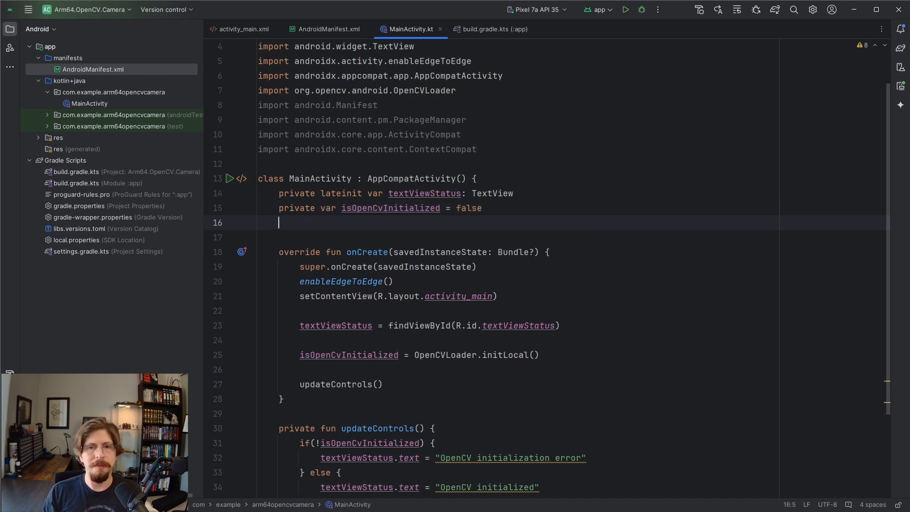
{"action": "type", "text": "private val cameraPermissionRequestCode = 100"}
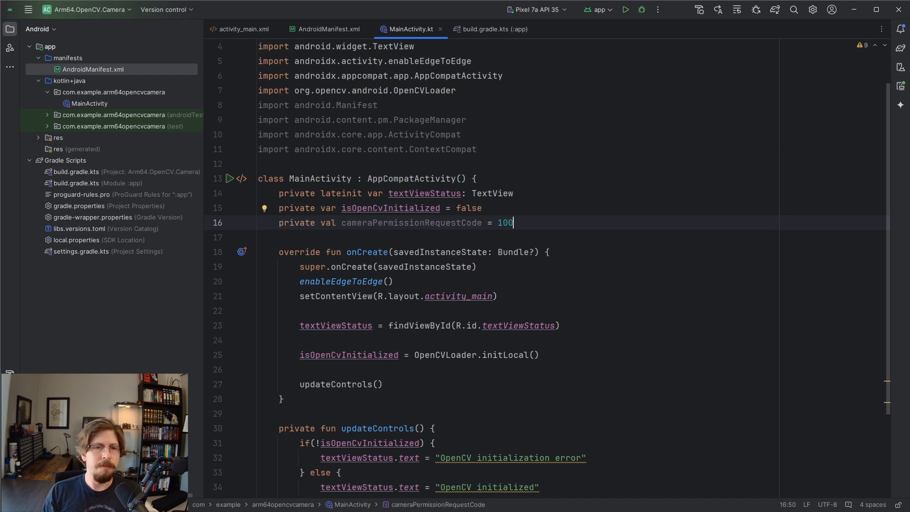
{"action": "mouse_move", "coordinate": [488, 273]}
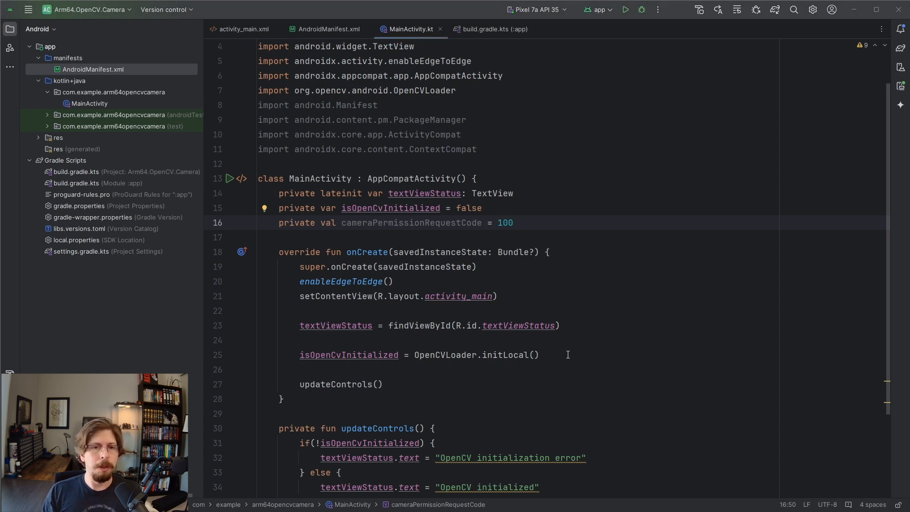
{"action": "left_click", "coordinate": [537, 355]}
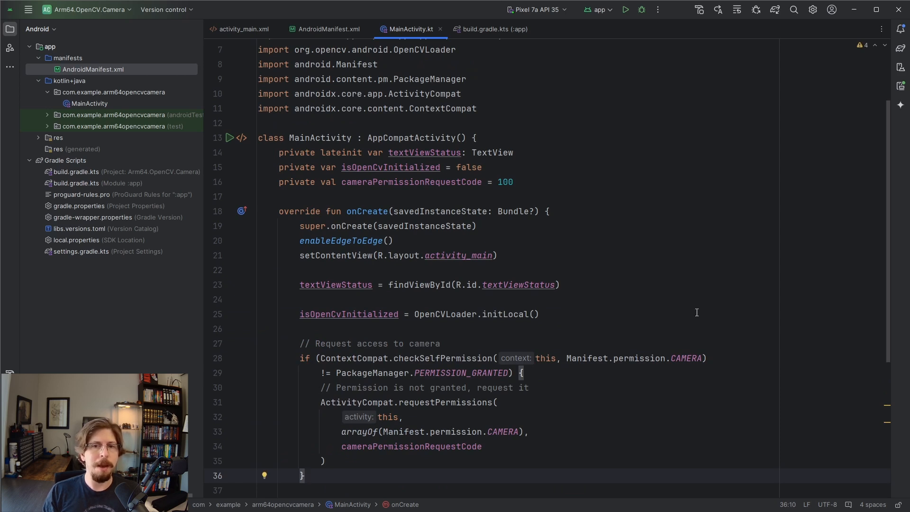
{"action": "scroll", "scroll_direction": "down", "scroll_amount": 3}
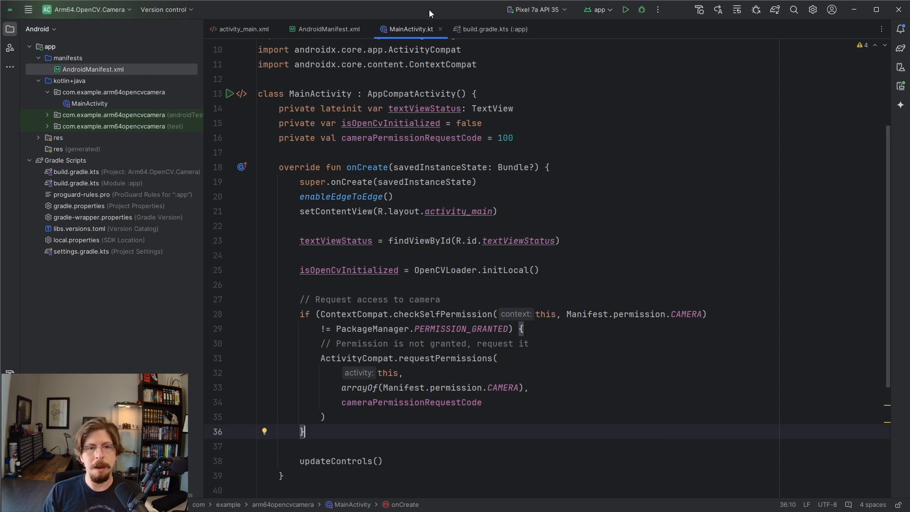
{"action": "mouse_move", "coordinate": [817, 215]}
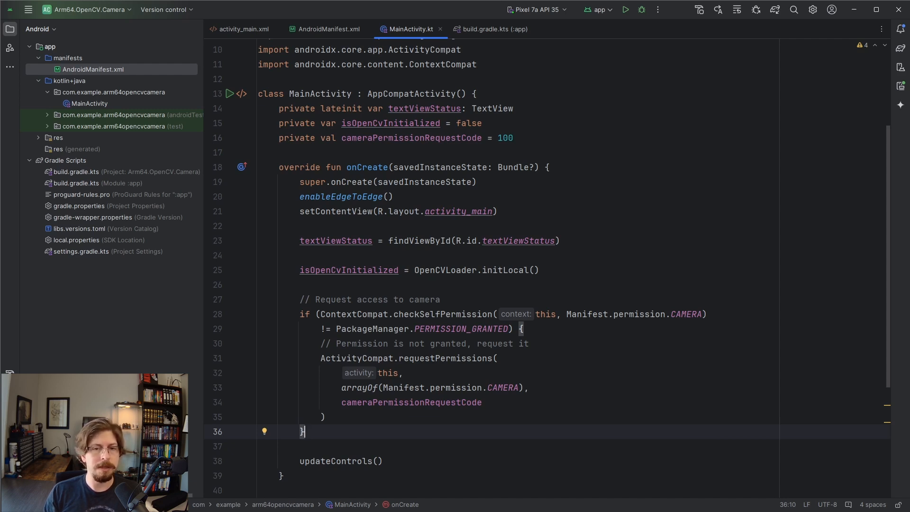
{"action": "mouse_move", "coordinate": [671, 165]}
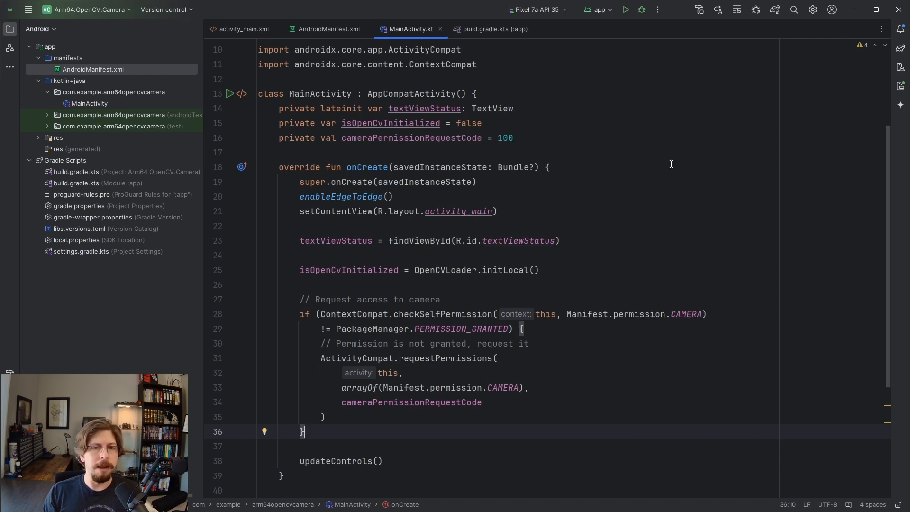
{"action": "mouse_move", "coordinate": [624, 9]}
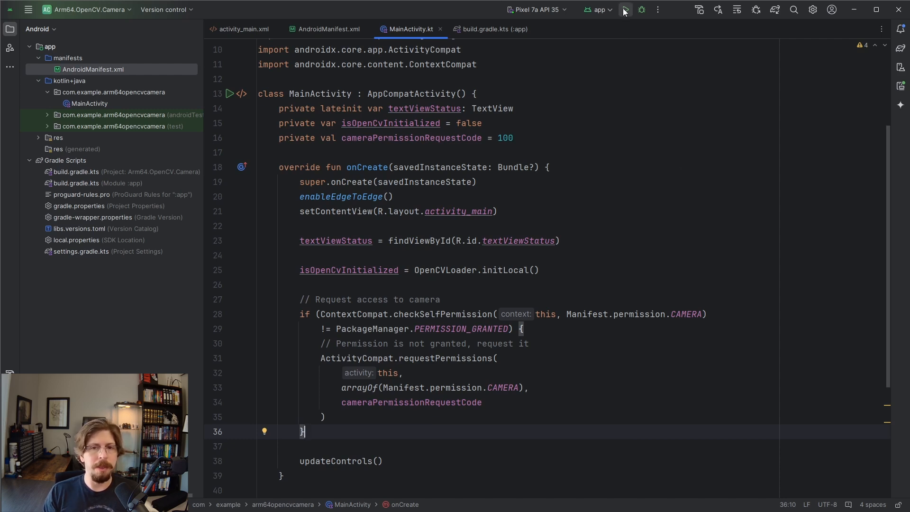
Step: Run the app on the Pixel 7a emulator, reach the camera permission prompt, then stop it
{"action": "left_click", "coordinate": [624, 10]}
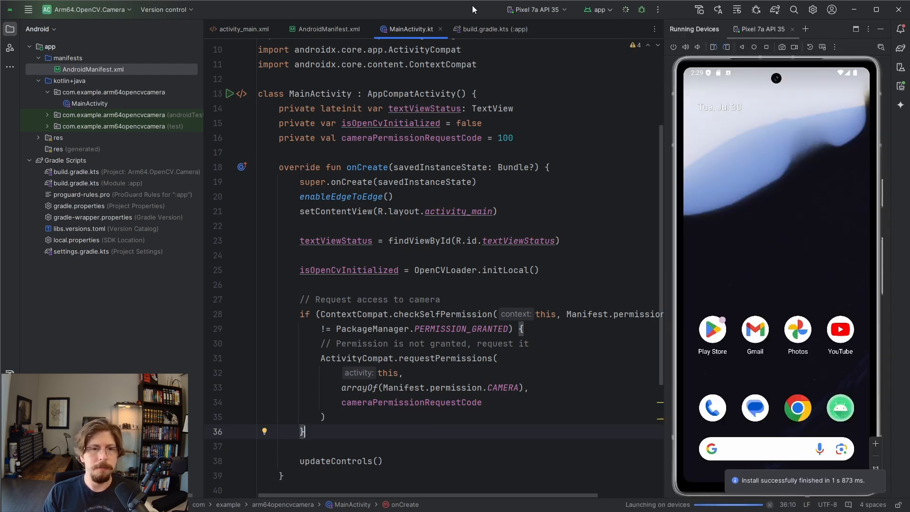
{"action": "left_click", "coordinate": [625, 10]}
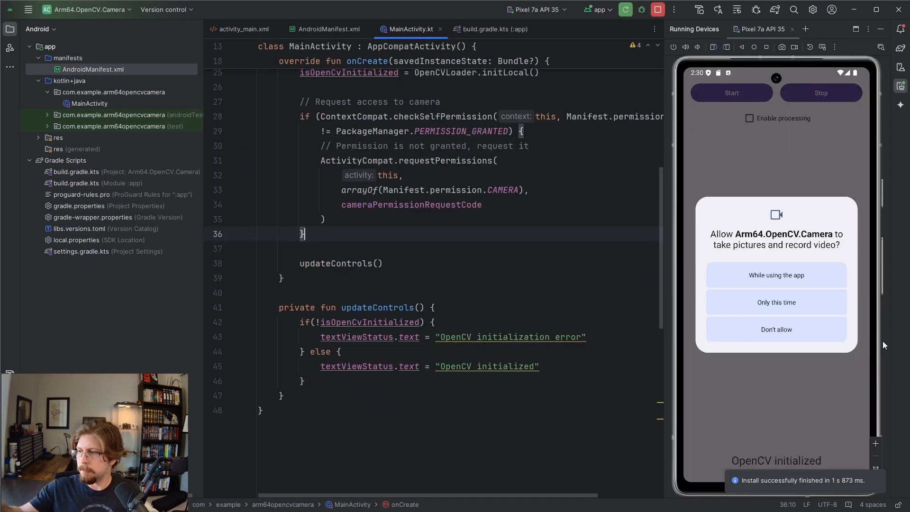
{"action": "left_click", "coordinate": [776, 274]}
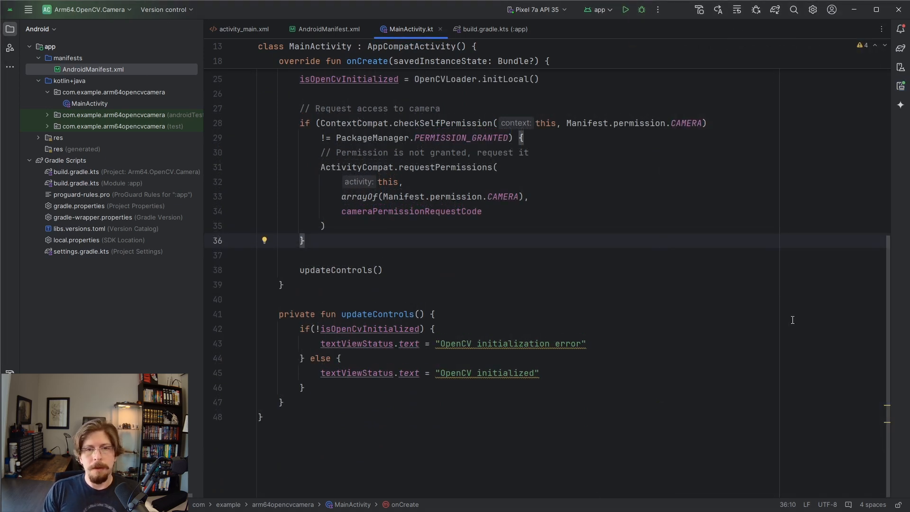
Step: Make MainActivity implement CameraBridgeViewBase.CvCameraViewListener2, wiring controls, updateControls and camera callbacks
{"action": "scroll", "scroll_direction": "up", "scroll_amount": 3}
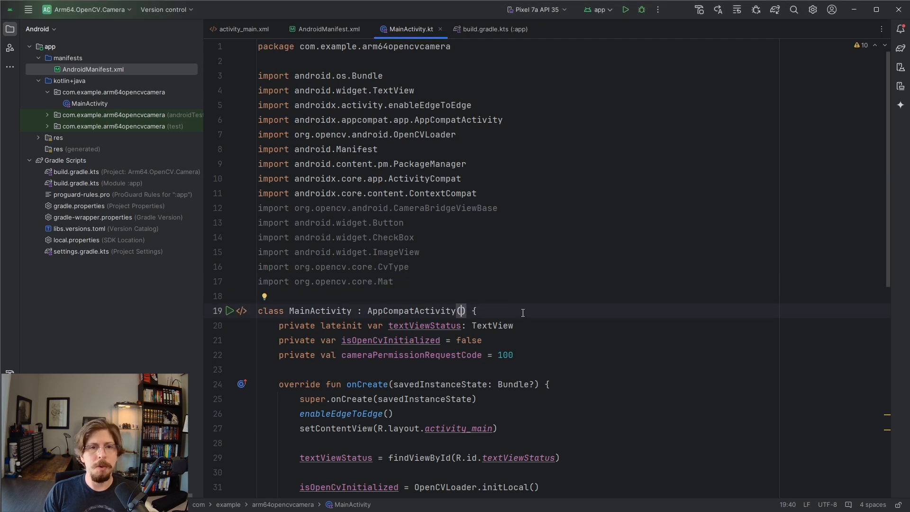
{"action": "type", "text": ", CameraBridgeViewBase.CvCameraViewListener2"}
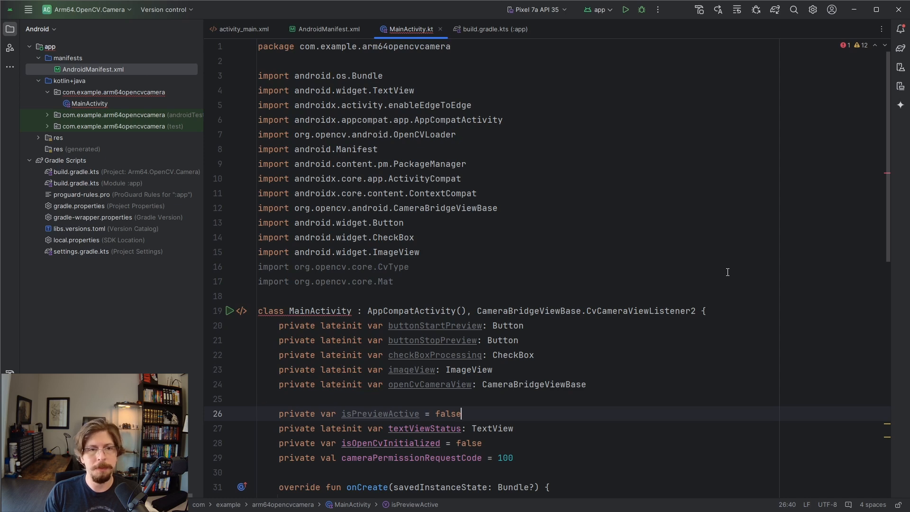
{"action": "scroll", "scroll_direction": "down", "scroll_amount": 3}
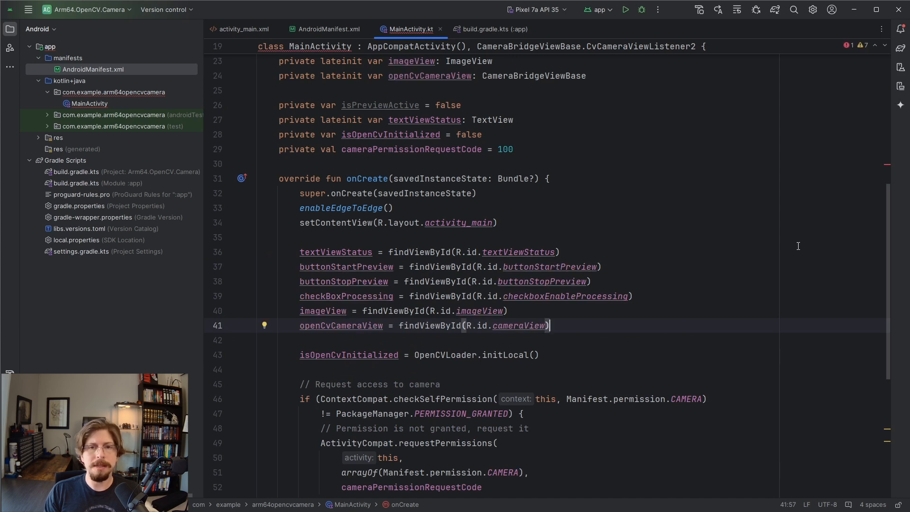
{"action": "mouse_move", "coordinate": [787, 268]}
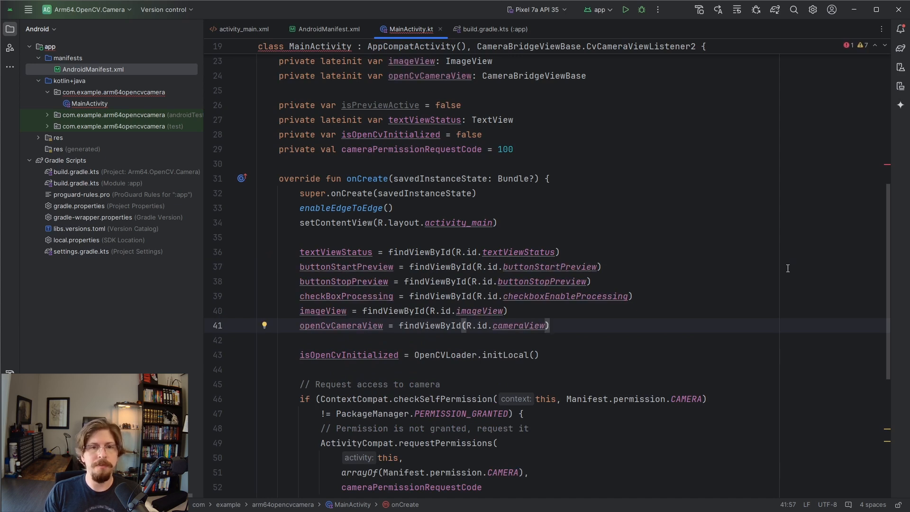
{"action": "mouse_move", "coordinate": [750, 312]}
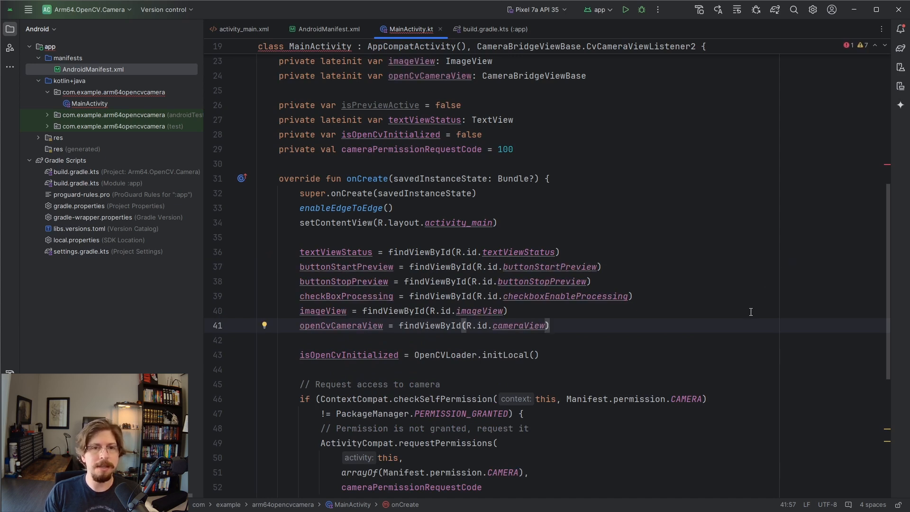
{"action": "scroll", "scroll_direction": "down", "scroll_amount": 3}
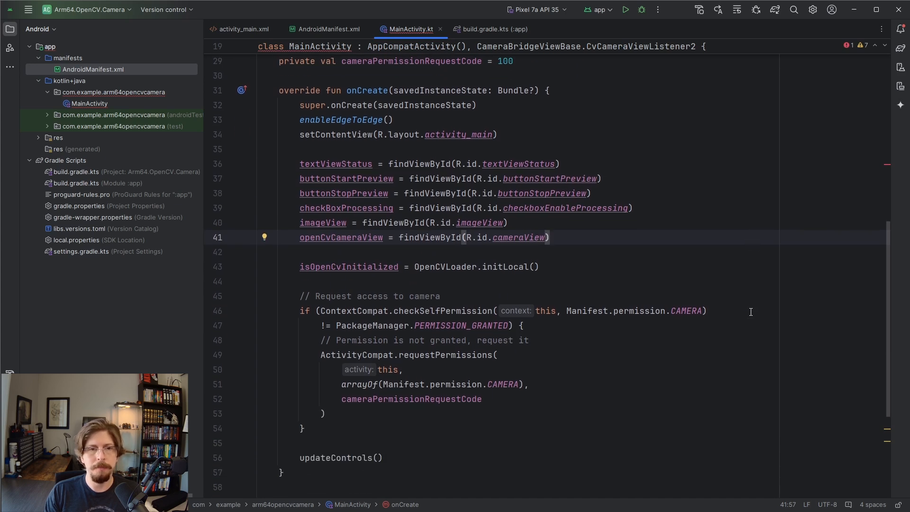
{"action": "scroll", "scroll_direction": "down", "scroll_amount": 3}
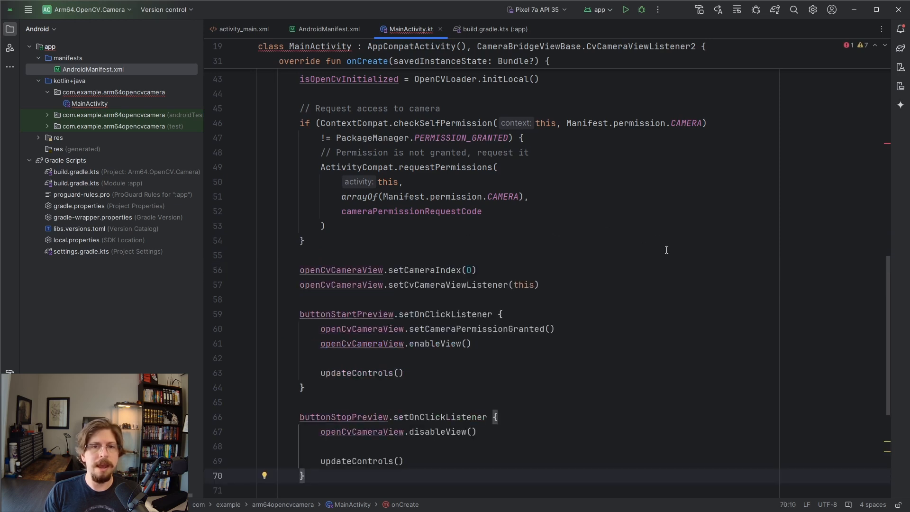
{"action": "mouse_move", "coordinate": [745, 276]}
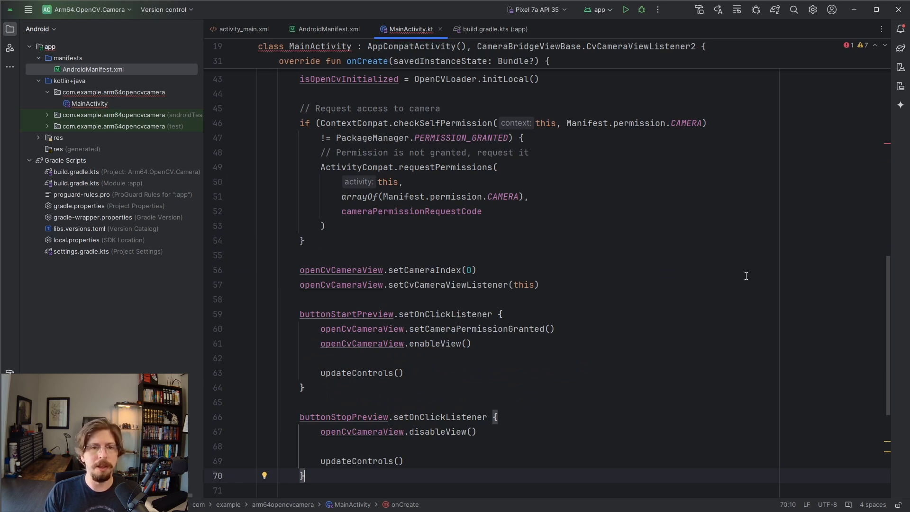
{"action": "scroll", "scroll_direction": "down", "scroll_amount": 3}
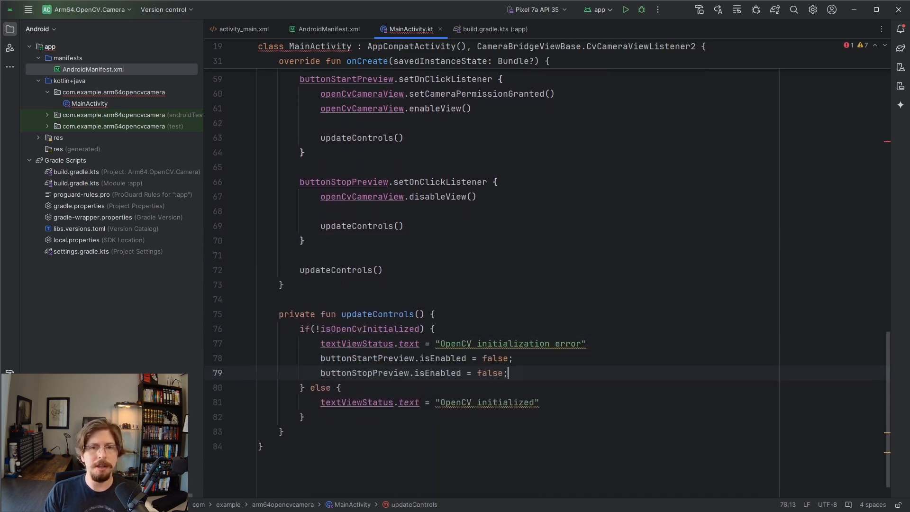
{"action": "key", "text": "Enter"}
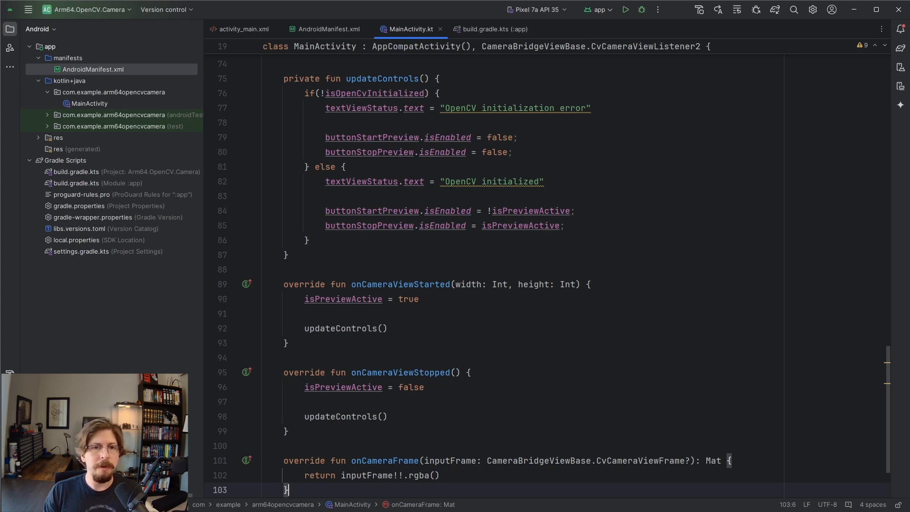
{"action": "mouse_move", "coordinate": [422, 9]}
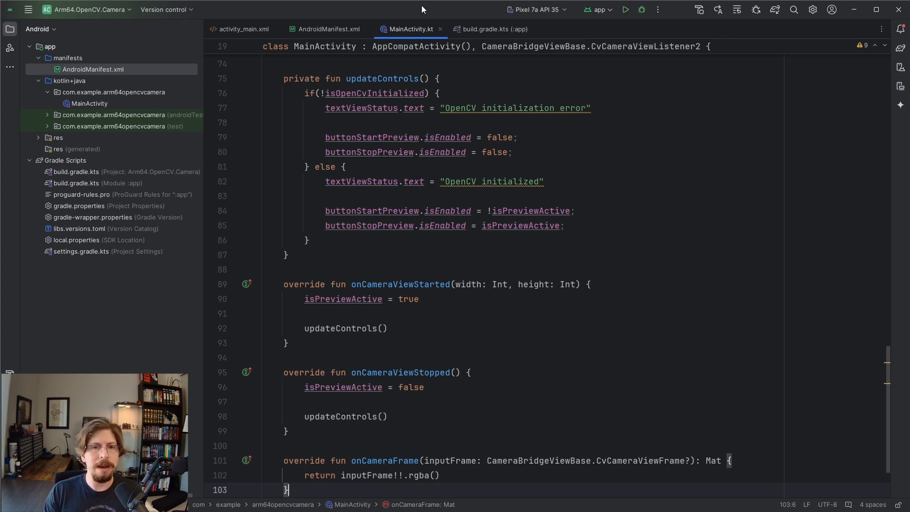
{"action": "mouse_move", "coordinate": [625, 9]}
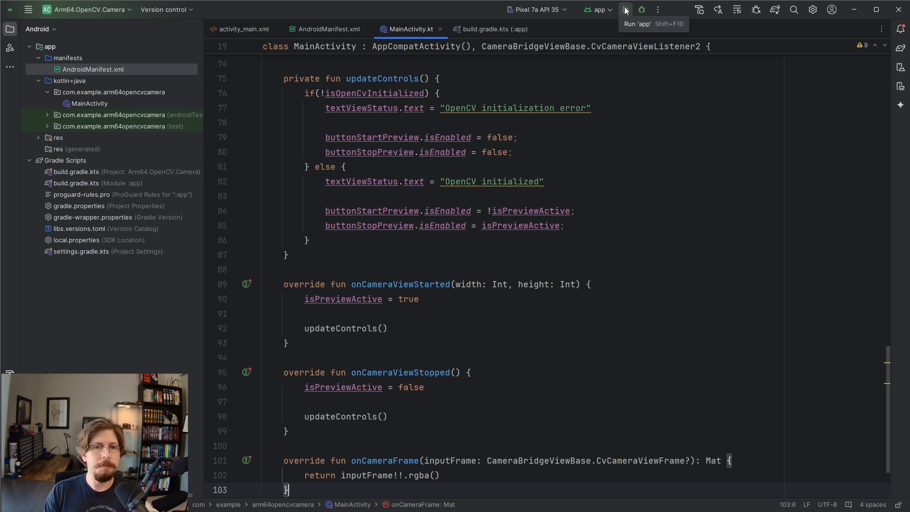
Step: Run the app on the Pixel 7a API 35 emulator and toggle the preview with Start and Stop
{"action": "left_click", "coordinate": [625, 9]}
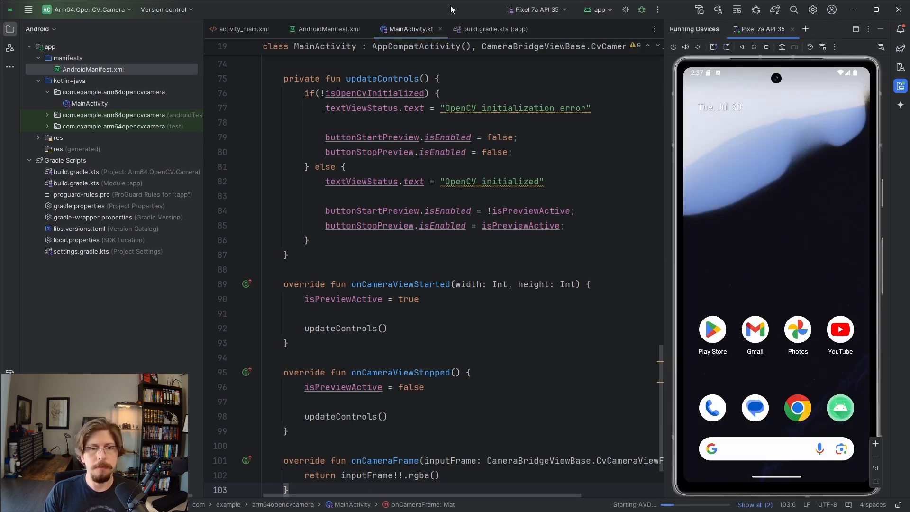
{"action": "left_click", "coordinate": [625, 10]}
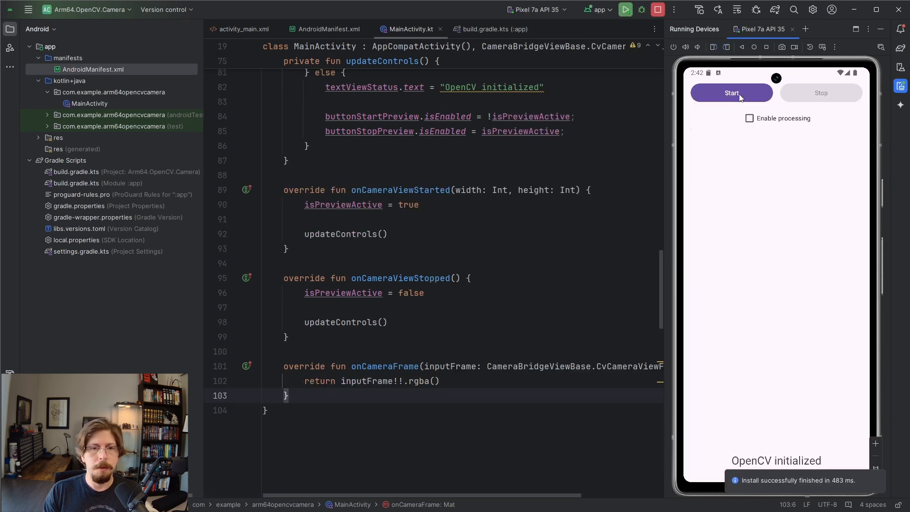
{"action": "left_click", "coordinate": [731, 93]}
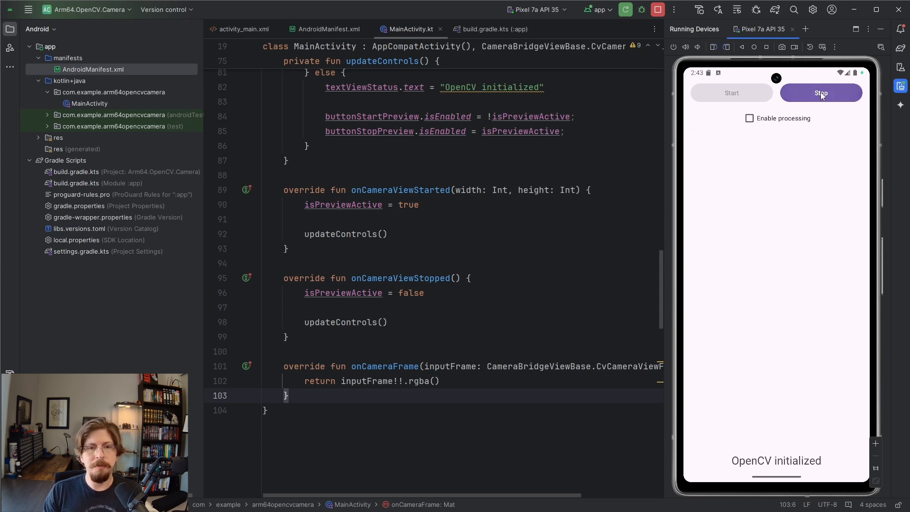
{"action": "left_click", "coordinate": [820, 92]}
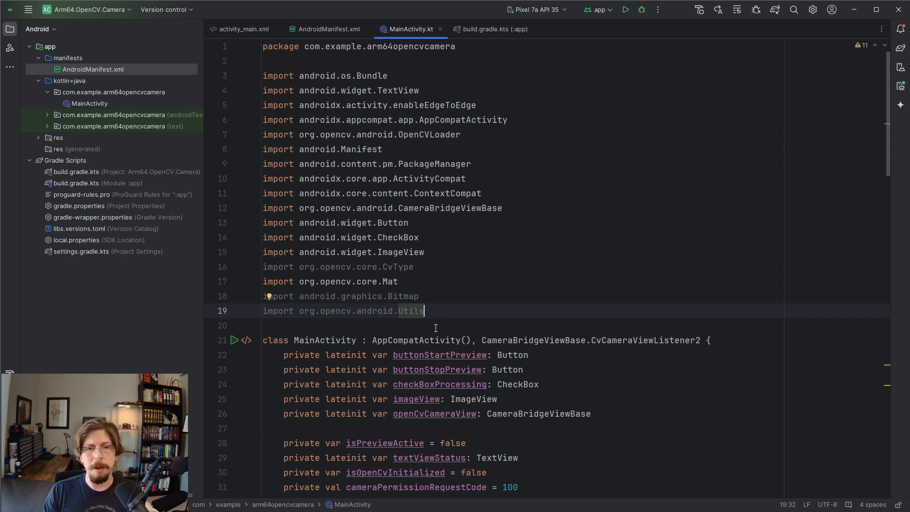
Step: Declare 'private lateinit var inputMat: Mat' among MainActivity's fields
{"action": "scroll", "scroll_direction": "down", "scroll_amount": 3}
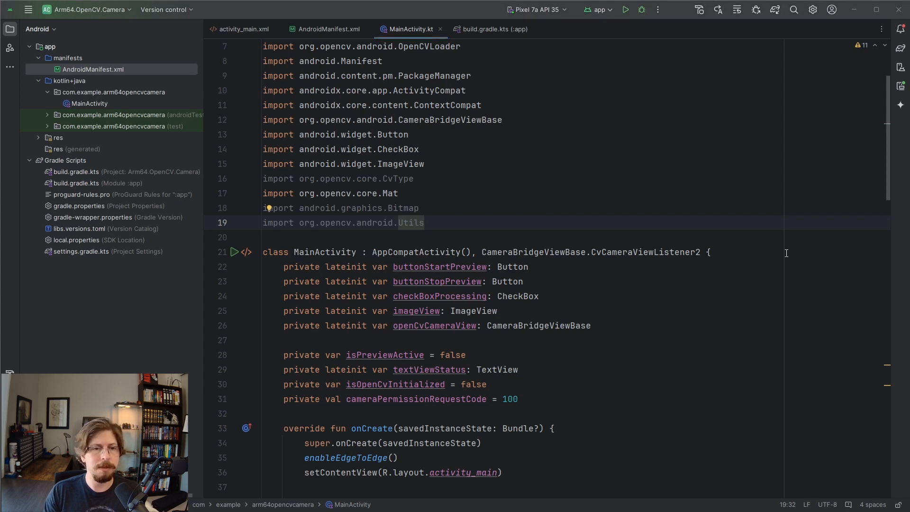
{"action": "type", "text": "private lateinit var inputMat: Mat"}
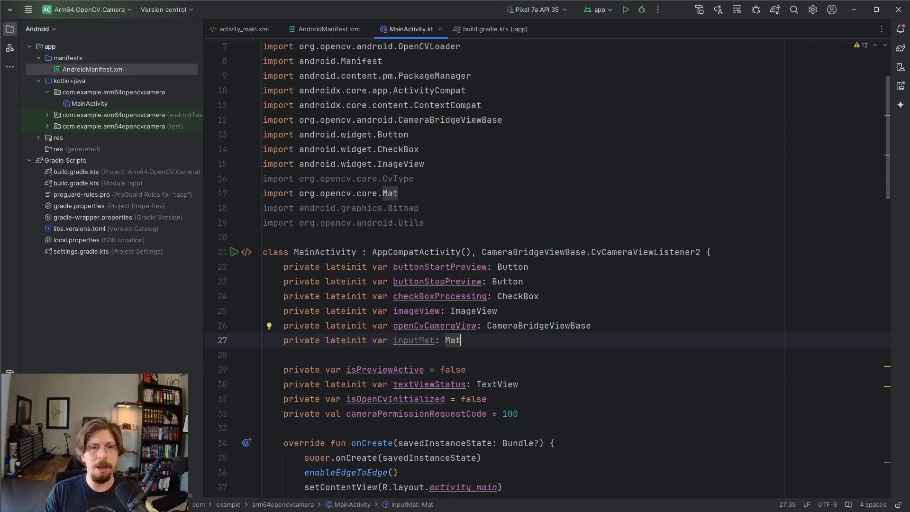
{"action": "scroll", "scroll_direction": "down", "scroll_amount": 3}
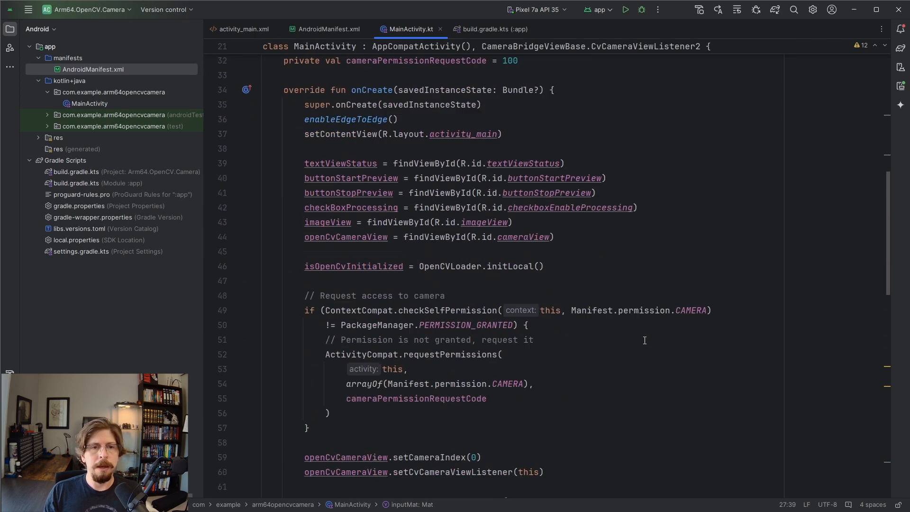
{"action": "scroll", "scroll_direction": "down", "scroll_amount": 3}
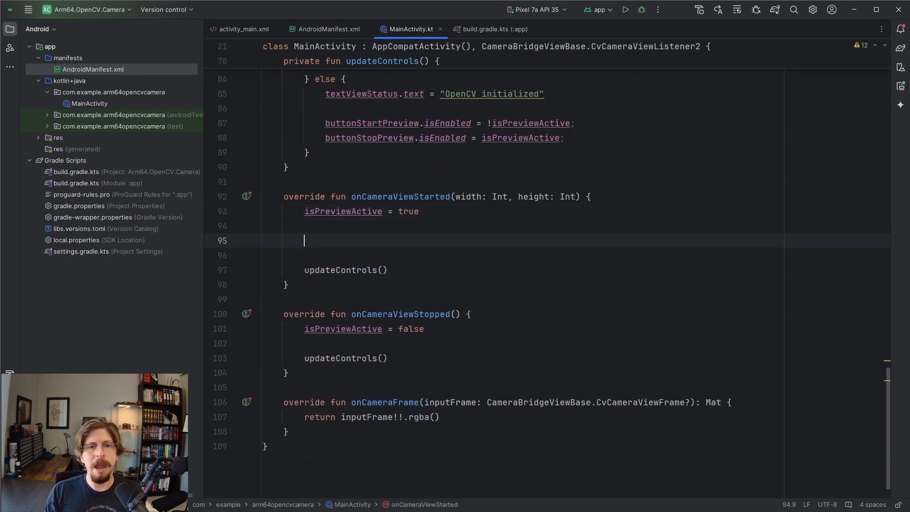
Step: Allocate inputMat as CV_8UC4 on camera start, release it on stop, and replace the frame-return line
{"action": "type", "text": "inputMat = Mat(height, width, CvType.CV_8UC4)"}
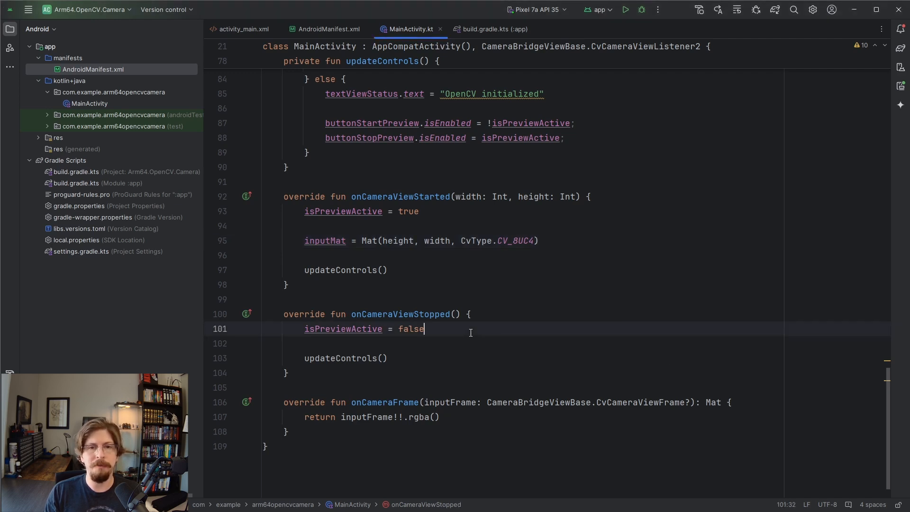
{"action": "type", "text": "inputMat.release()"}
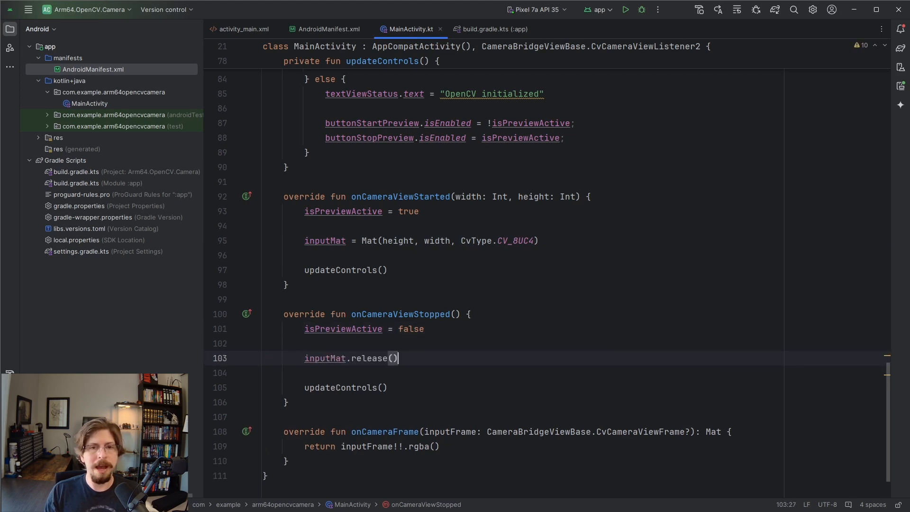
{"action": "scroll", "scroll_direction": "up", "scroll_amount": 3}
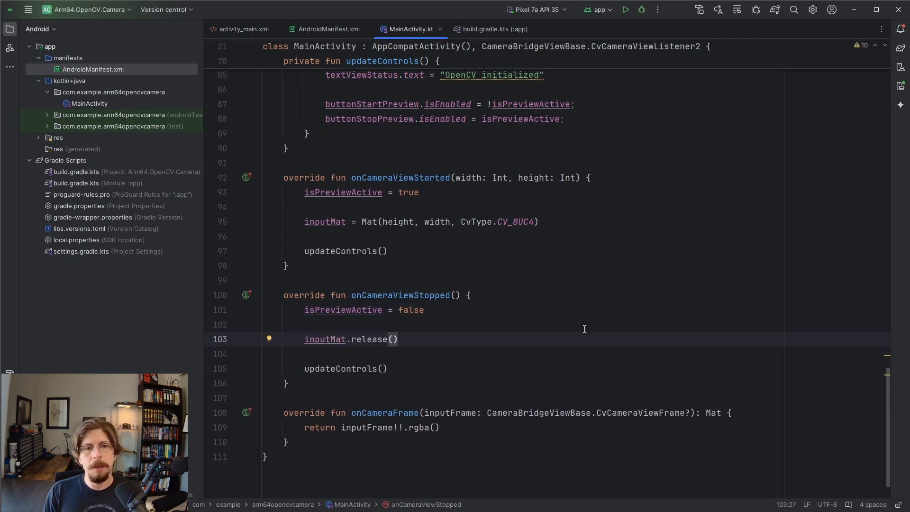
{"action": "triple_click", "coordinate": [371, 402]}
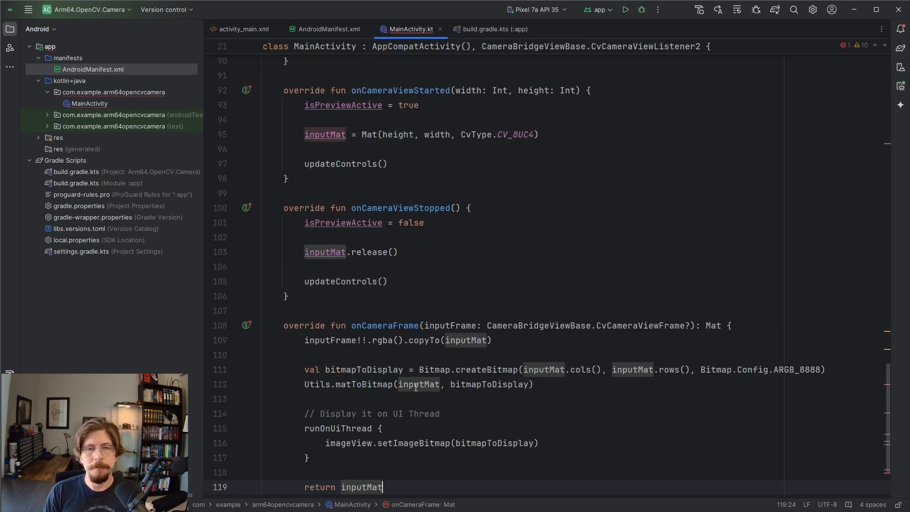
{"action": "scroll", "scroll_direction": "down", "scroll_amount": 3}
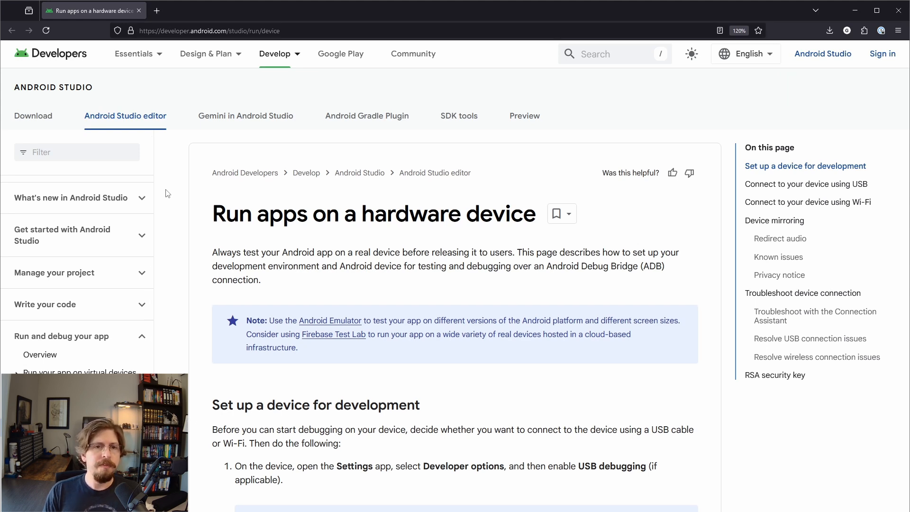
Step: Open and read the Install OEM USB drivers guide
{"action": "scroll", "scroll_direction": "down", "scroll_amount": 3}
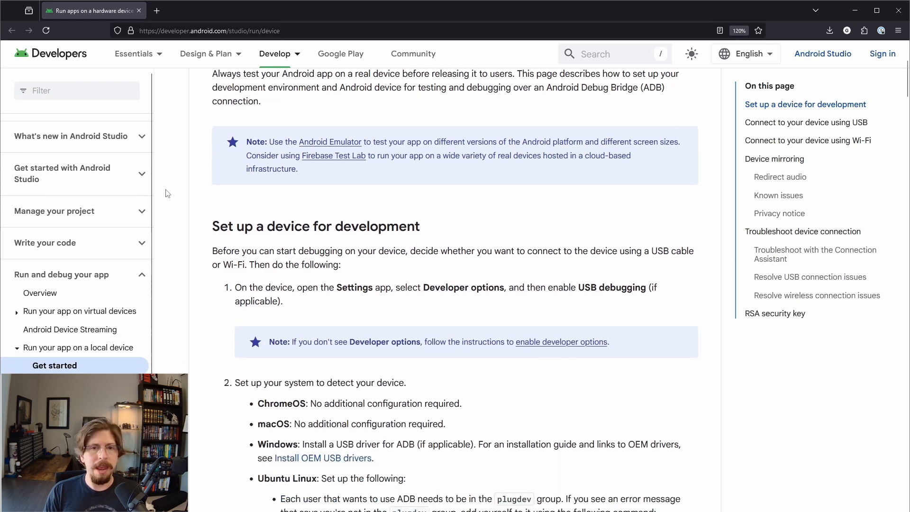
{"action": "scroll", "scroll_direction": "down", "scroll_amount": 3}
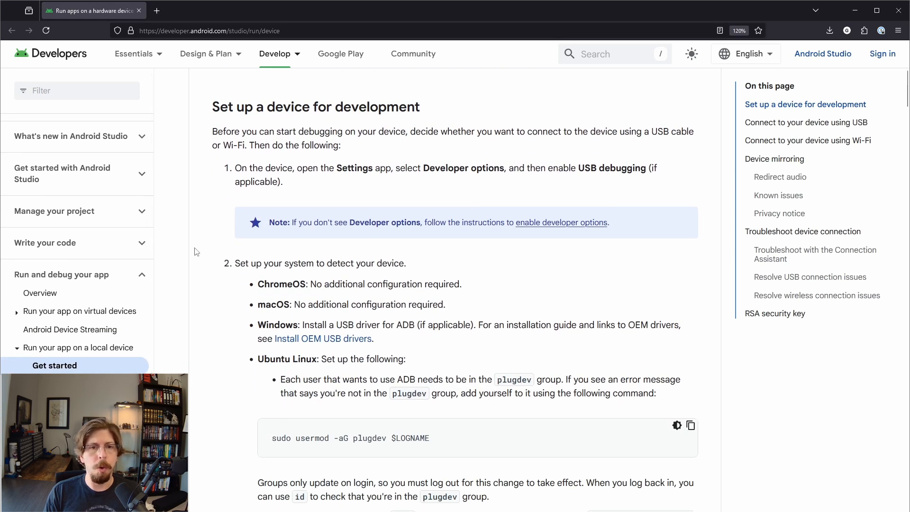
{"action": "mouse_move", "coordinate": [210, 331]}
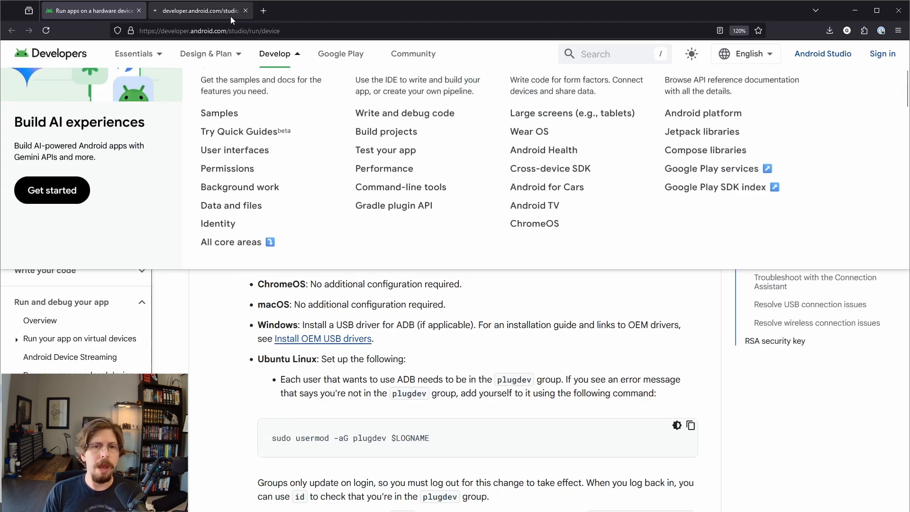
{"action": "left_click", "coordinate": [323, 338]}
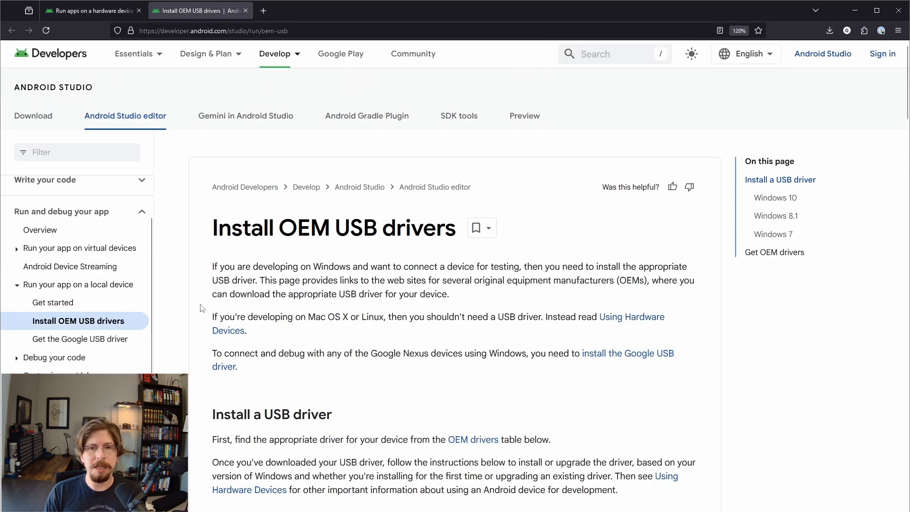
{"action": "scroll", "scroll_direction": "down", "scroll_amount": 3}
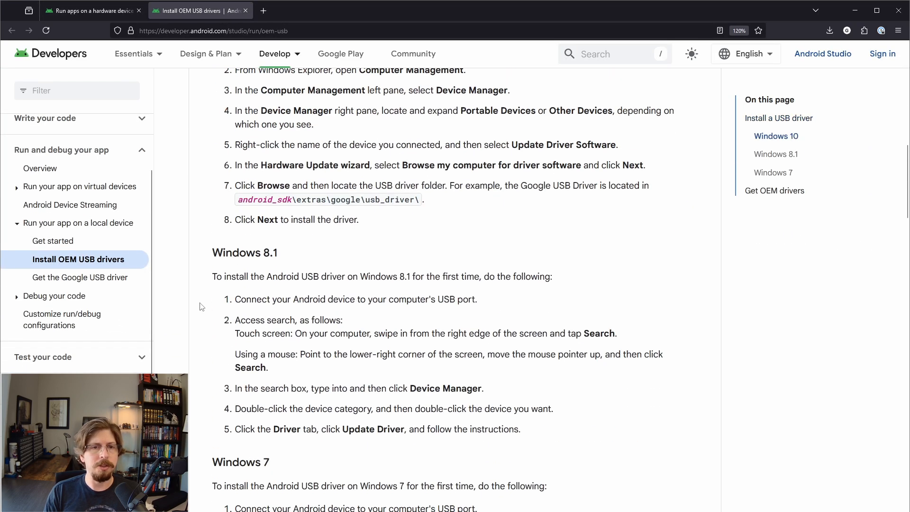
{"action": "scroll", "scroll_direction": "down", "scroll_amount": 3}
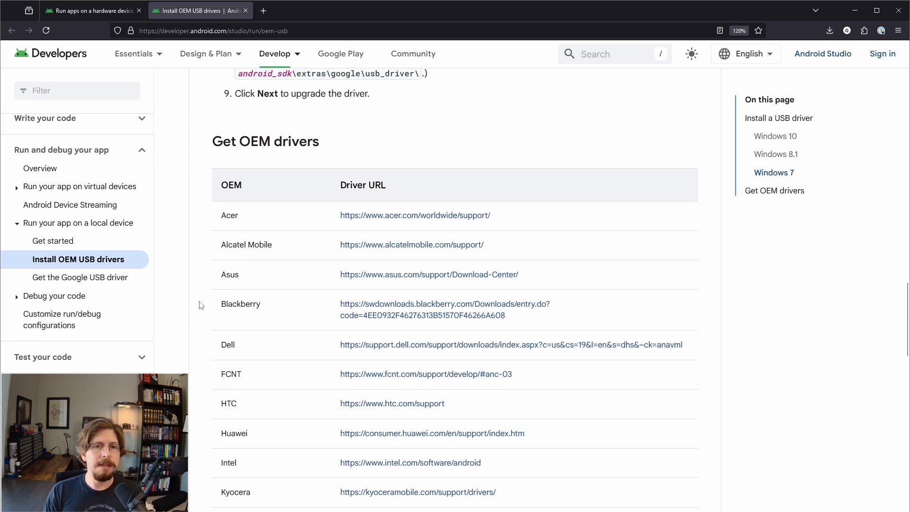
{"action": "scroll", "scroll_direction": "down", "scroll_amount": 3}
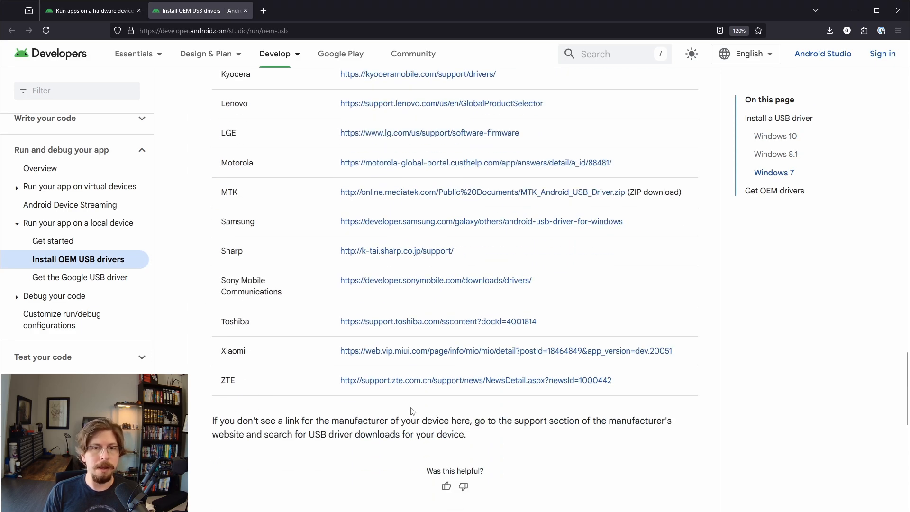
{"action": "mouse_move", "coordinate": [238, 225]}
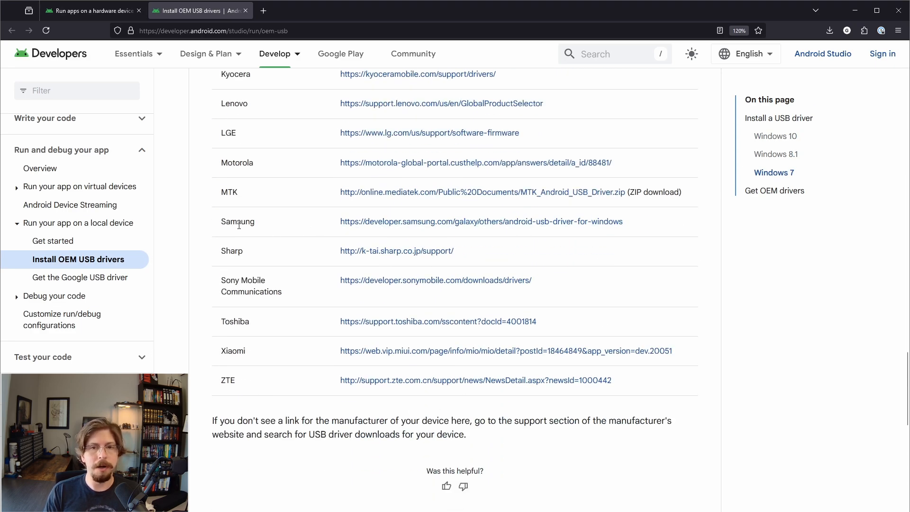
Step: Read through the Configure developer options guide
{"action": "left_click", "coordinate": [200, 10]}
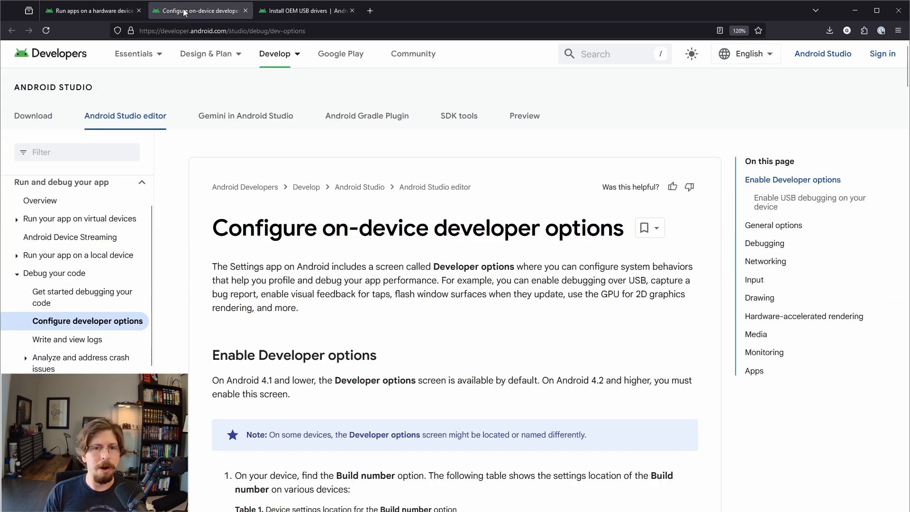
{"action": "mouse_move", "coordinate": [227, 359]}
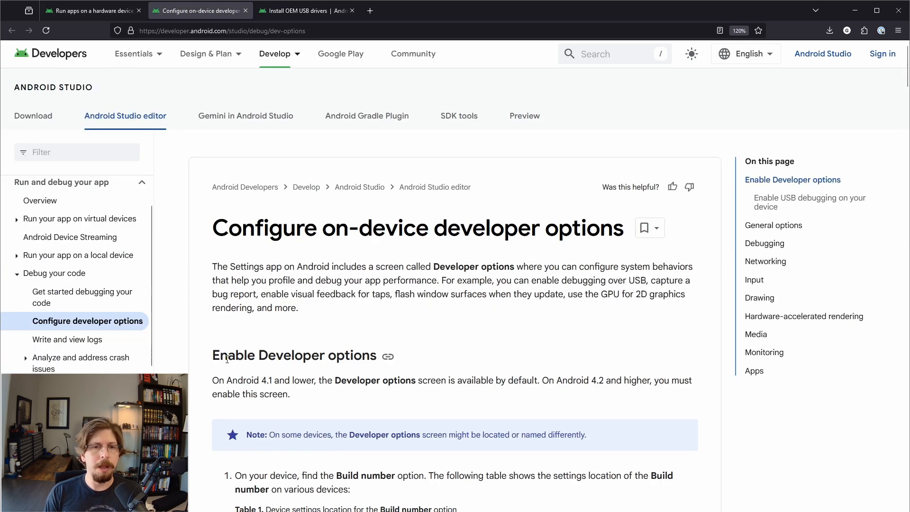
{"action": "scroll", "scroll_direction": "down", "scroll_amount": 3}
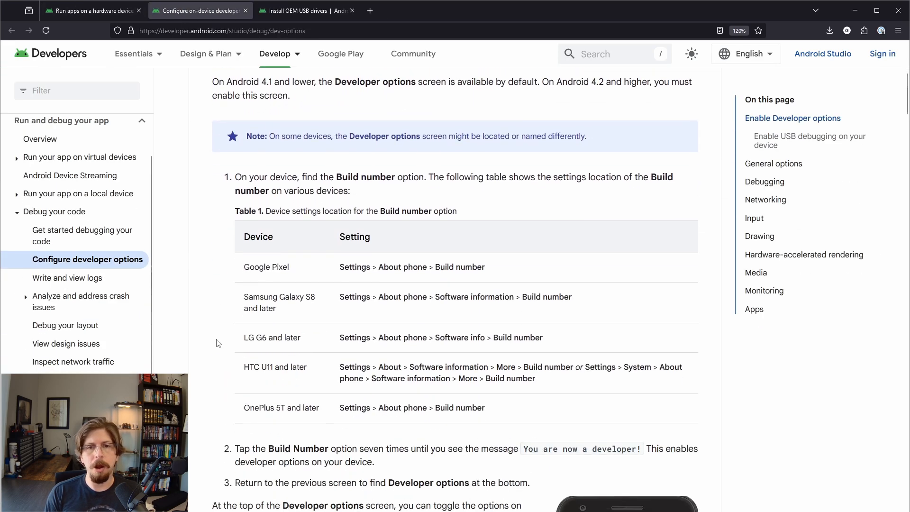
{"action": "scroll", "scroll_direction": "down", "scroll_amount": 3}
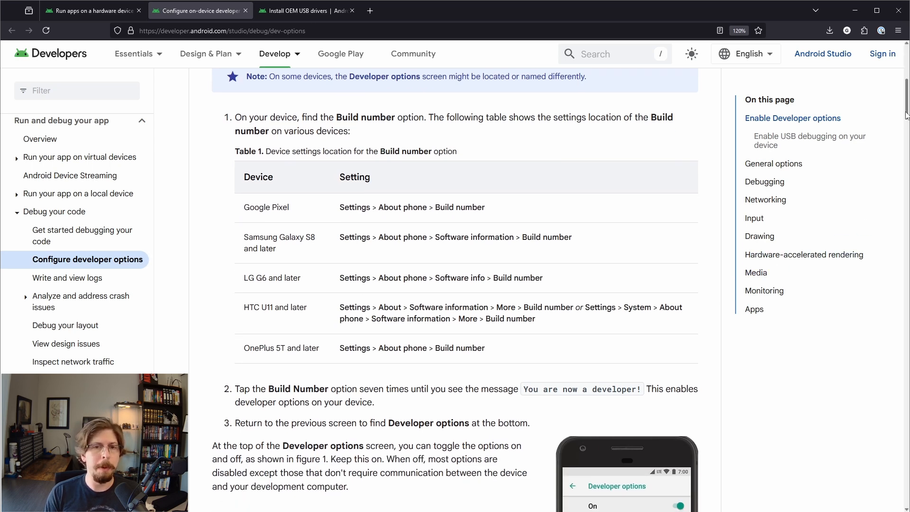
{"action": "scroll", "scroll_direction": "down", "scroll_amount": 3}
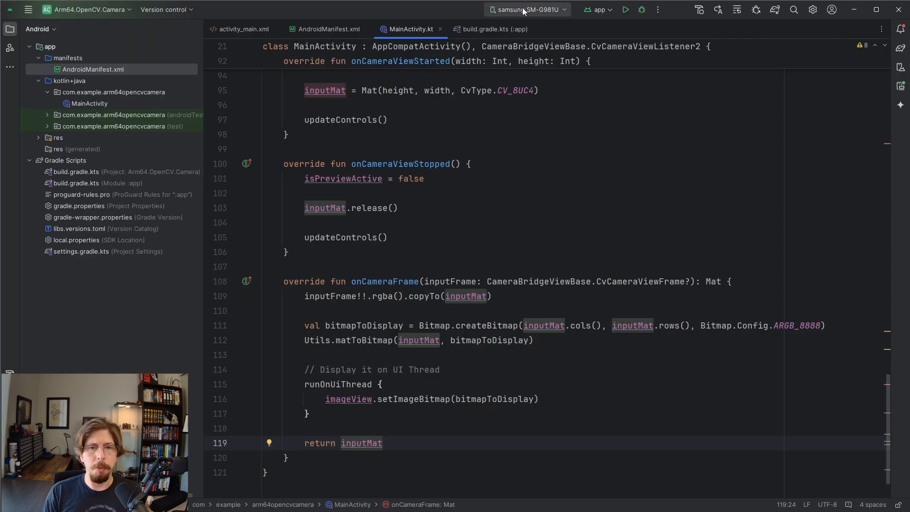
Step: Install and launch the app on the Samsung SM-G981U phone, then stop it
{"action": "left_click", "coordinate": [525, 9]}
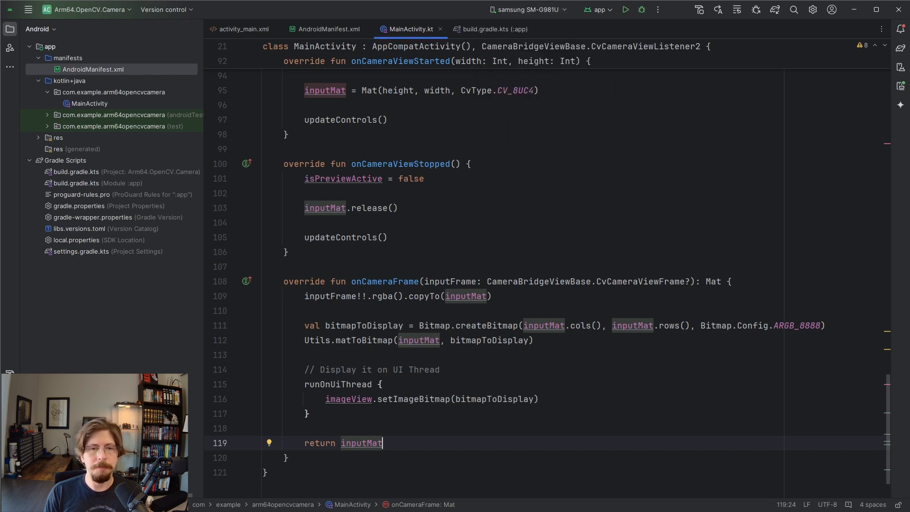
{"action": "left_click", "coordinate": [625, 9]}
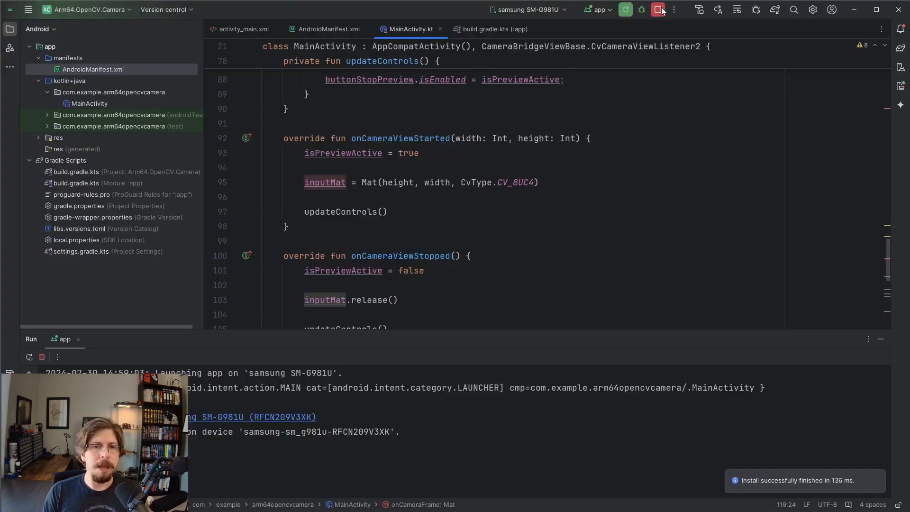
{"action": "left_click", "coordinate": [659, 9]}
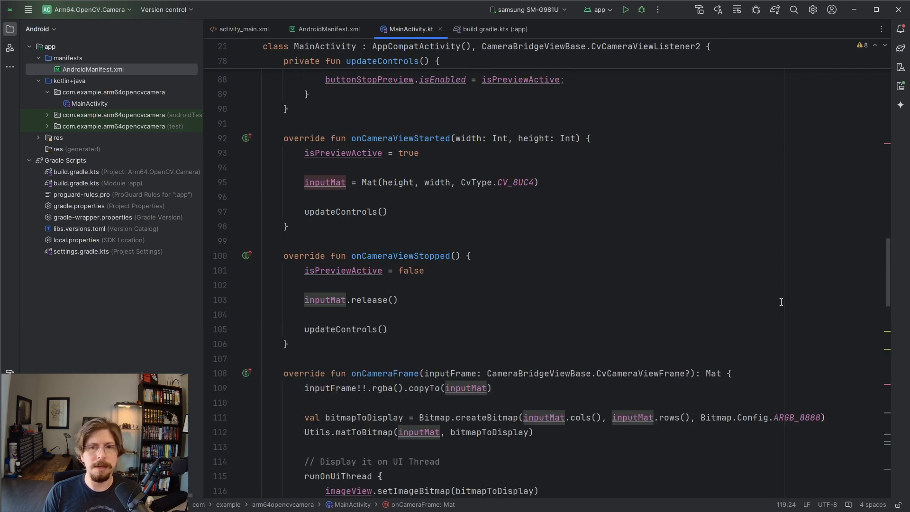
Step: Import Imgproc, declare processedMat, create it as CV_8UC1 on start and release on stop
{"action": "scroll", "scroll_direction": "up", "scroll_amount": 3}
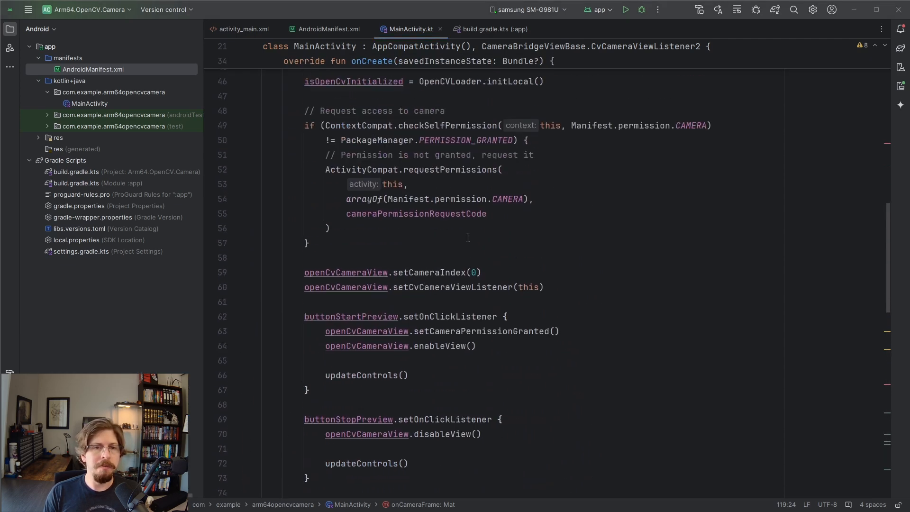
{"action": "scroll", "scroll_direction": "up", "scroll_amount": 3}
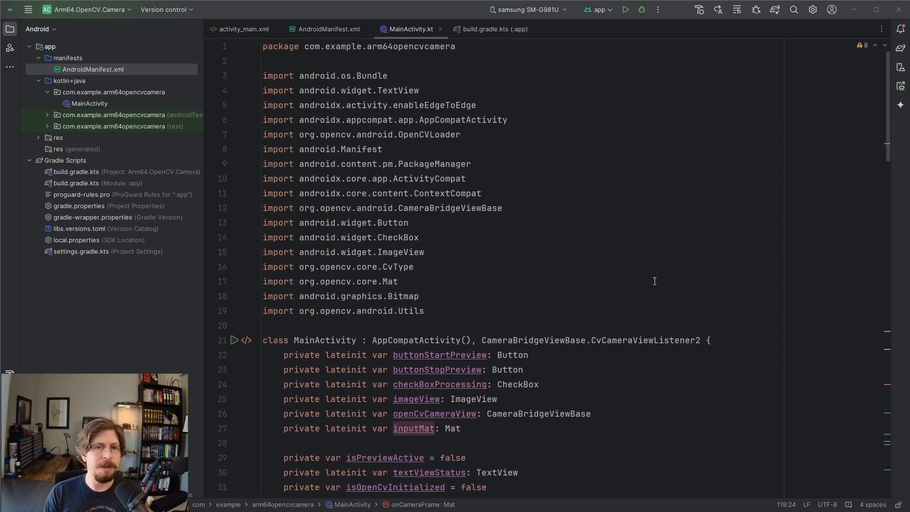
{"action": "type", "text": "import org.opencv.imgproc.Imgproc"}
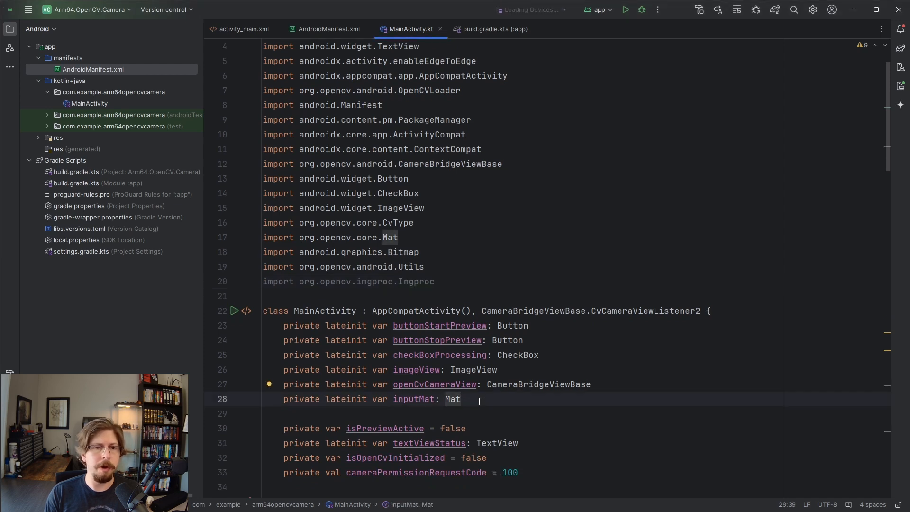
{"action": "type", "text": "private lateinit var processedMat: Mat"}
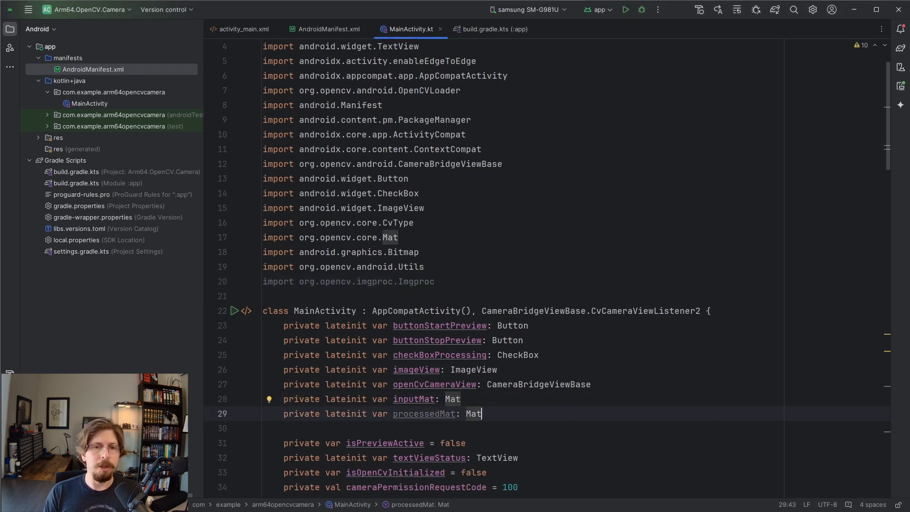
{"action": "mouse_move", "coordinate": [593, 397]}
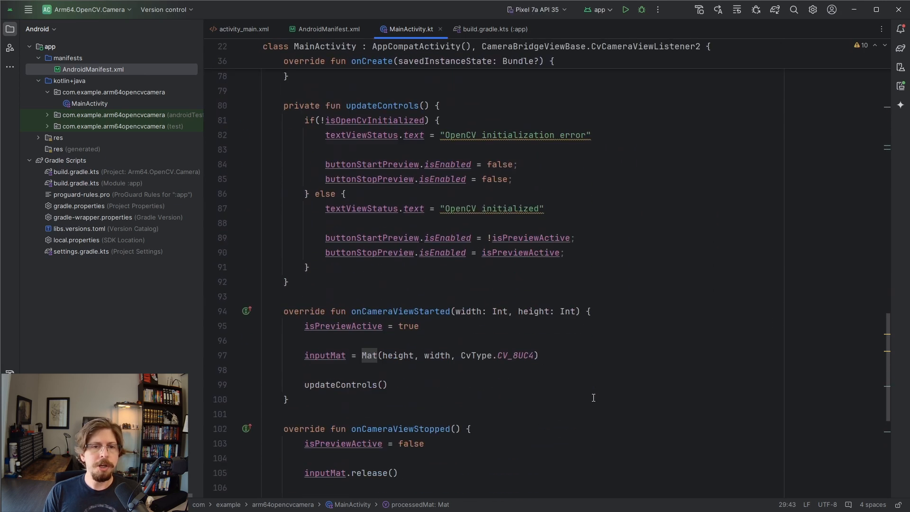
{"action": "type", "text": "processedMat = Mat(height, width, CvType.CV_8UC1)"}
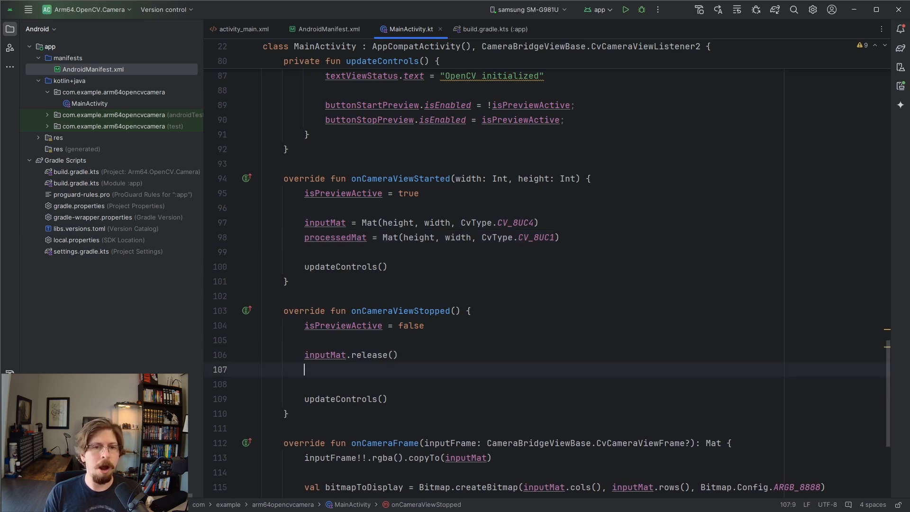
{"action": "type", "text": "processedMat.release()"}
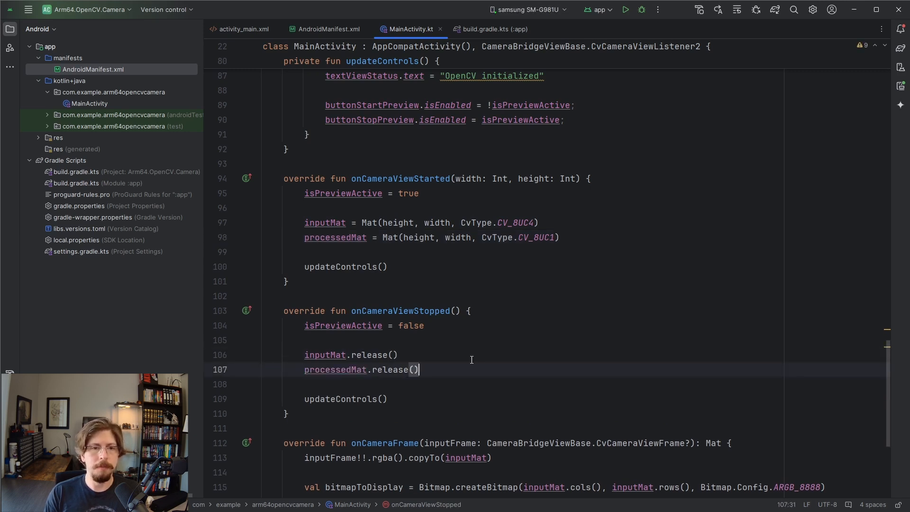
{"action": "scroll", "scroll_direction": "down", "scroll_amount": 3}
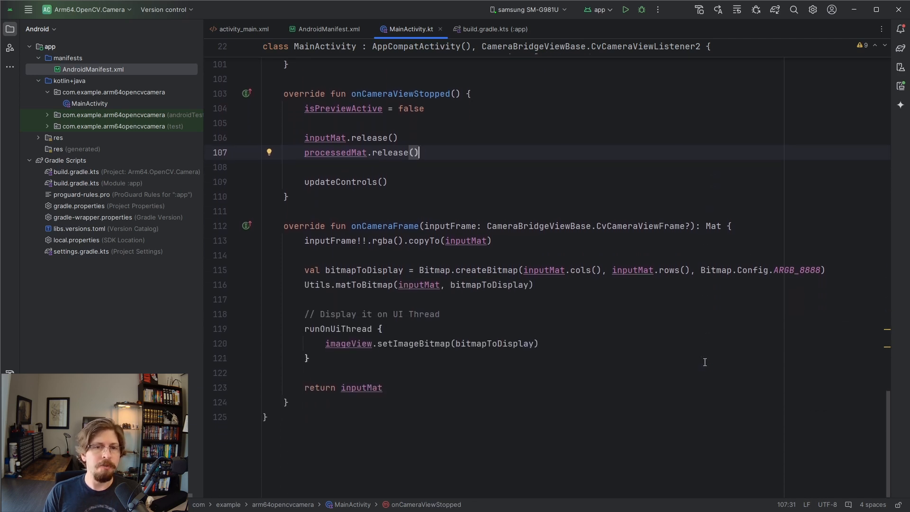
Step: Paste the checkbox cvtColor/adaptiveThreshold block and display matToDisplay instead of inputMat
{"action": "key", "text": "enter"}
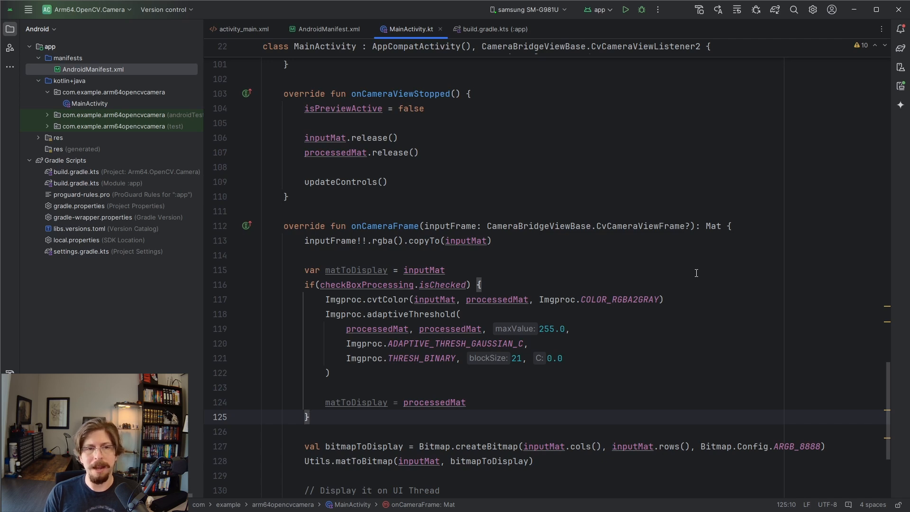
{"action": "scroll", "scroll_direction": "down", "scroll_amount": 3}
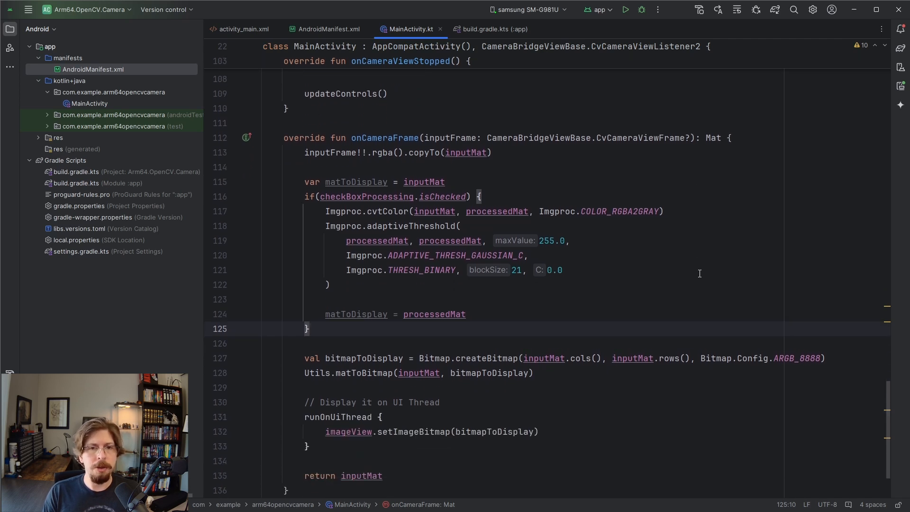
{"action": "scroll", "scroll_direction": "up", "scroll_amount": 3}
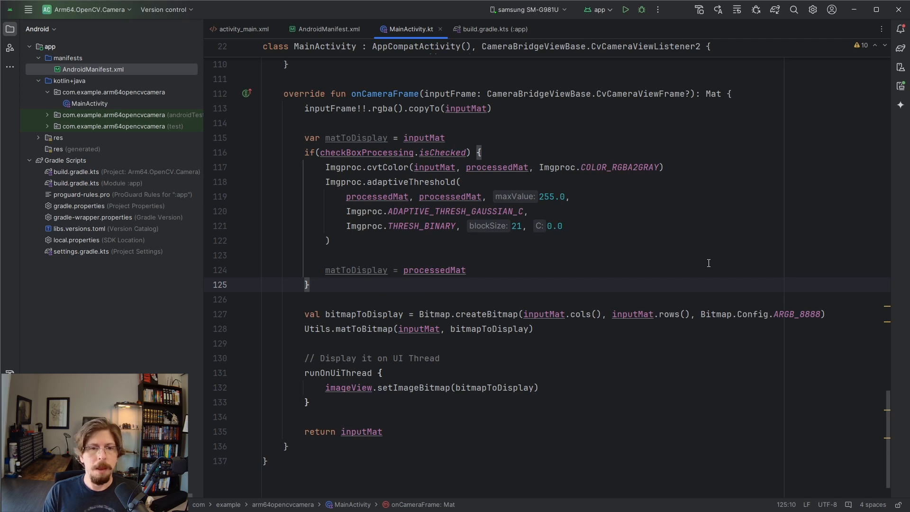
{"action": "double_click", "coordinate": [543, 314]}
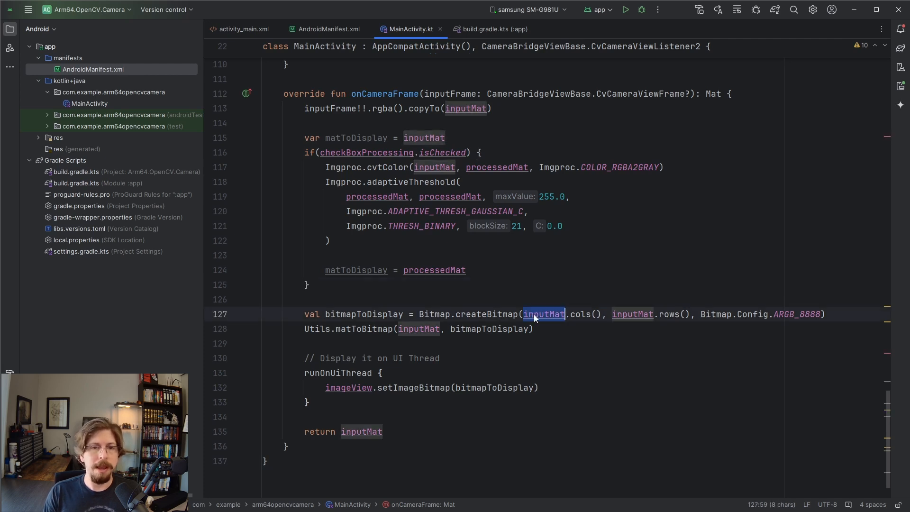
{"action": "type", "text": "mat"}
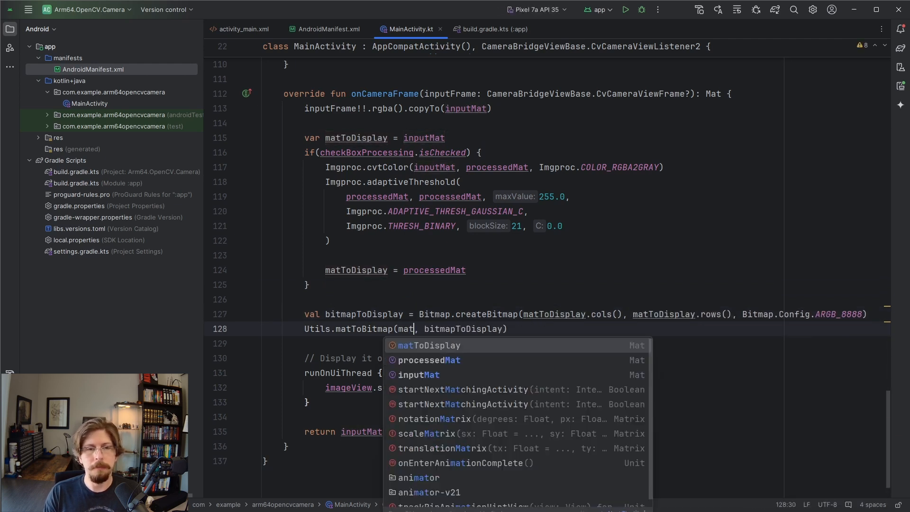
{"action": "left_click", "coordinate": [429, 345]}
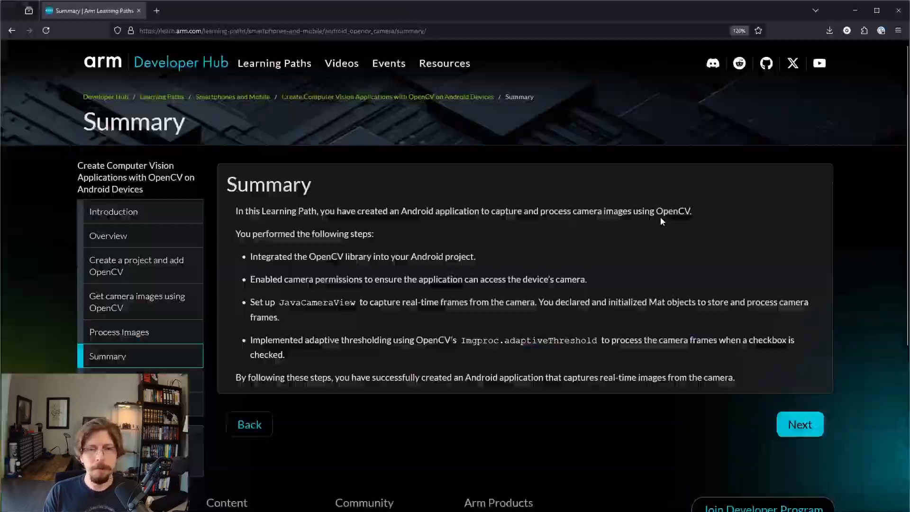
{"action": "mouse_move", "coordinate": [649, 232]}
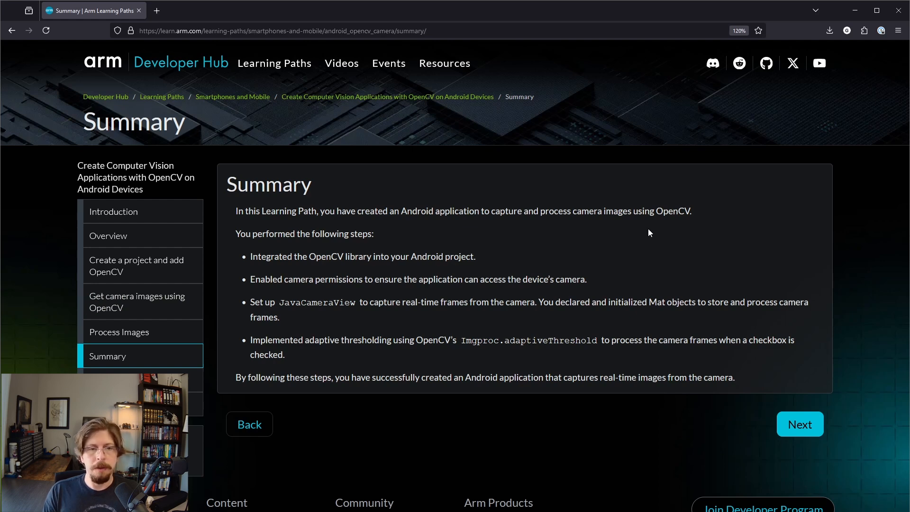
Step: Continue from the Summary page to the learning path's next steps
{"action": "left_click", "coordinate": [799, 424]}
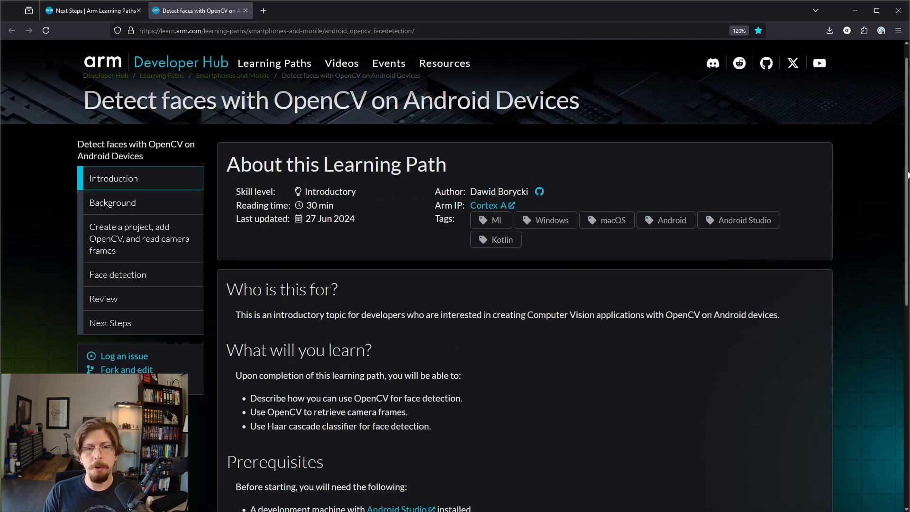
{"action": "scroll", "scroll_direction": "down", "scroll_amount": 3}
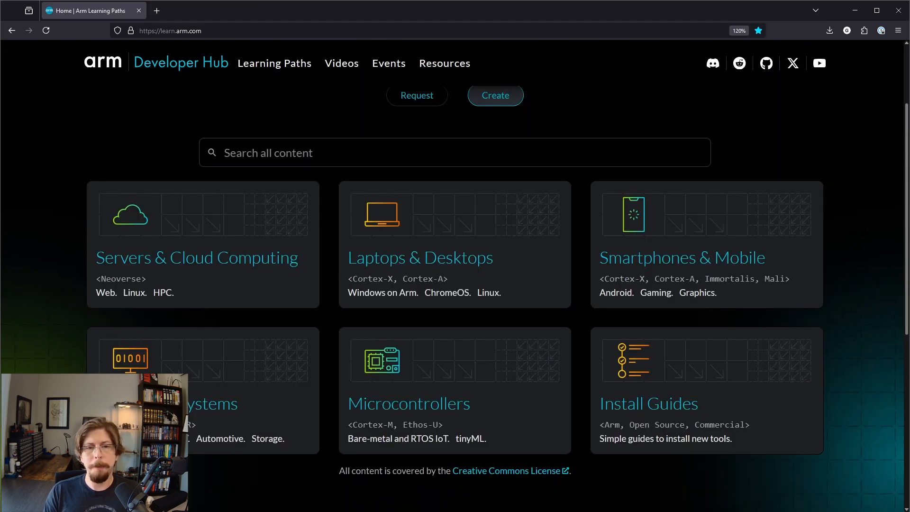
{"action": "scroll", "scroll_direction": "up", "scroll_amount": 3}
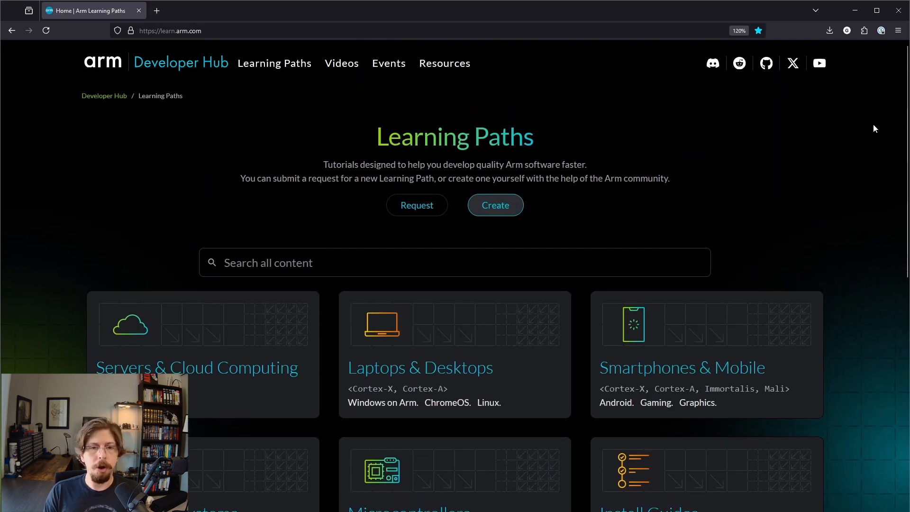
{"action": "mouse_move", "coordinate": [495, 205]}
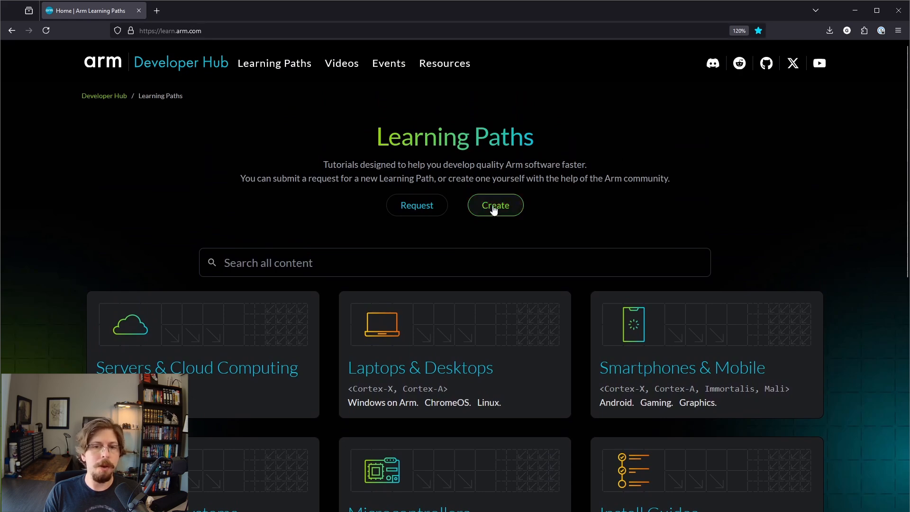
Step: Open the Create a new Learning Path guide and read through it
{"action": "left_click", "coordinate": [495, 205]}
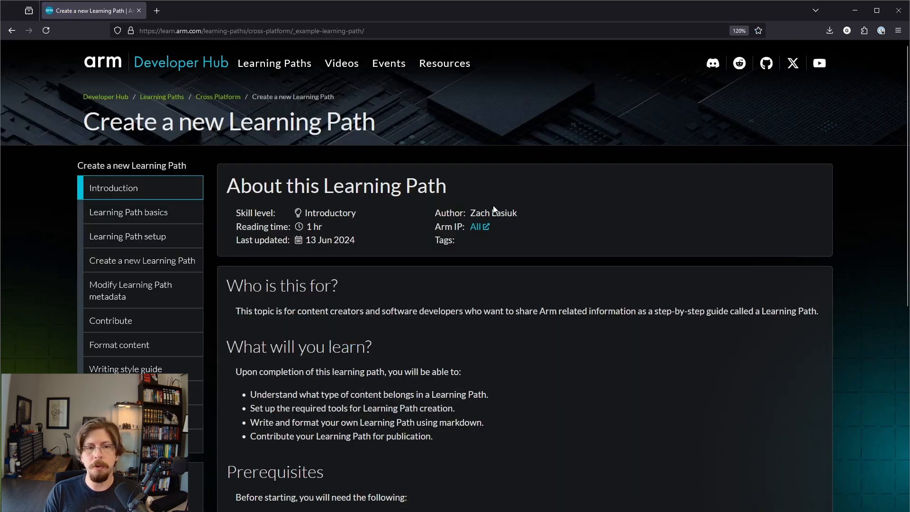
{"action": "mouse_move", "coordinate": [796, 195]}
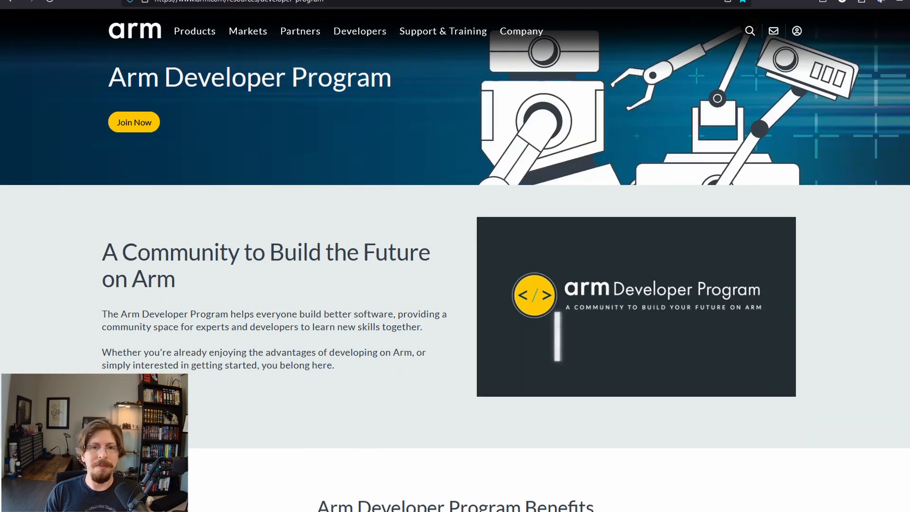
{"action": "scroll", "scroll_direction": "down", "scroll_amount": 3}
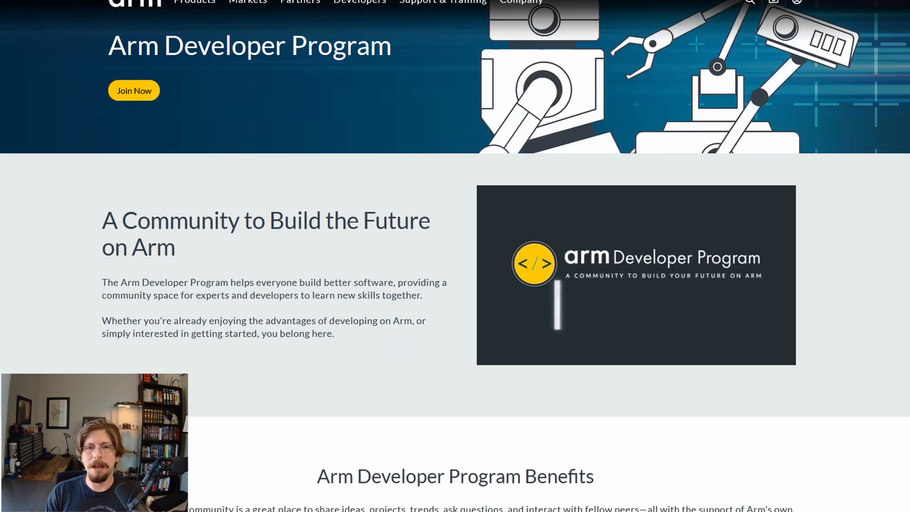
{"action": "scroll", "scroll_direction": "down", "scroll_amount": 3}
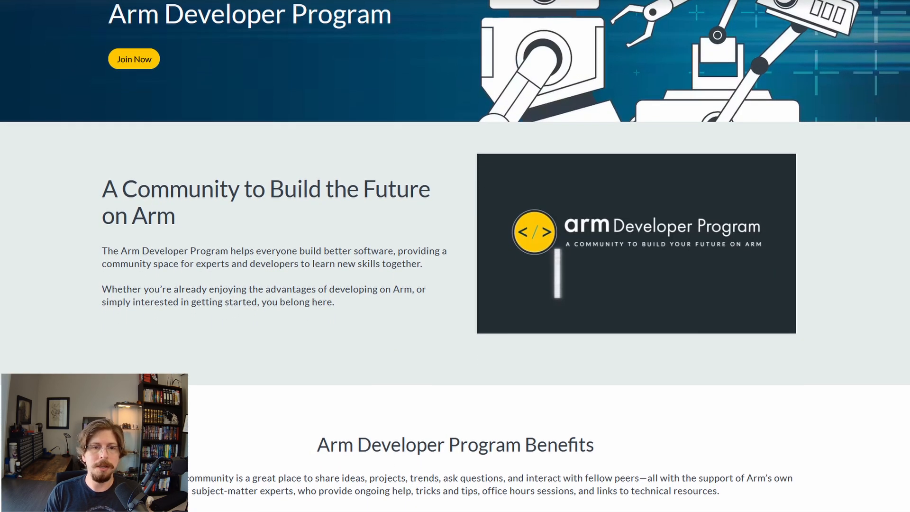
{"action": "scroll", "scroll_direction": "down", "scroll_amount": 3}
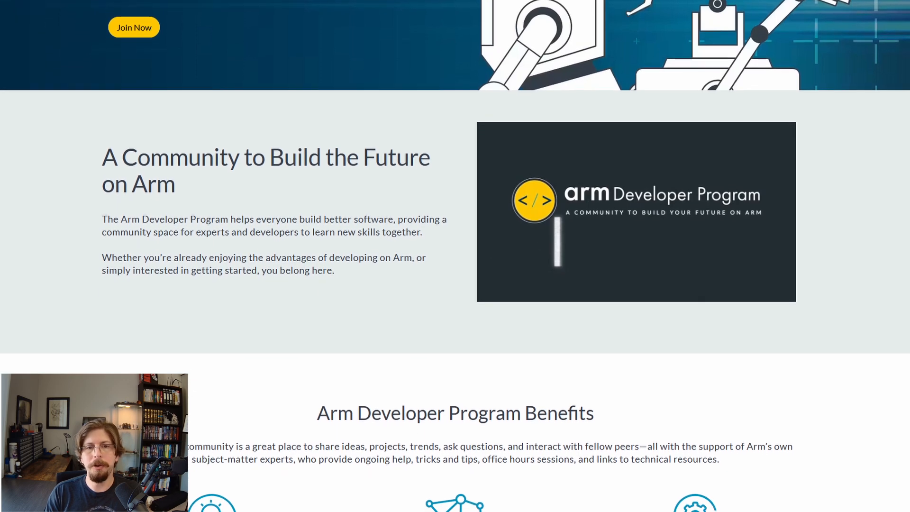
{"action": "scroll", "scroll_direction": "down", "scroll_amount": 3}
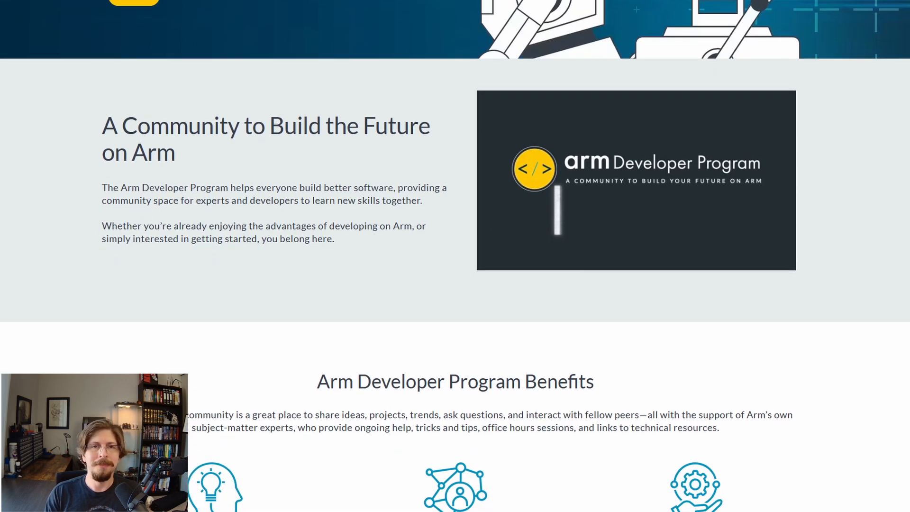